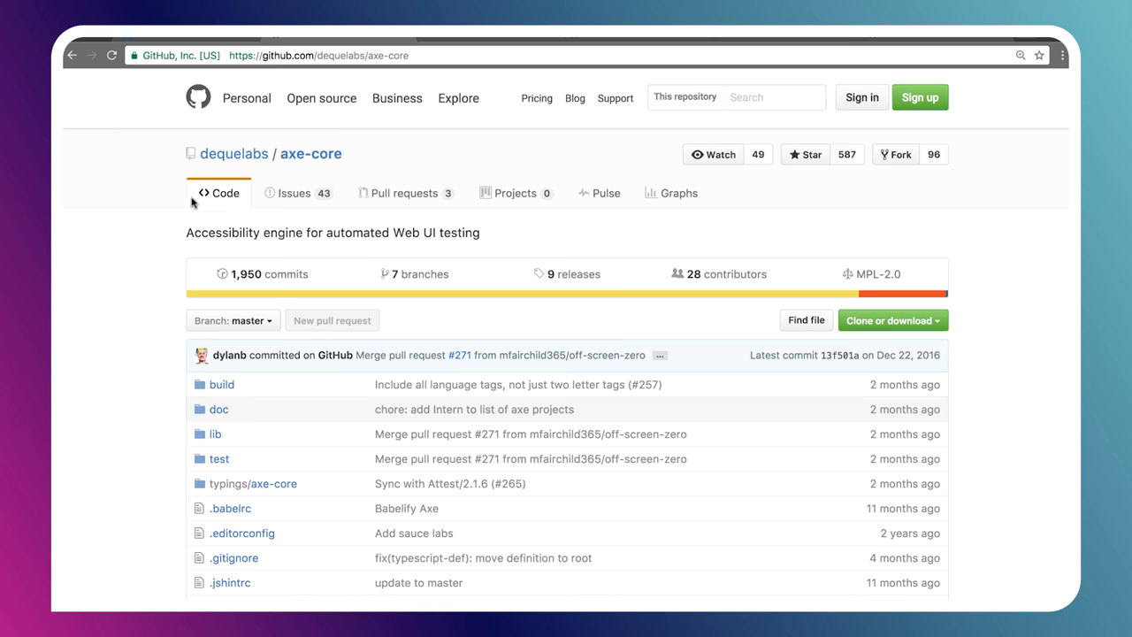
mouse_move(233, 152)
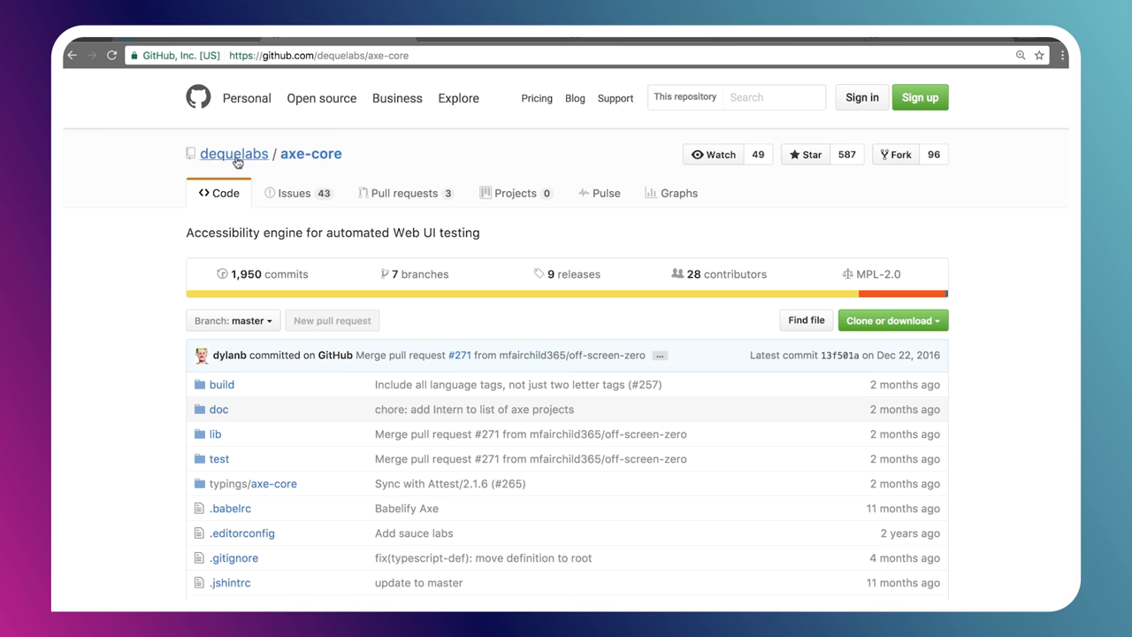
mouse_move(211, 152)
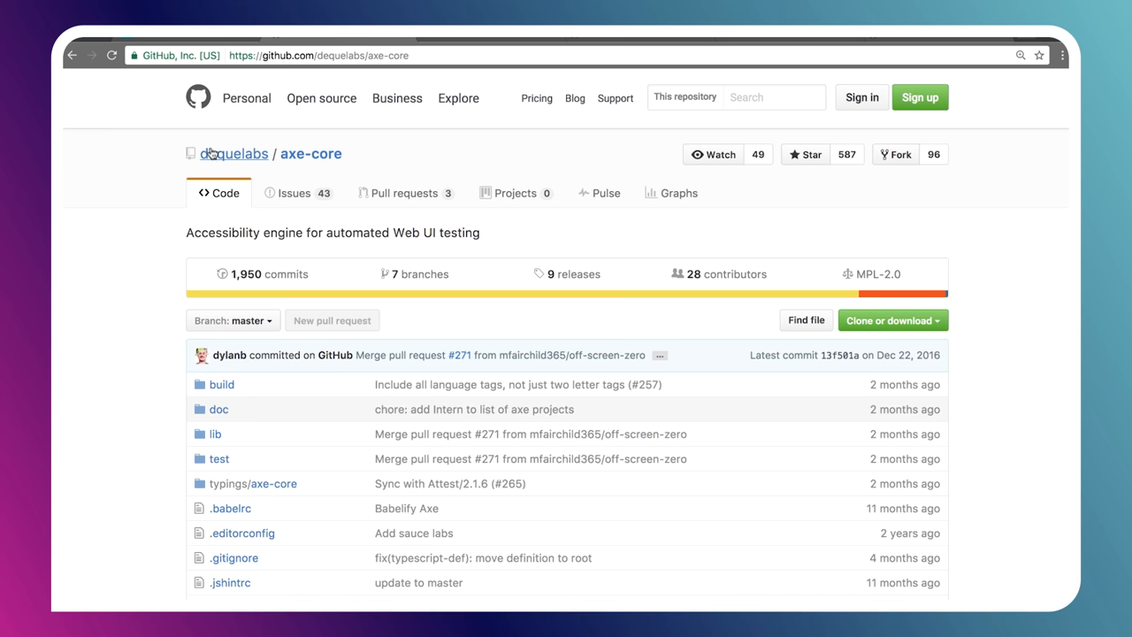
mouse_move(147, 226)
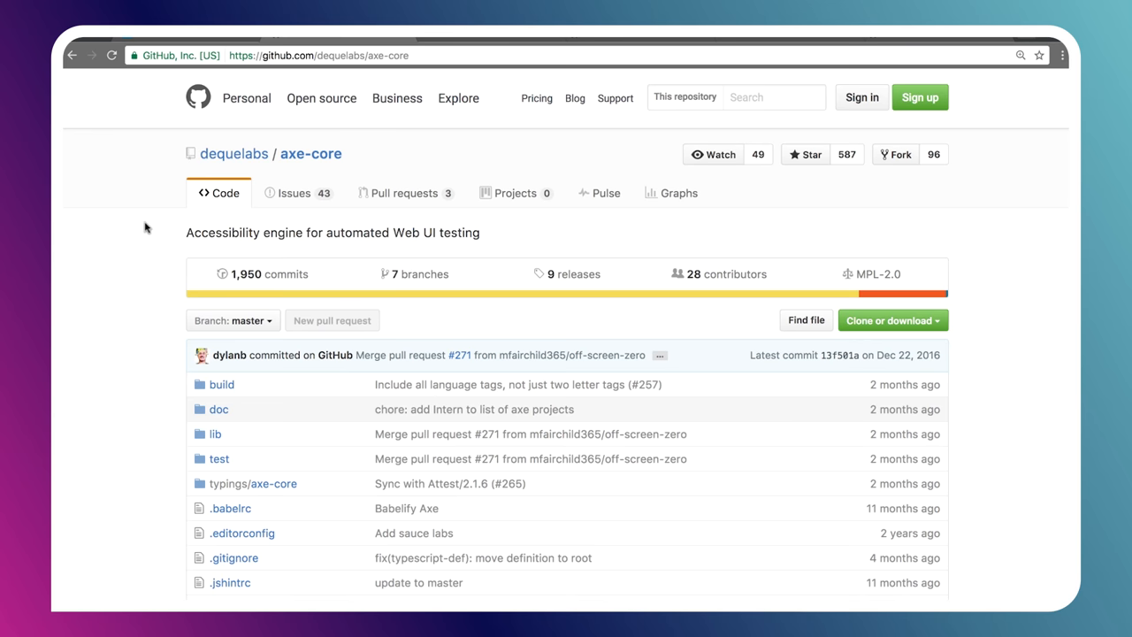
- Scroll the axe-core README down to its Getting started install and usage instructions
scroll(down, 3)
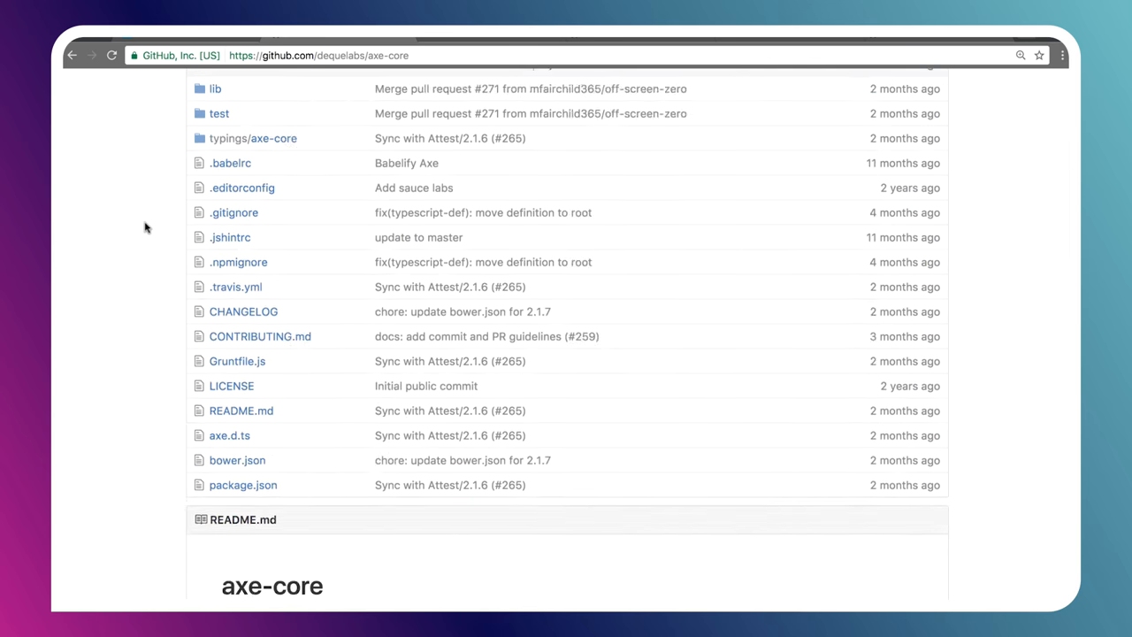
scroll(down, 3)
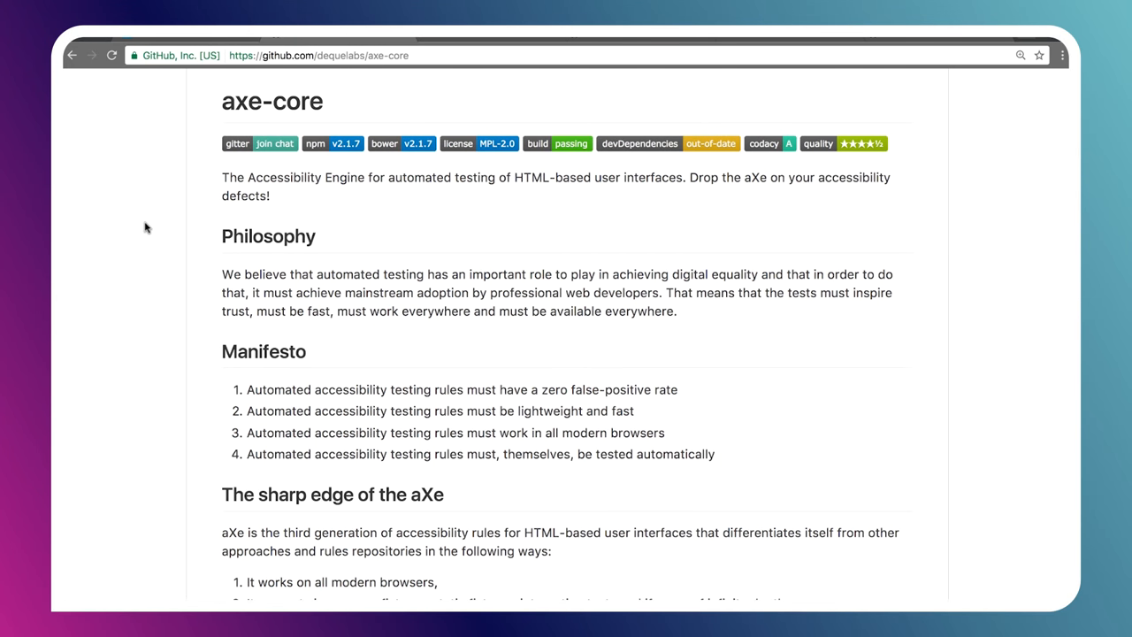
scroll(down, 3)
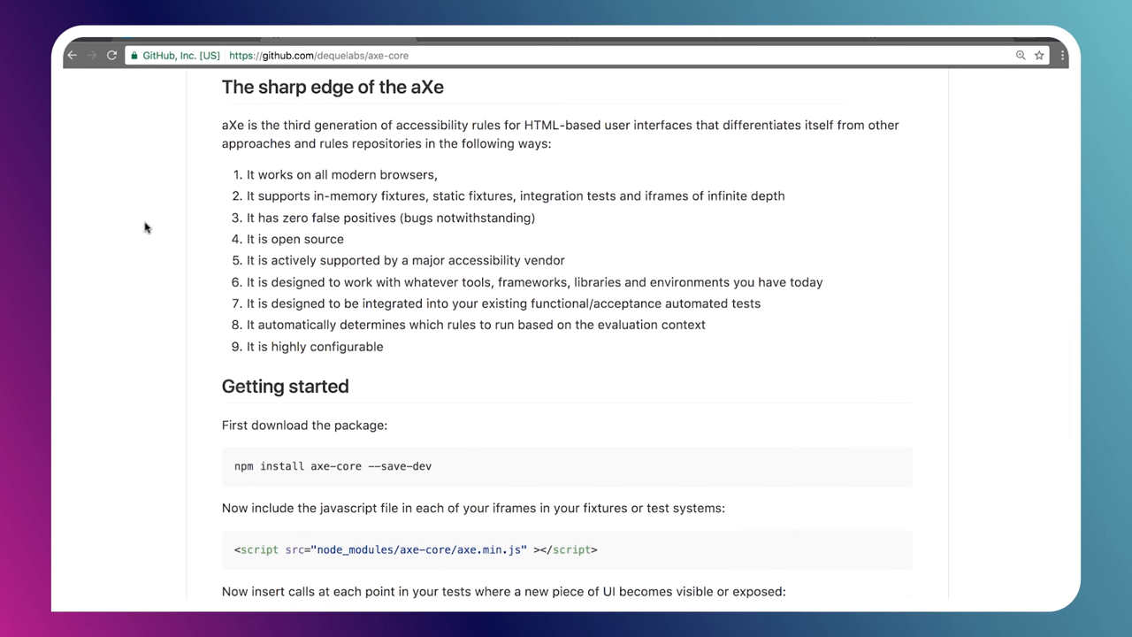
scroll(down, 3)
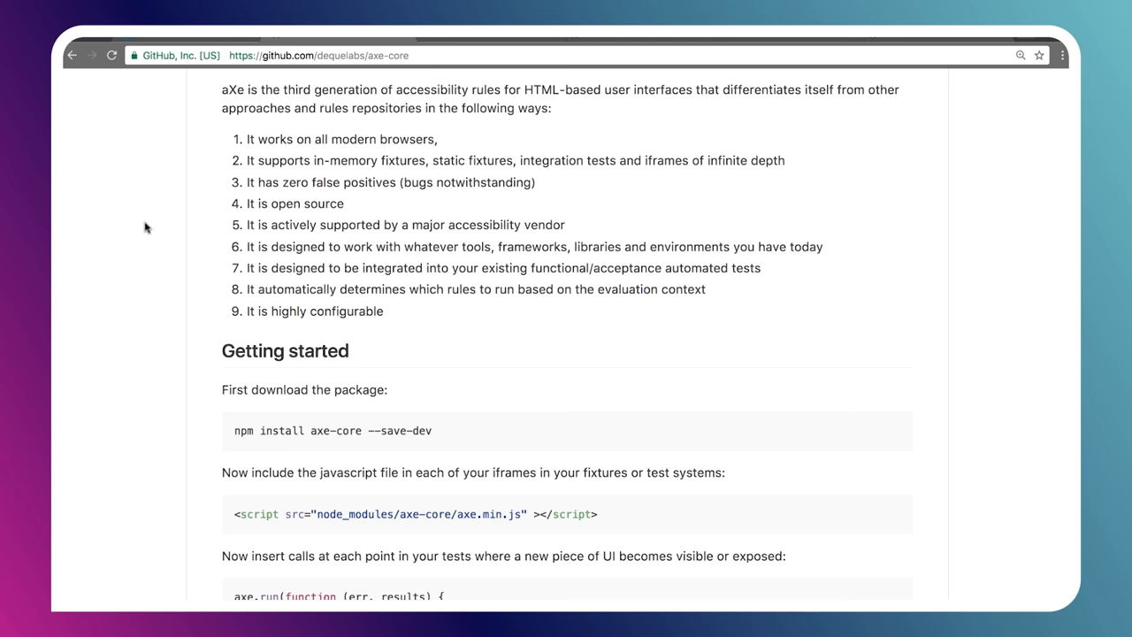
scroll(down, 3)
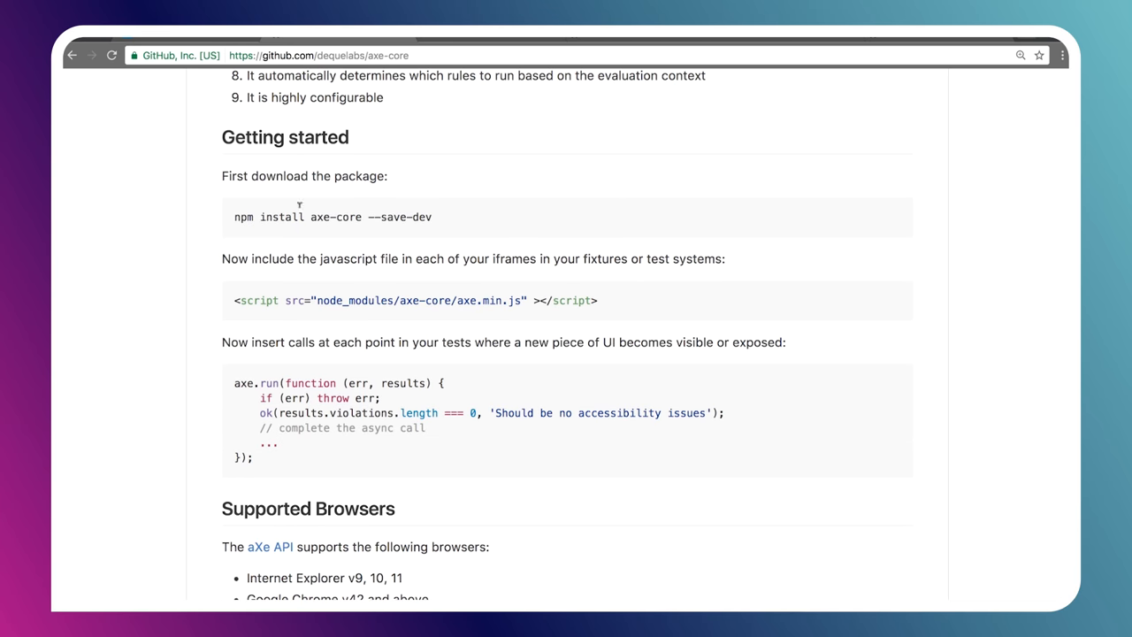
mouse_move(187, 325)
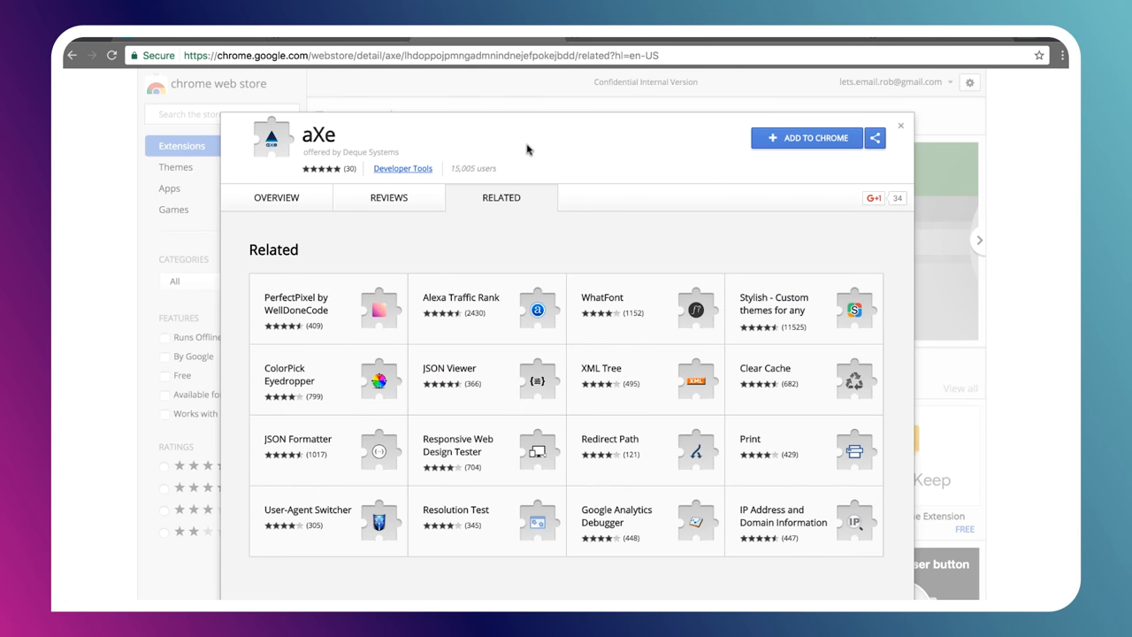
mouse_move(283, 156)
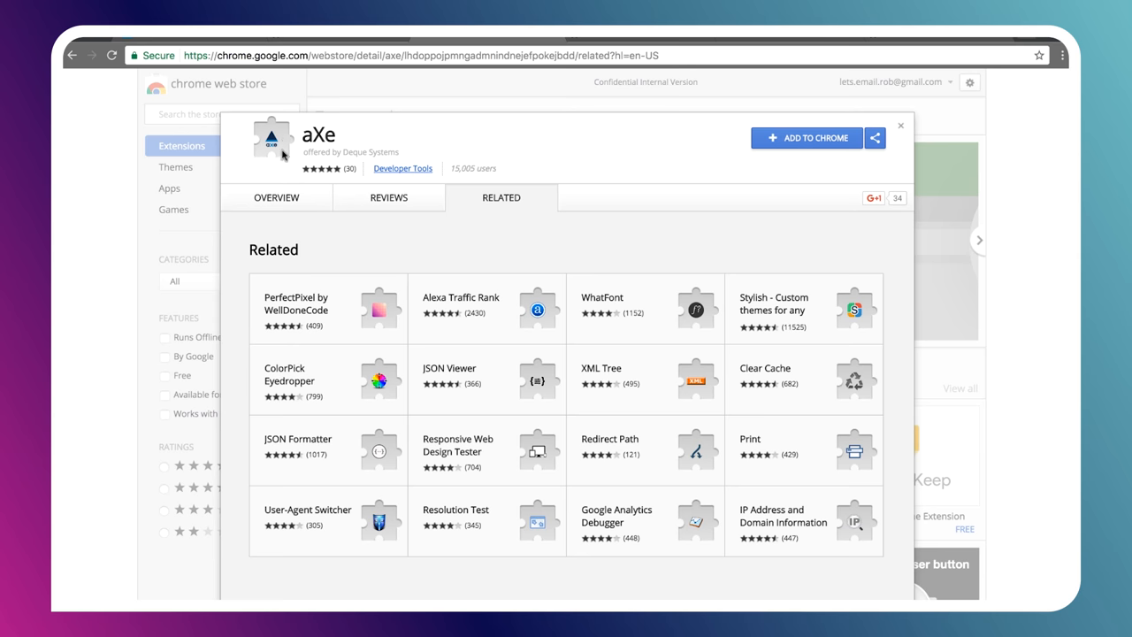
mouse_move(283, 152)
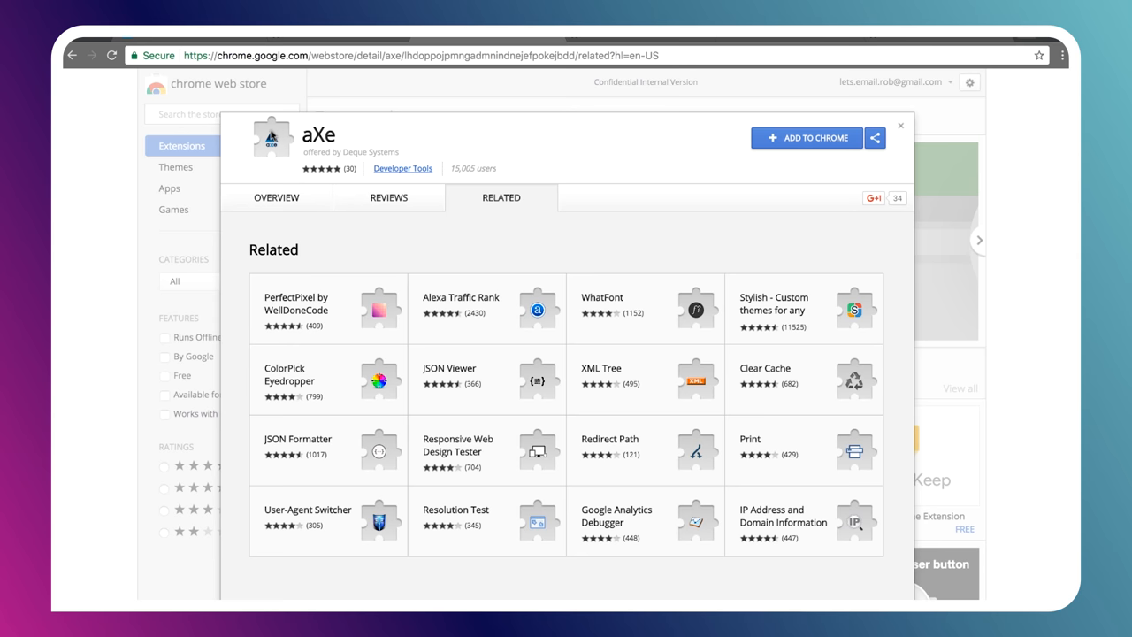
- Add the aXe extension to Chrome and confirm adding it
click(806, 138)
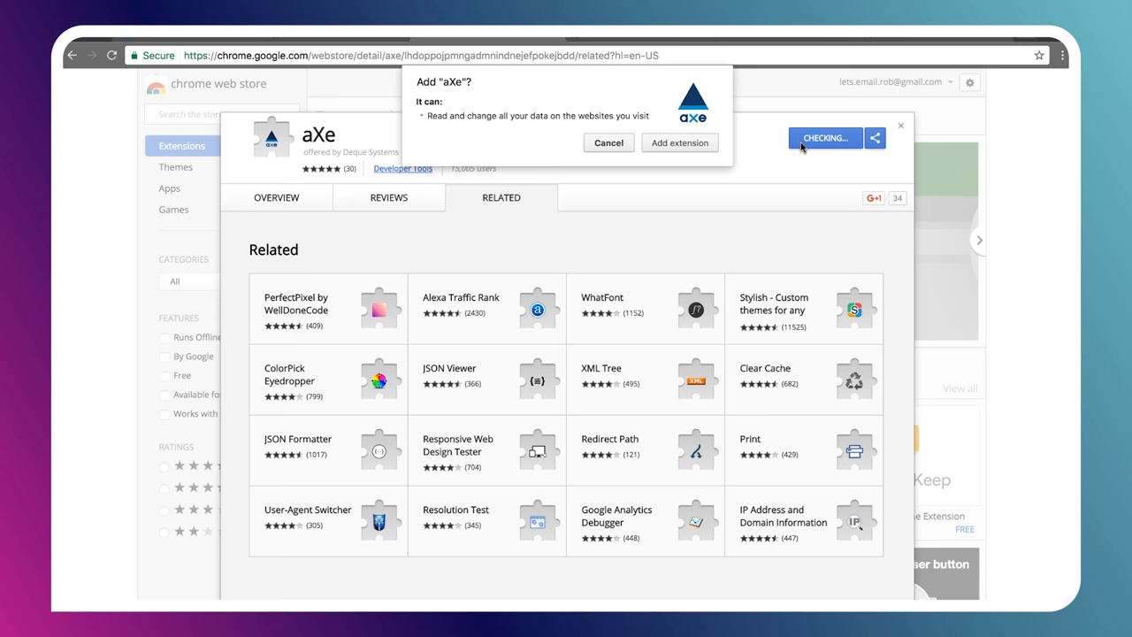
click(679, 141)
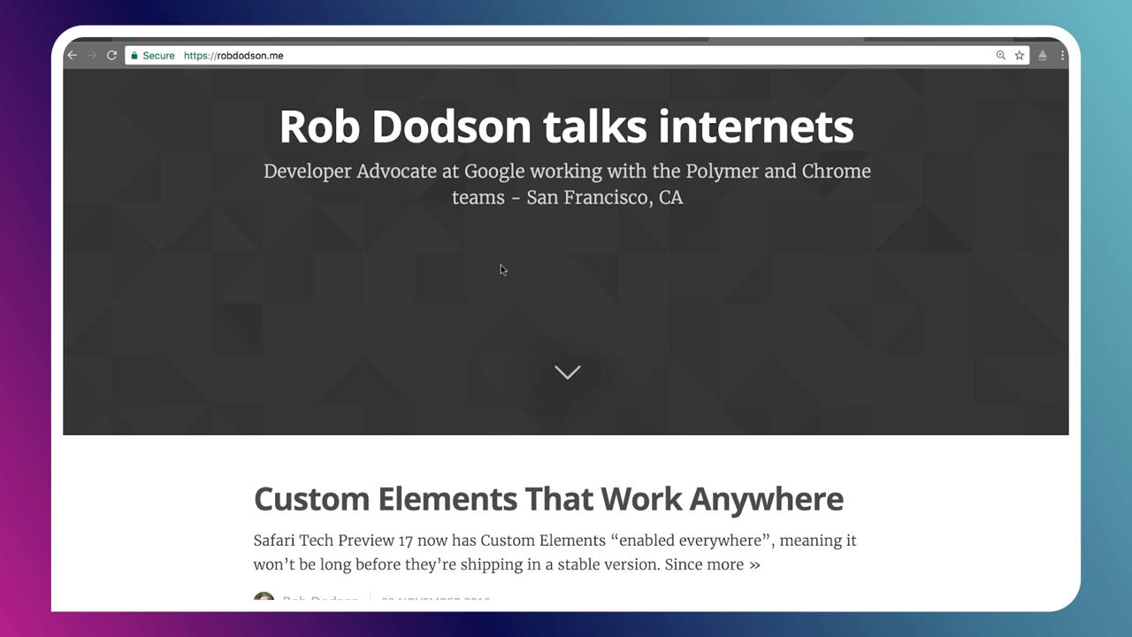
mouse_move(453, 276)
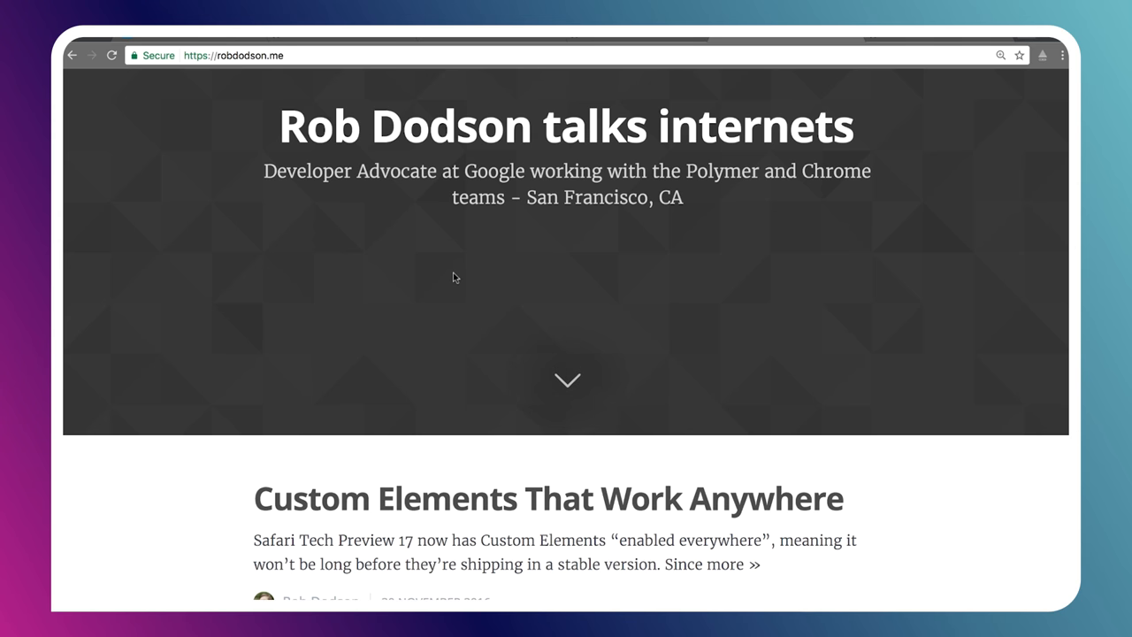
- Analyze robdodson.me from the DevTools aXe panel, reporting 18 accessibility violations
scroll(down, 3)
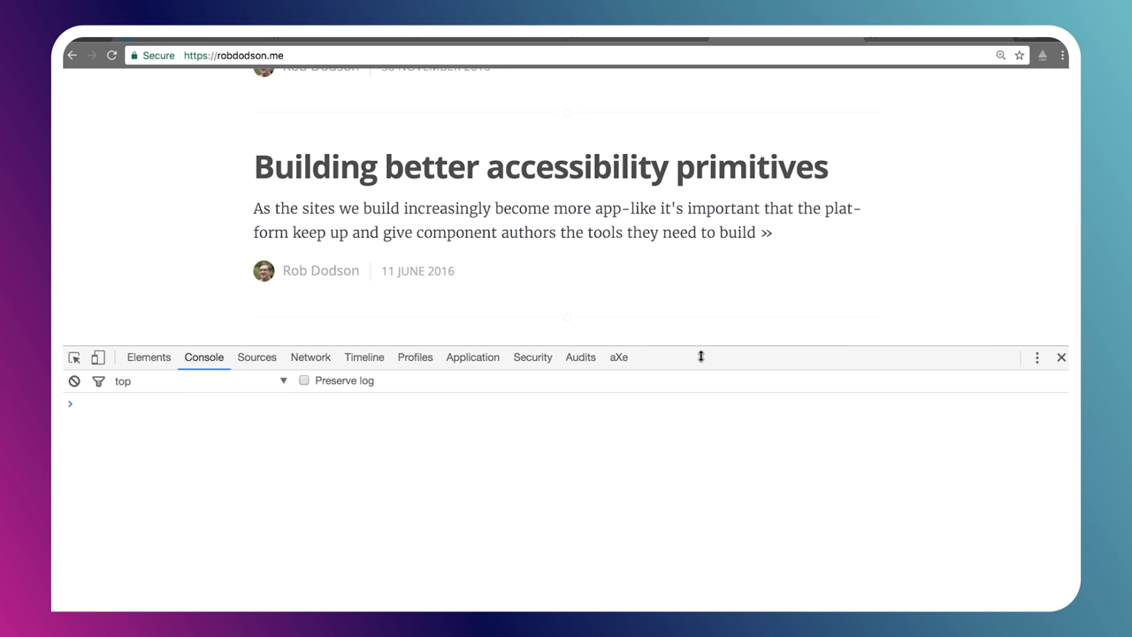
click(619, 357)
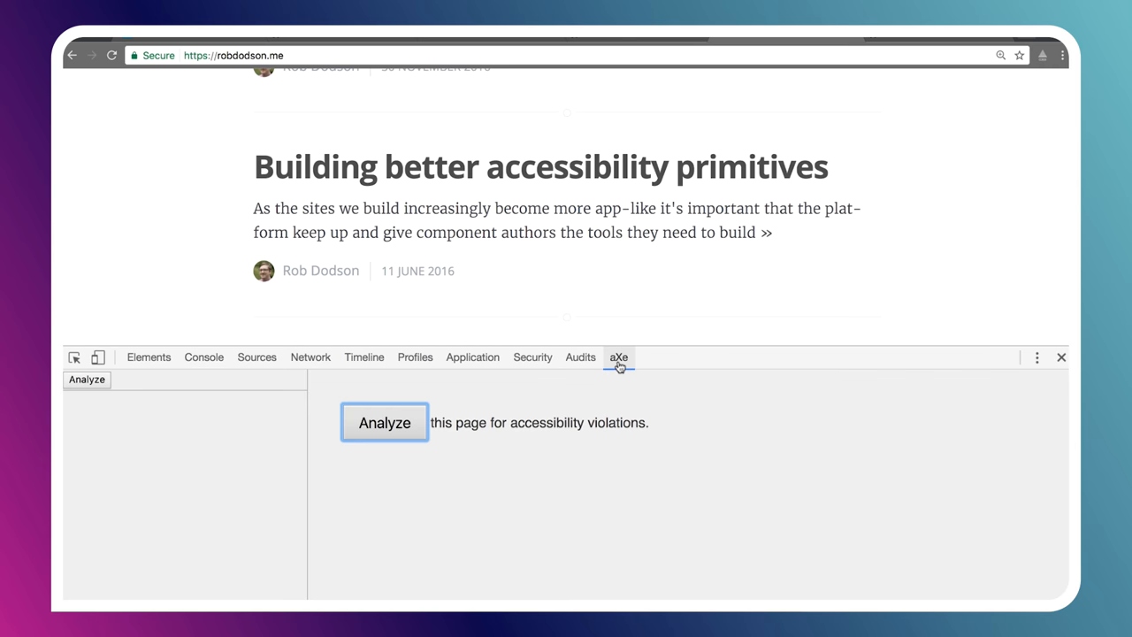
click(384, 421)
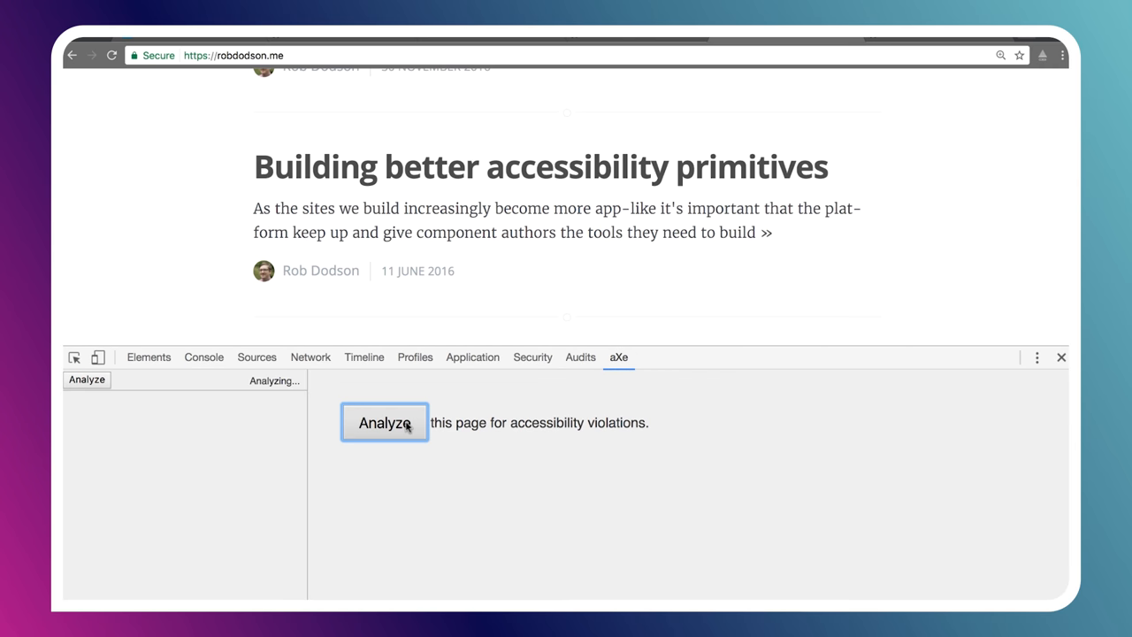
click(384, 421)
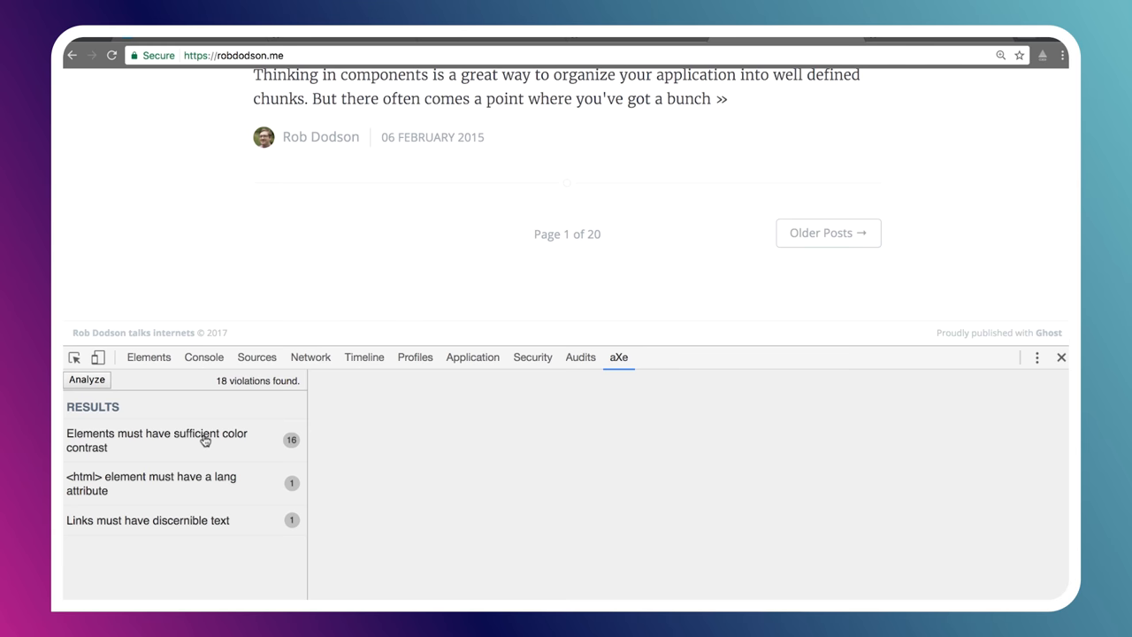
mouse_move(223, 458)
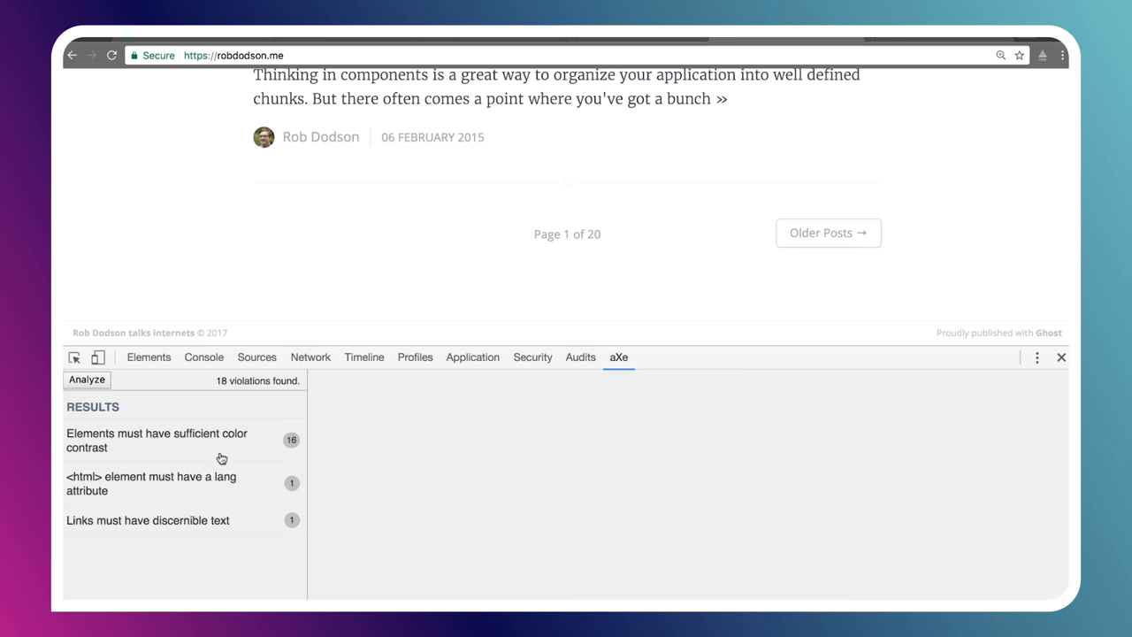
mouse_move(120, 449)
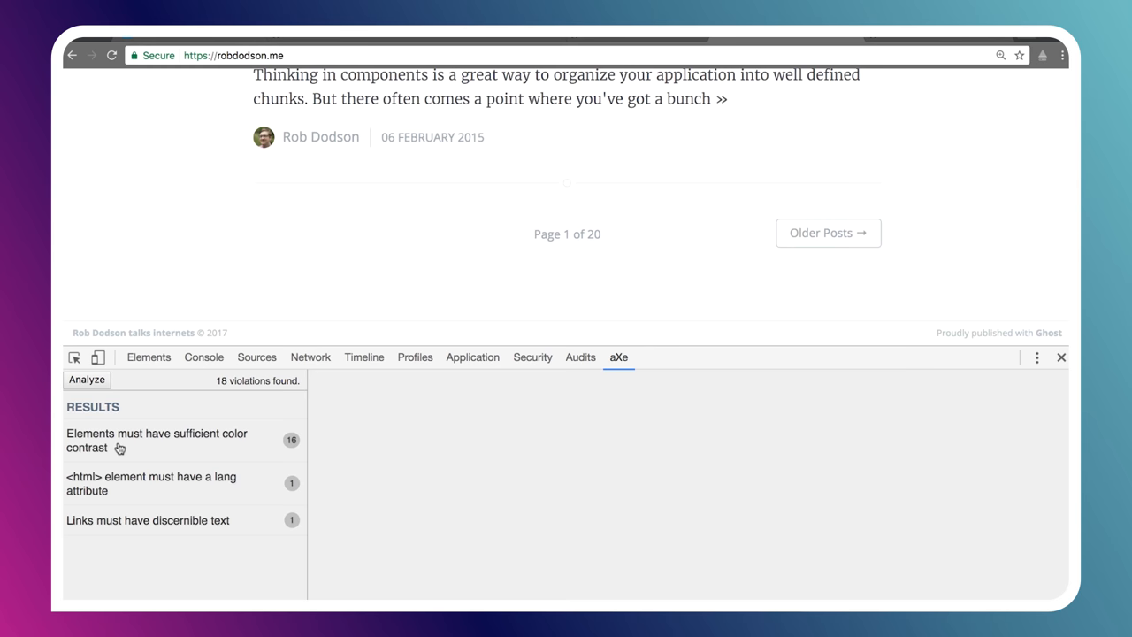
mouse_move(208, 444)
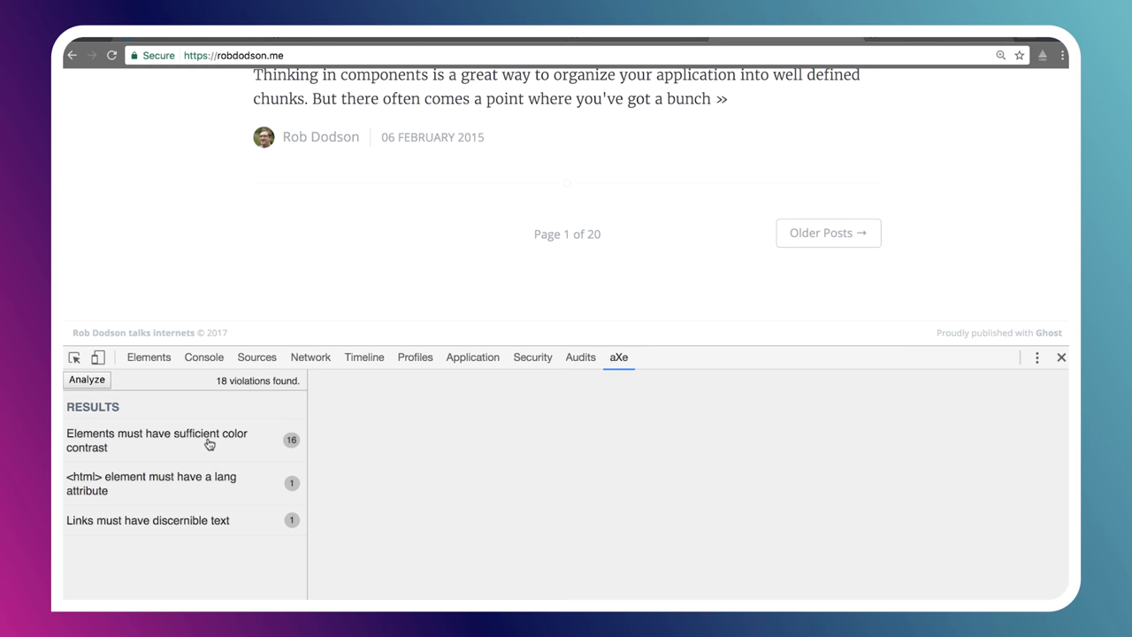
mouse_move(152, 492)
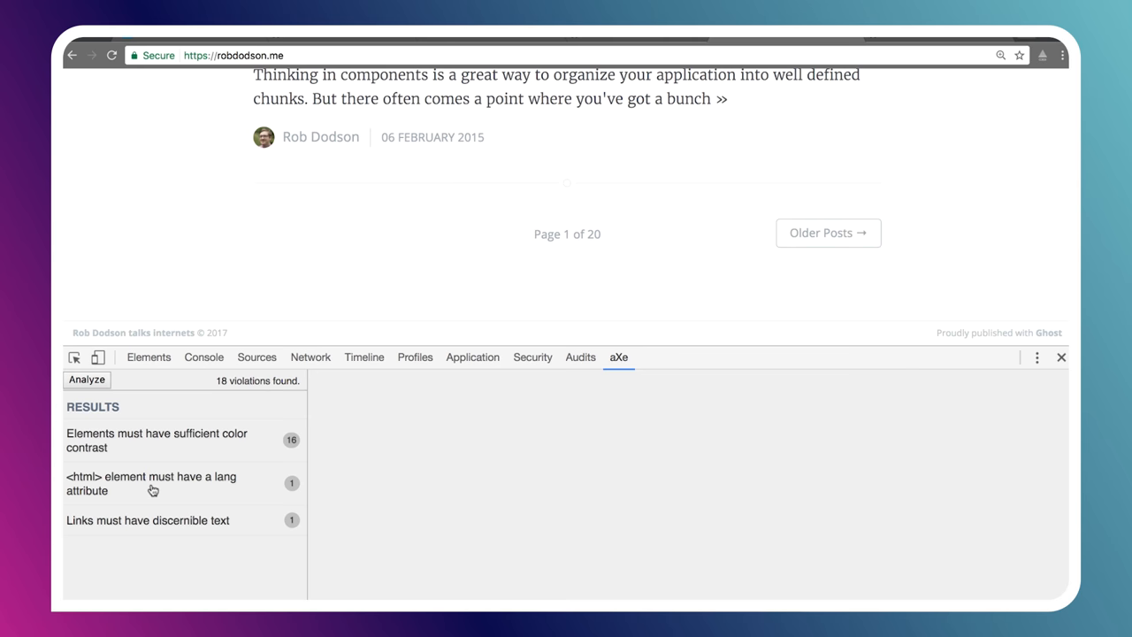
mouse_move(109, 537)
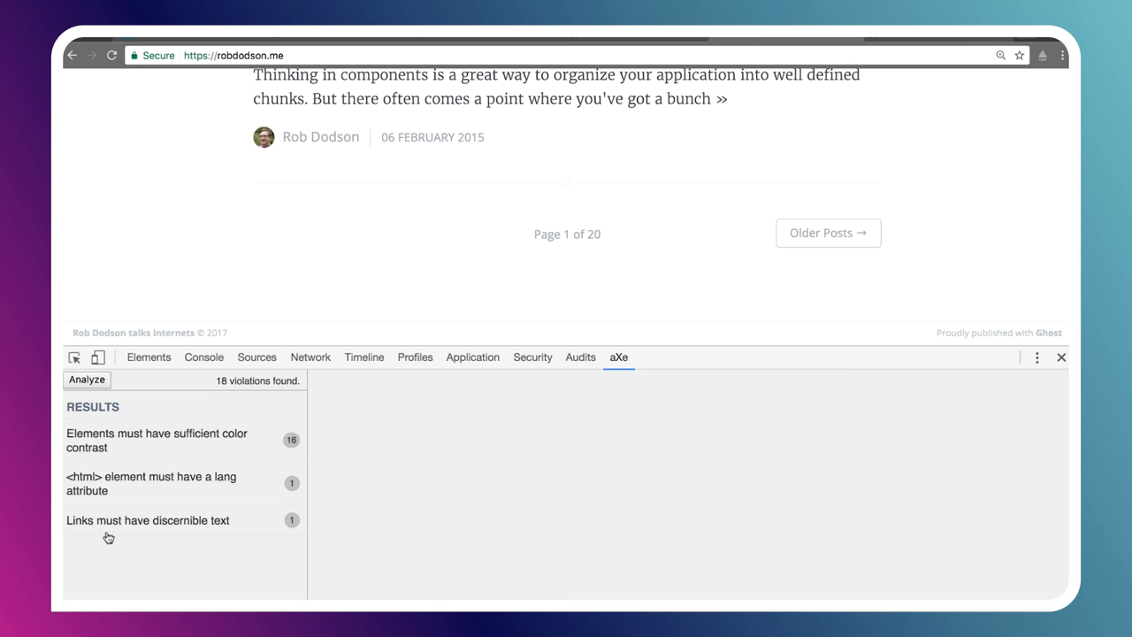
mouse_move(206, 532)
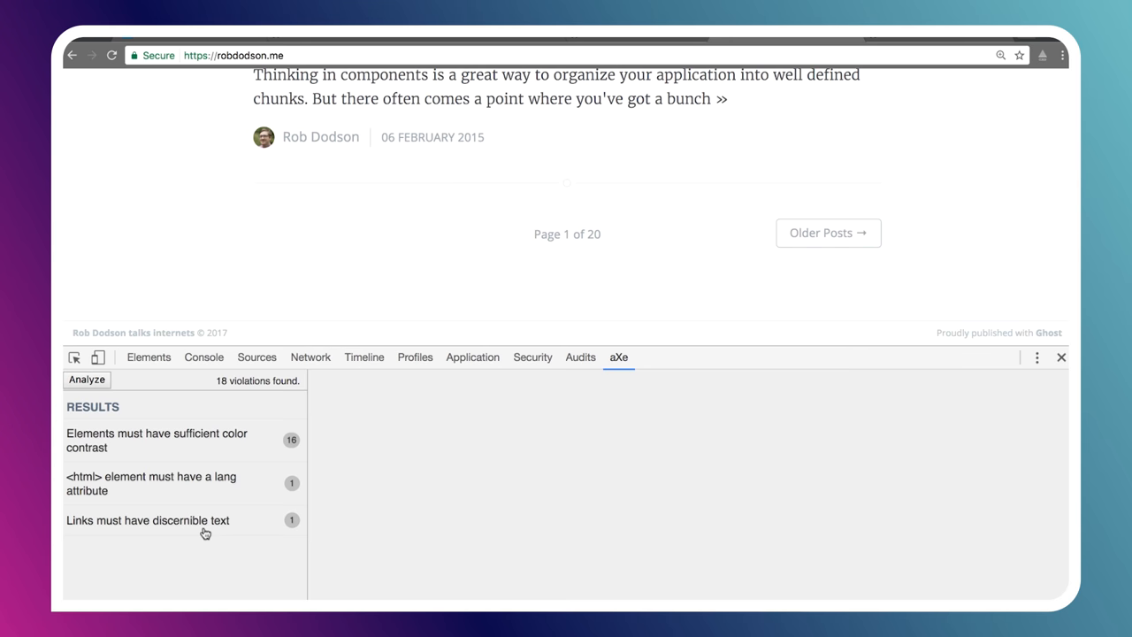
- View the color contrast violation's details and its More Info rule page on Deque University
click(176, 439)
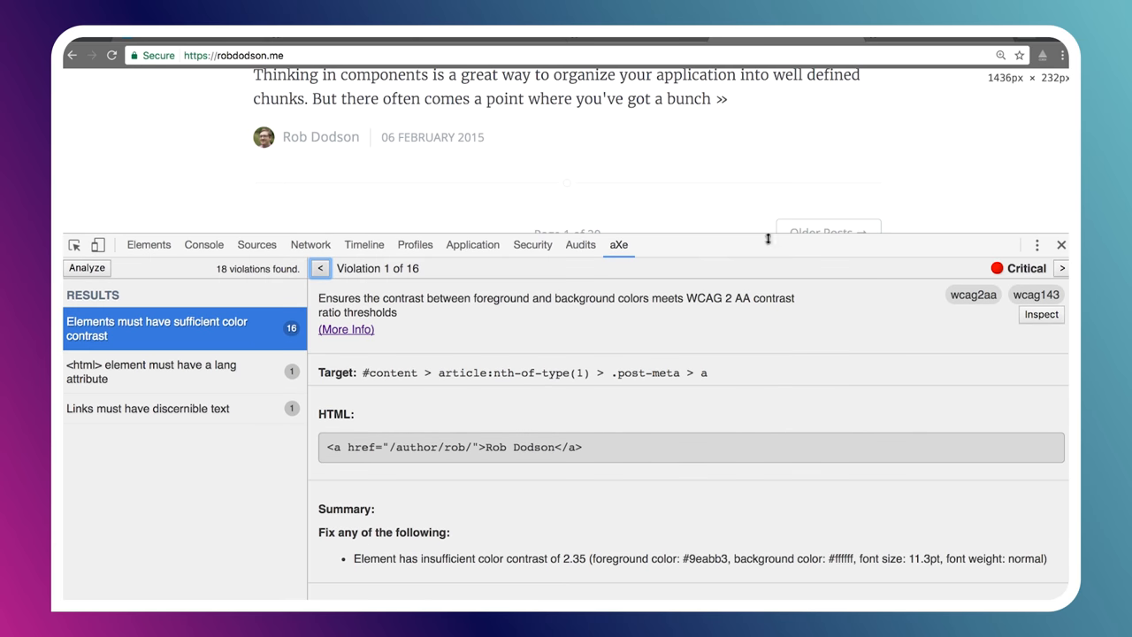
mouse_move(416, 281)
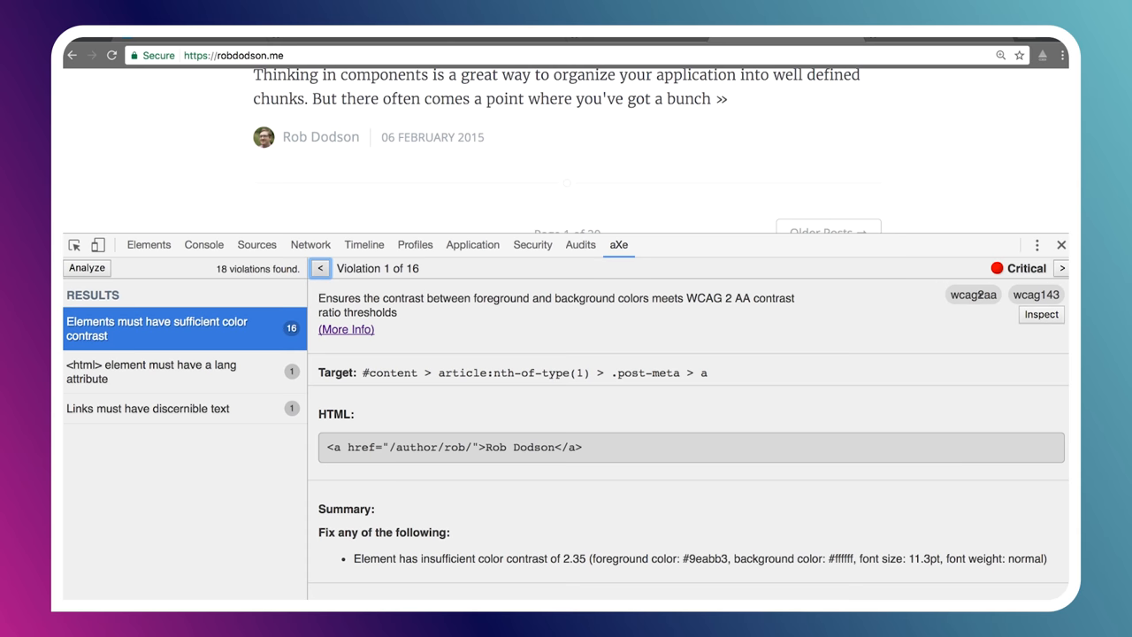
mouse_move(962, 311)
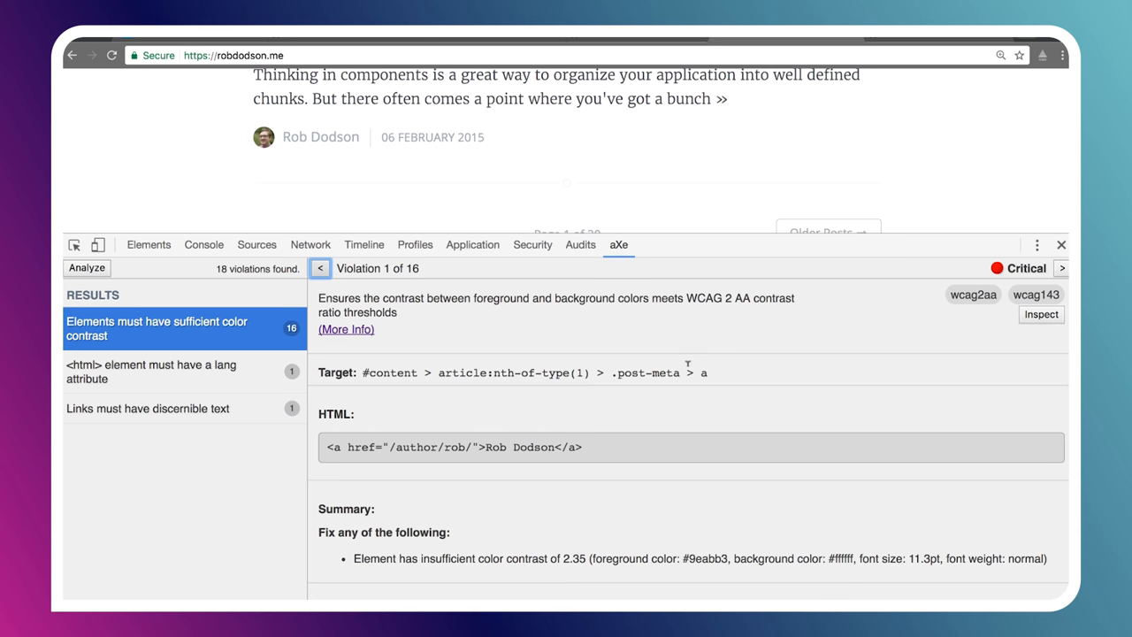
mouse_move(707, 369)
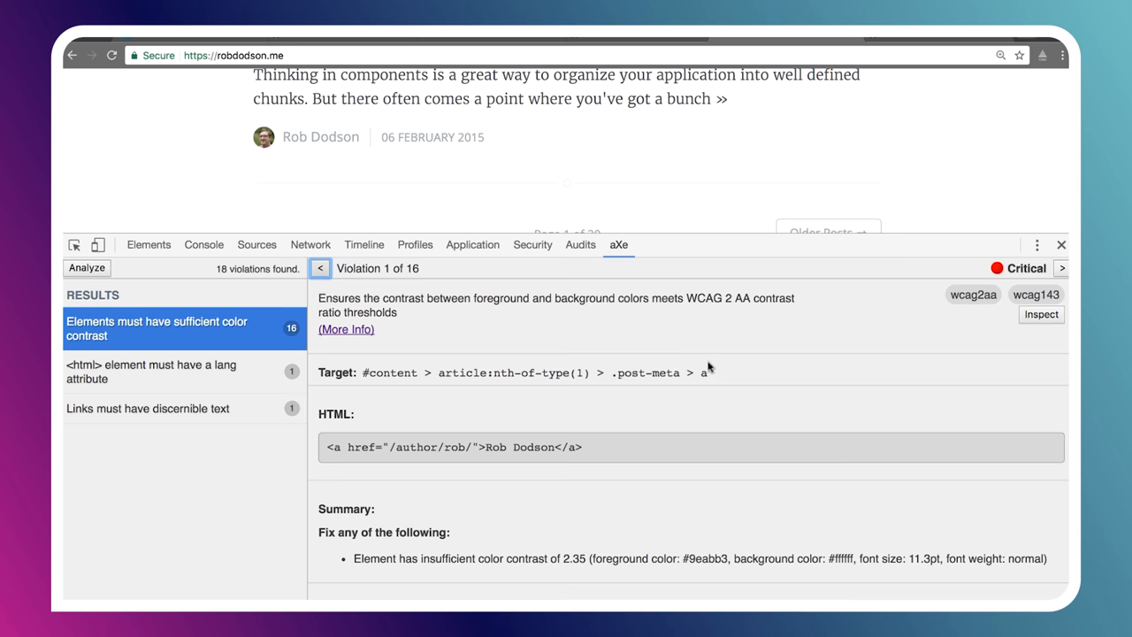
mouse_move(587, 369)
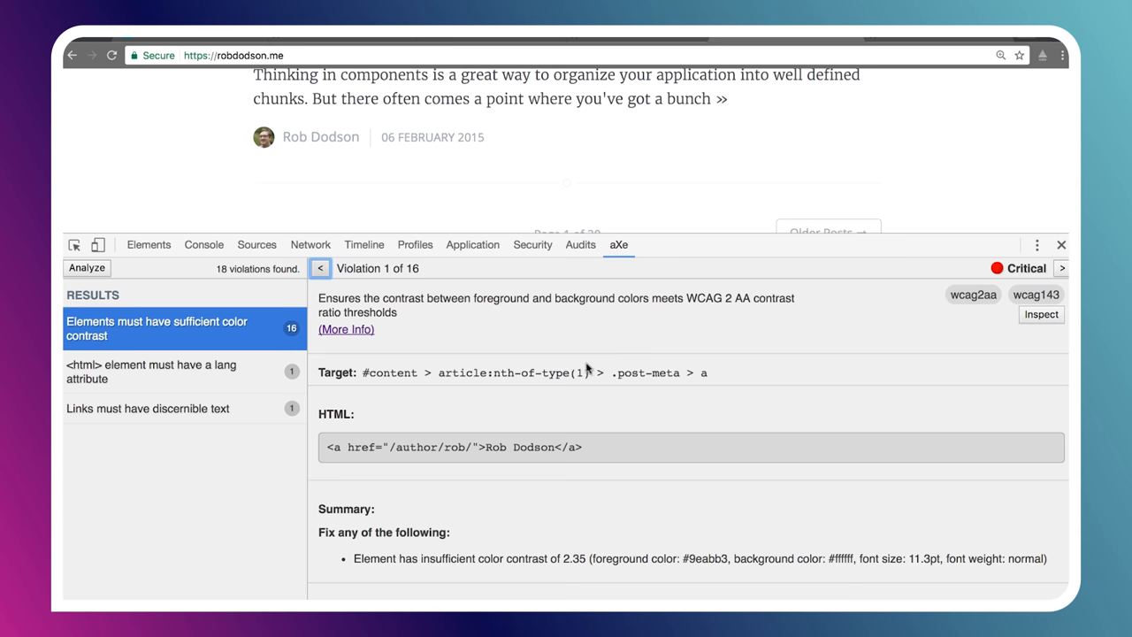
mouse_move(645, 388)
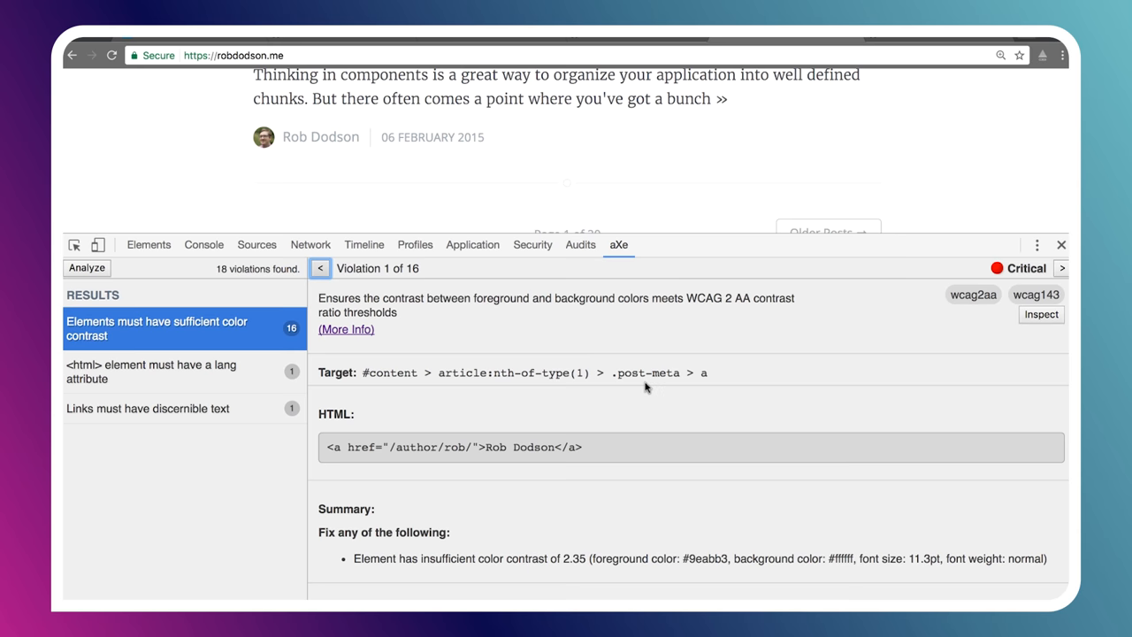
click(346, 329)
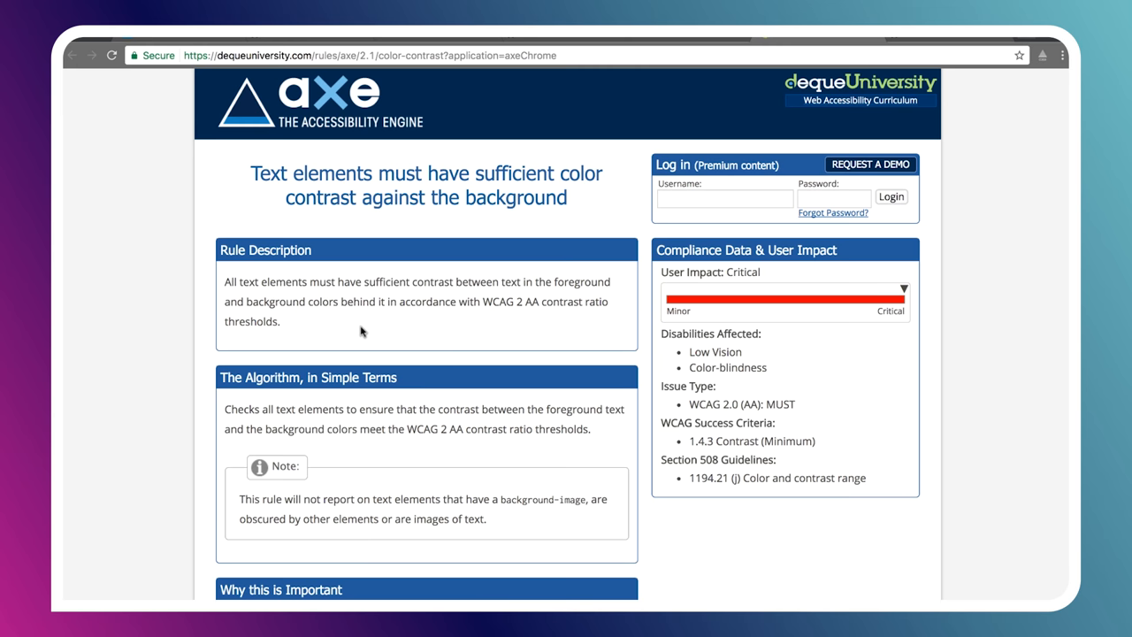
mouse_move(901, 272)
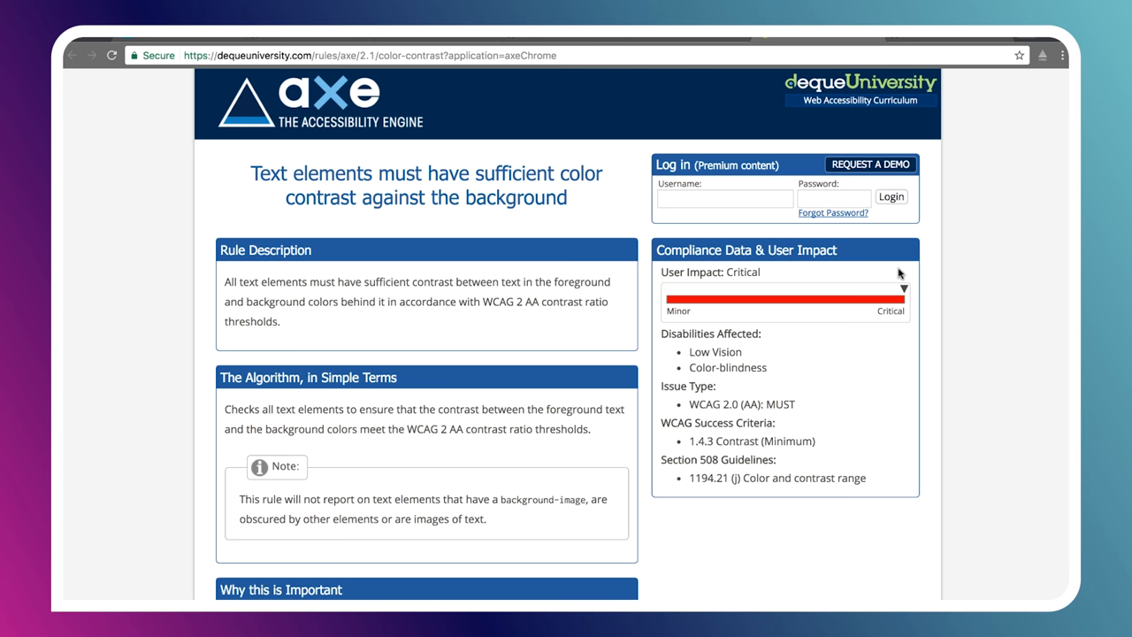
mouse_move(847, 294)
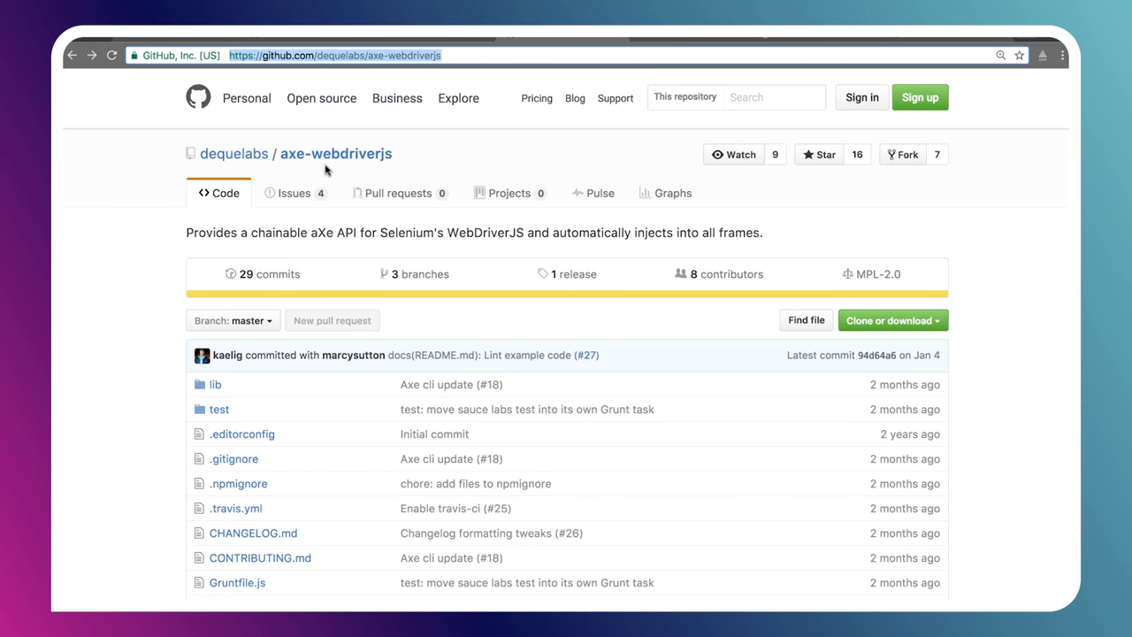
mouse_move(344, 169)
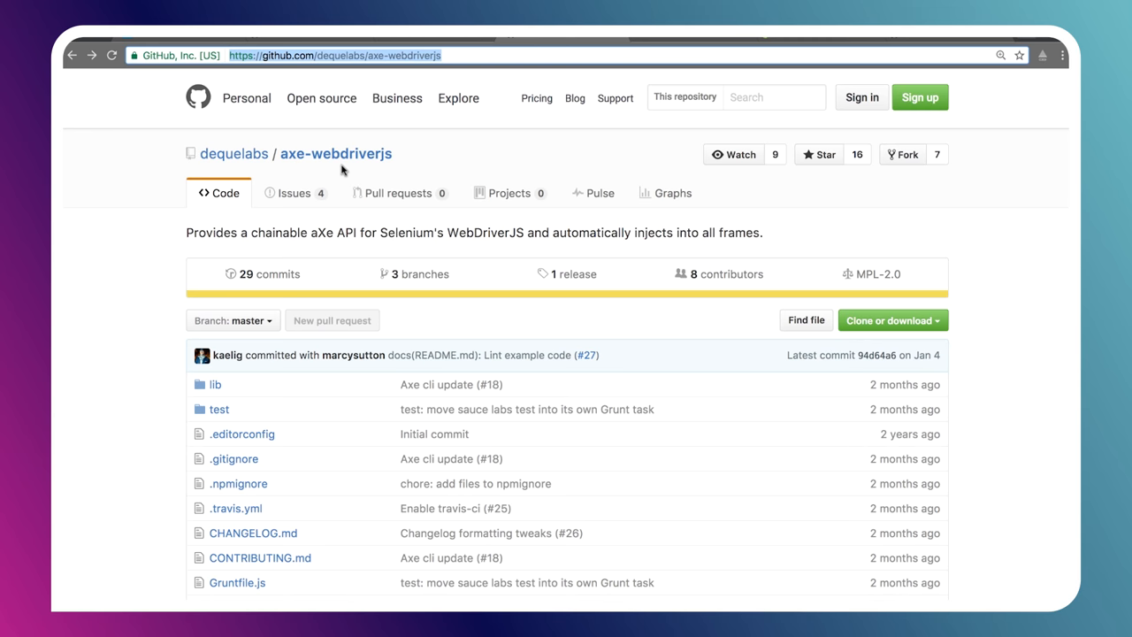
- Scroll the axe-webdriverjs README to Getting Started and select the Selenium usage example
scroll(down, 3)
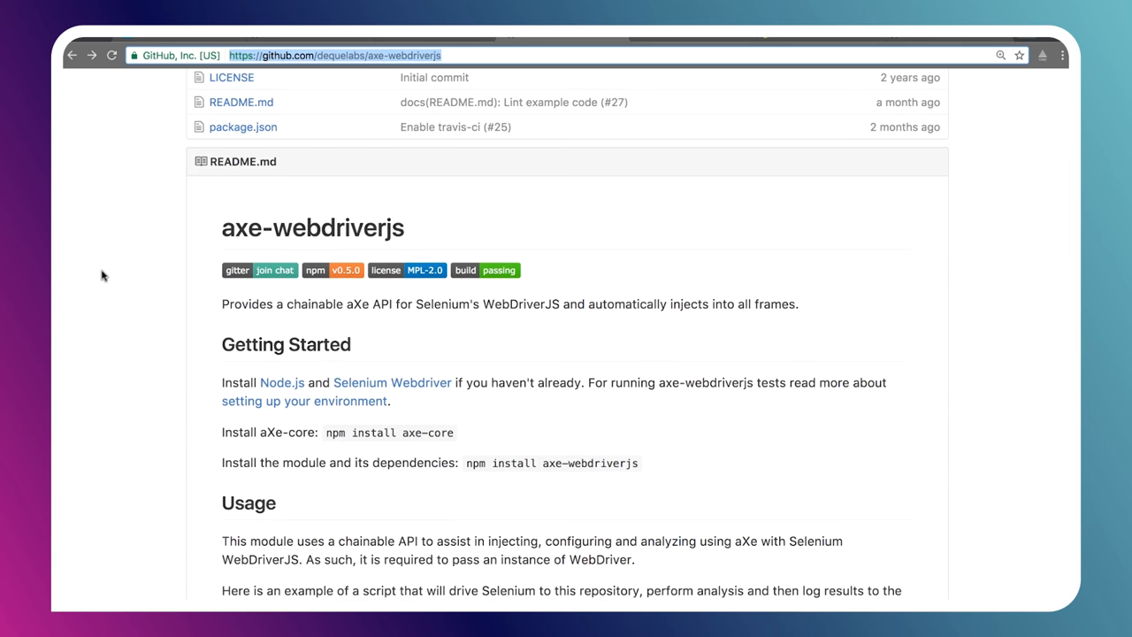
scroll(down, 3)
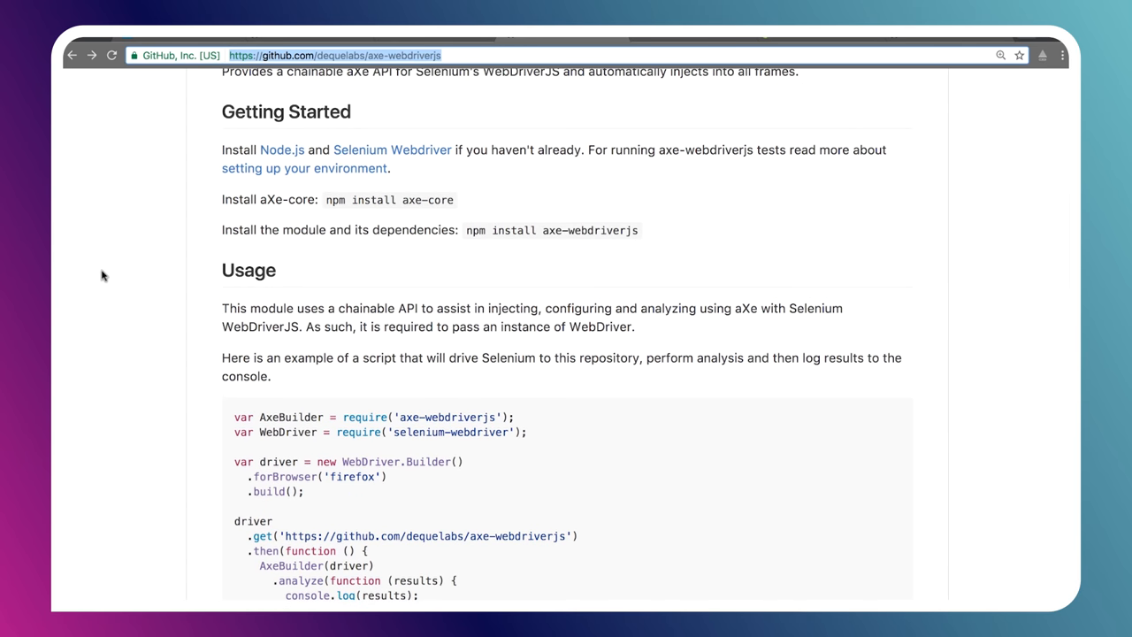
mouse_move(198, 241)
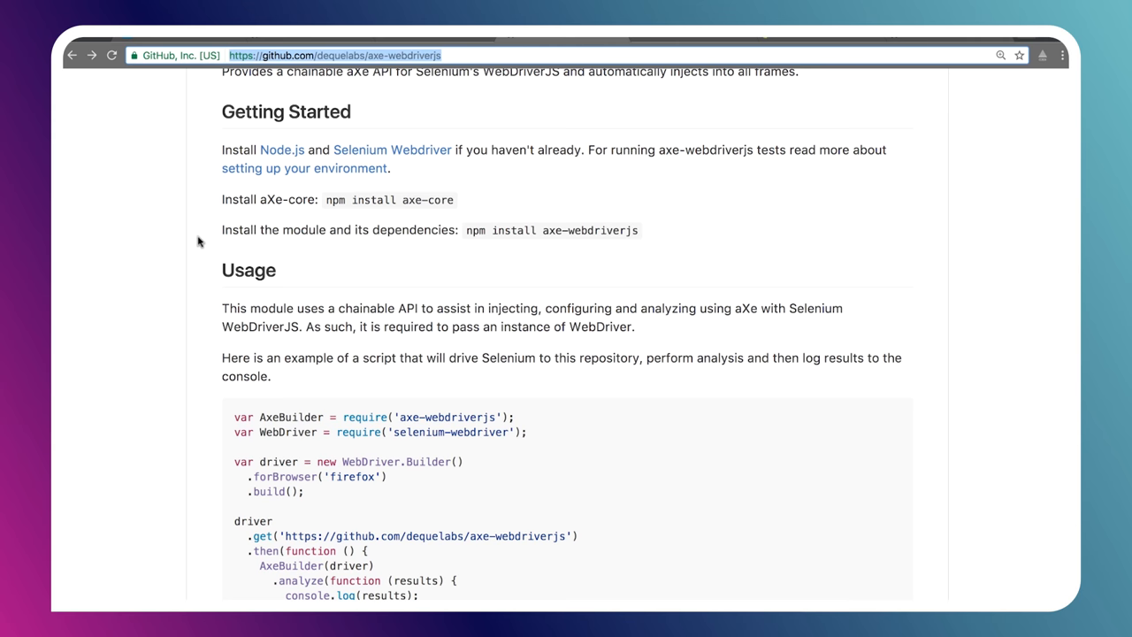
scroll(down, 3)
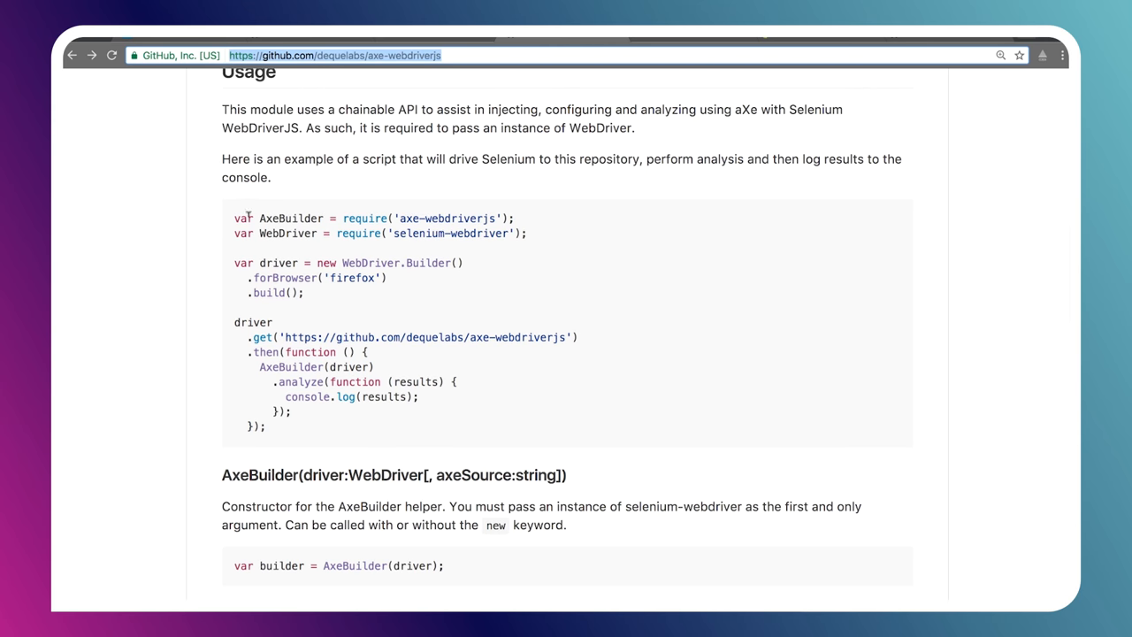
drag(234, 218, 265, 427)
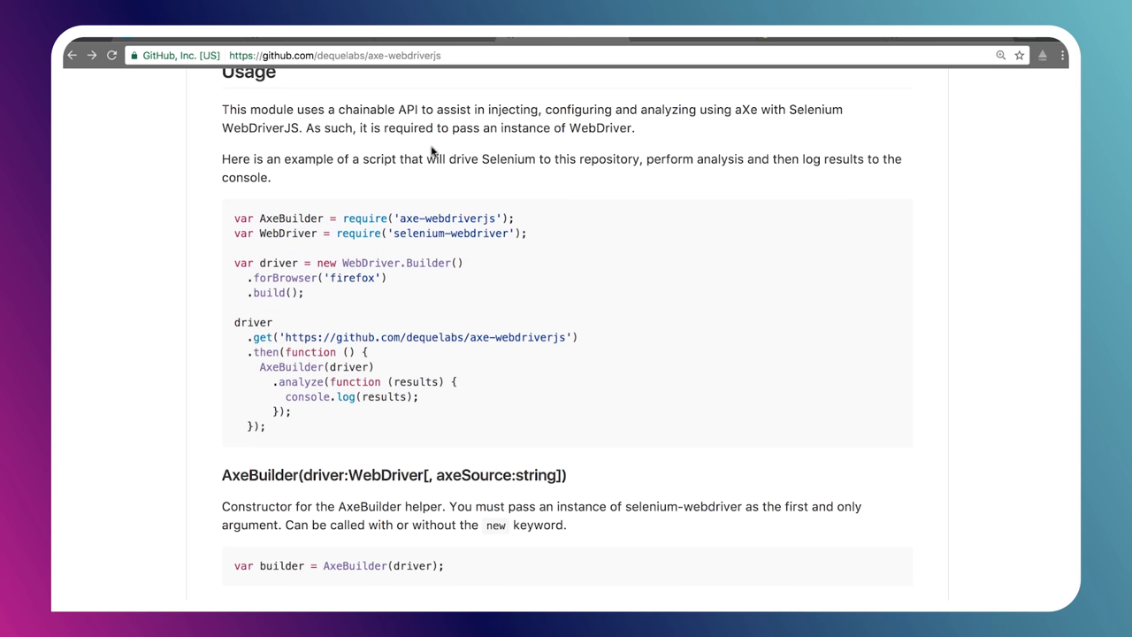
scroll(up, 3)
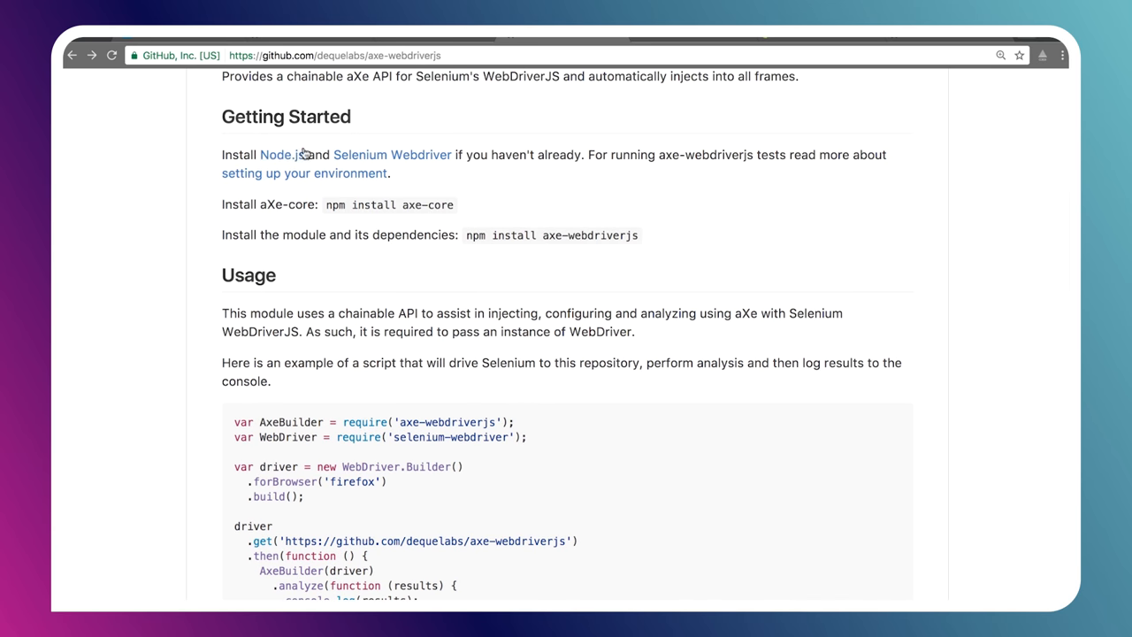
mouse_move(482, 212)
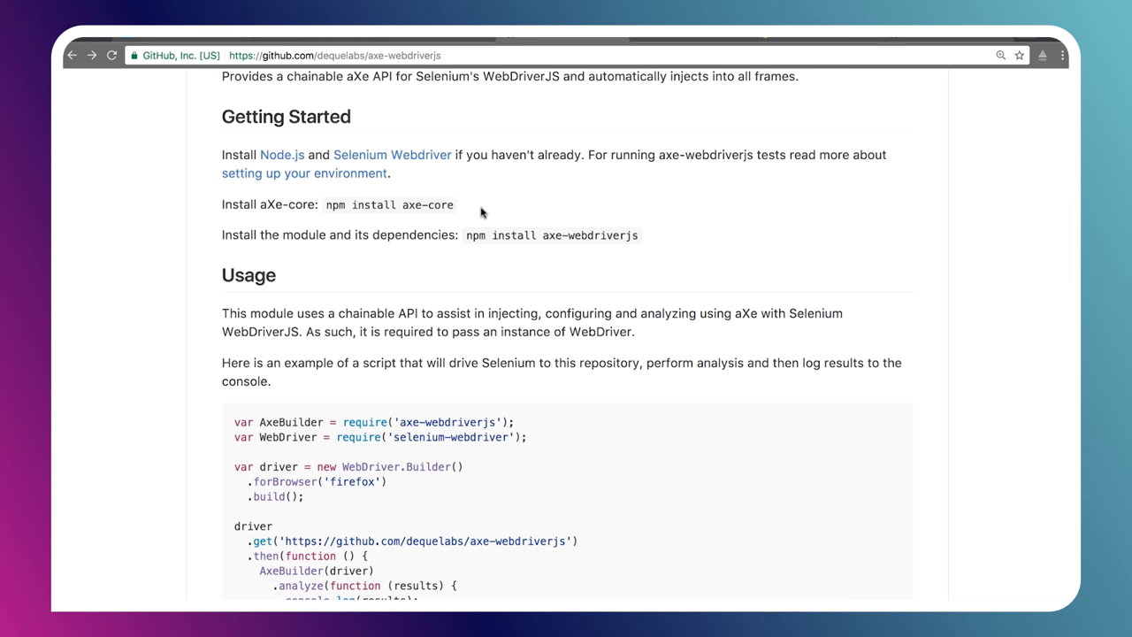
mouse_move(435, 205)
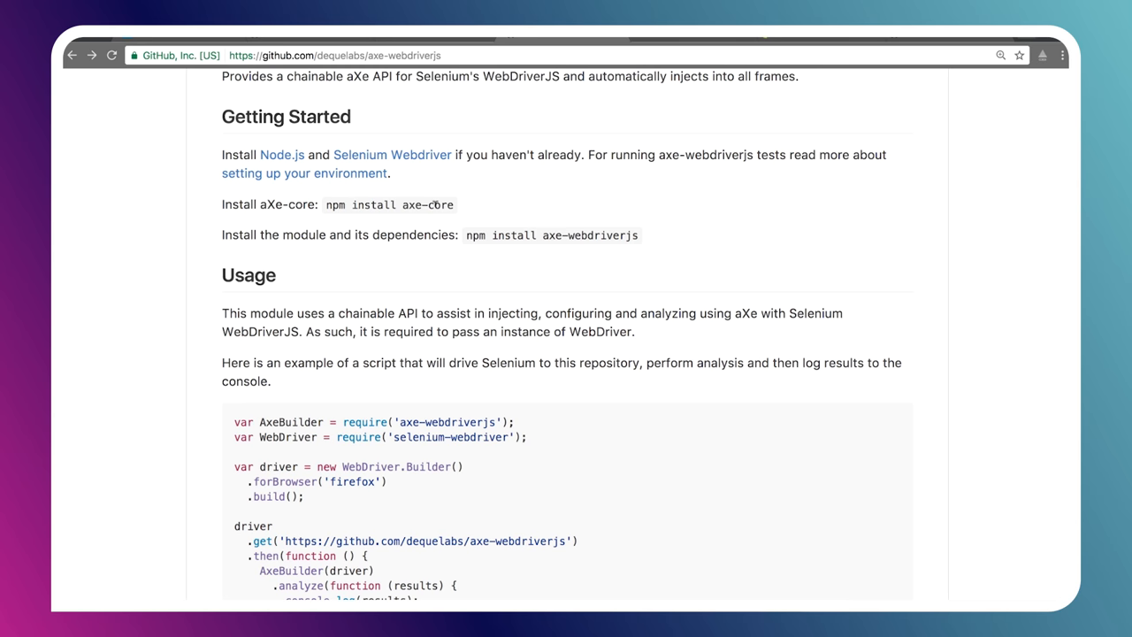
mouse_move(688, 253)
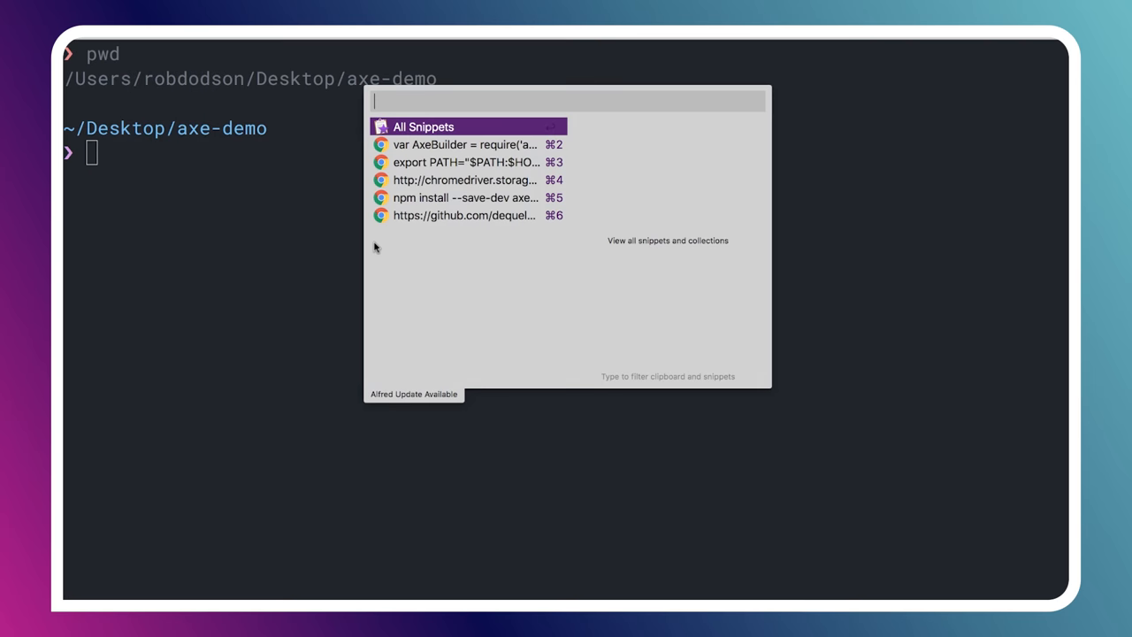
- Run npm install --save-dev axe-core selenium-webdriver axe-webdriverjs from the saved Alfred snippet
click(467, 198)
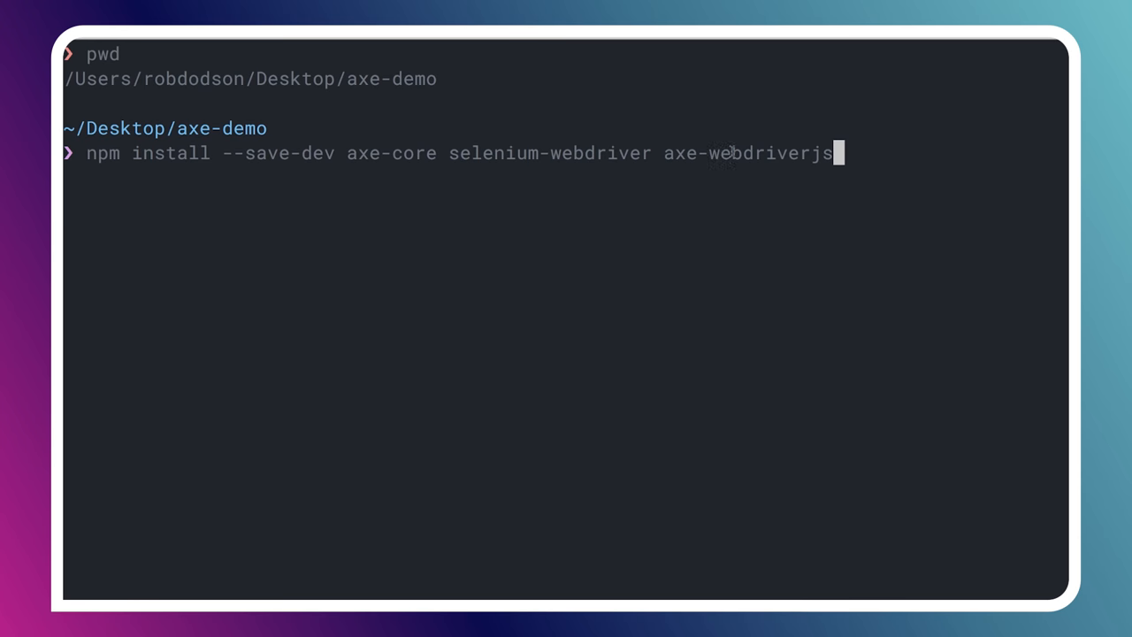
key(Return)
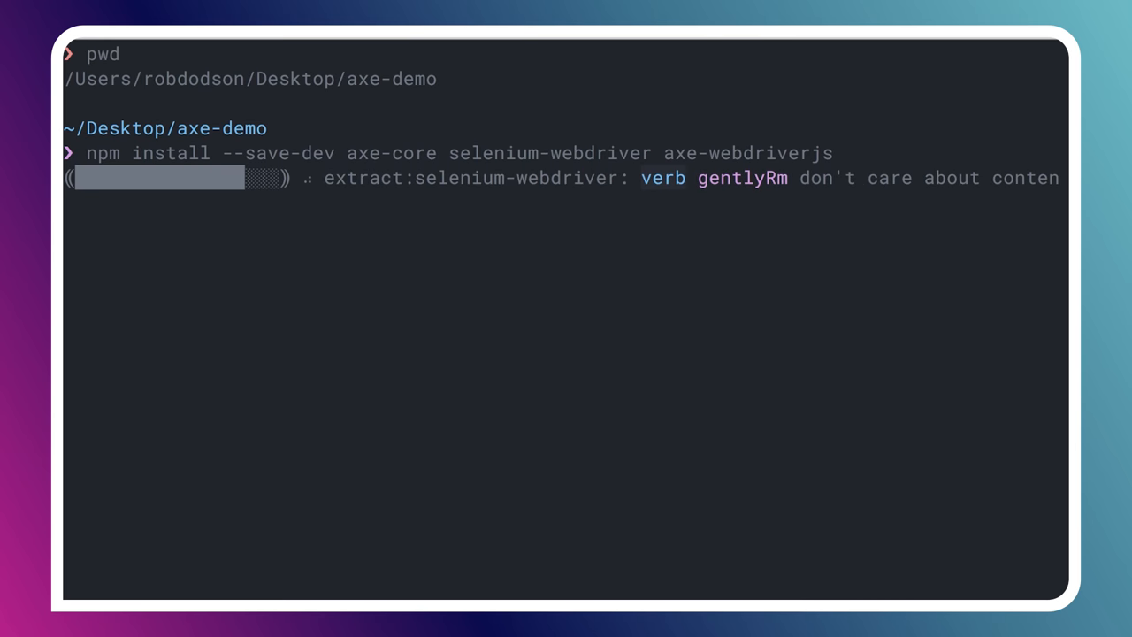
key(Return)
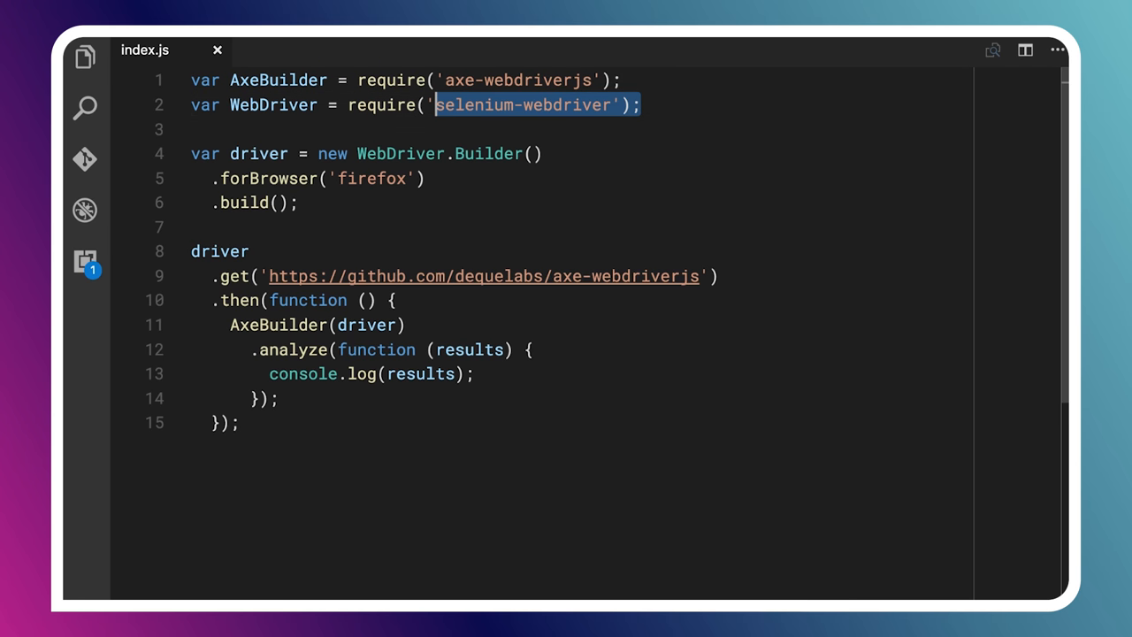
- Change the forBrowser call from 'firefox' to 'chrome' and select the visited page address
click(640, 104)
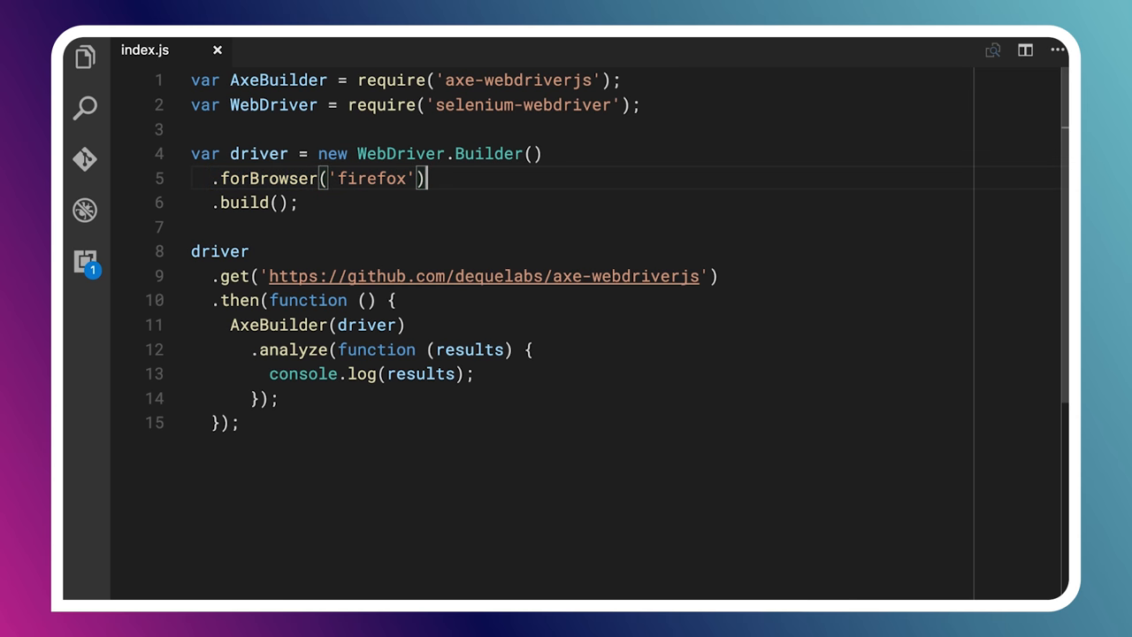
text(c)
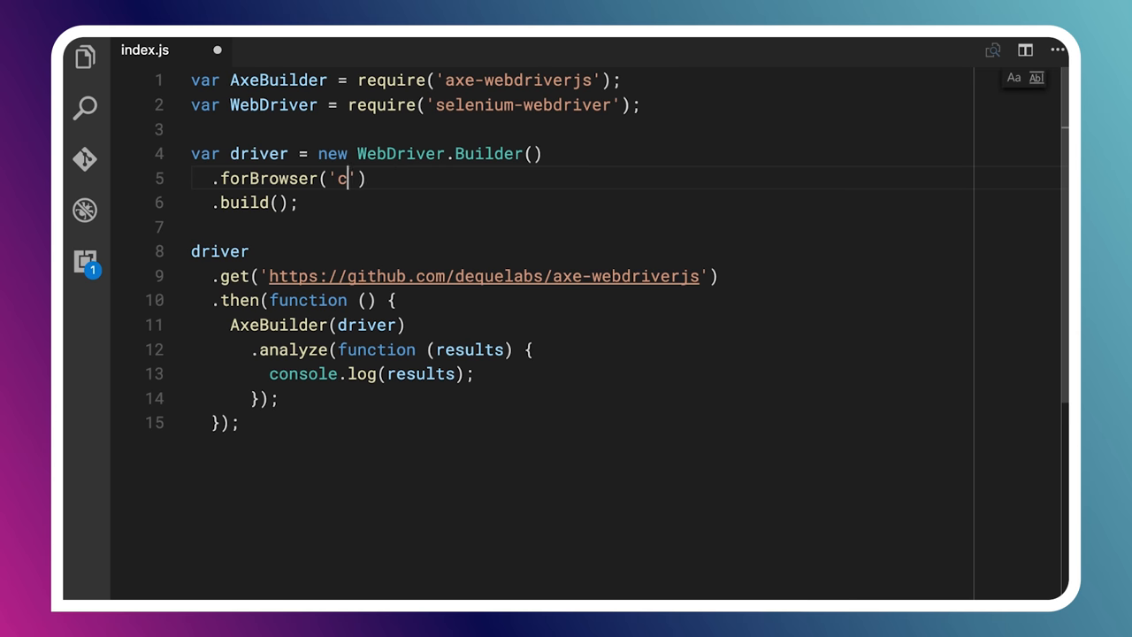
text(hrome)
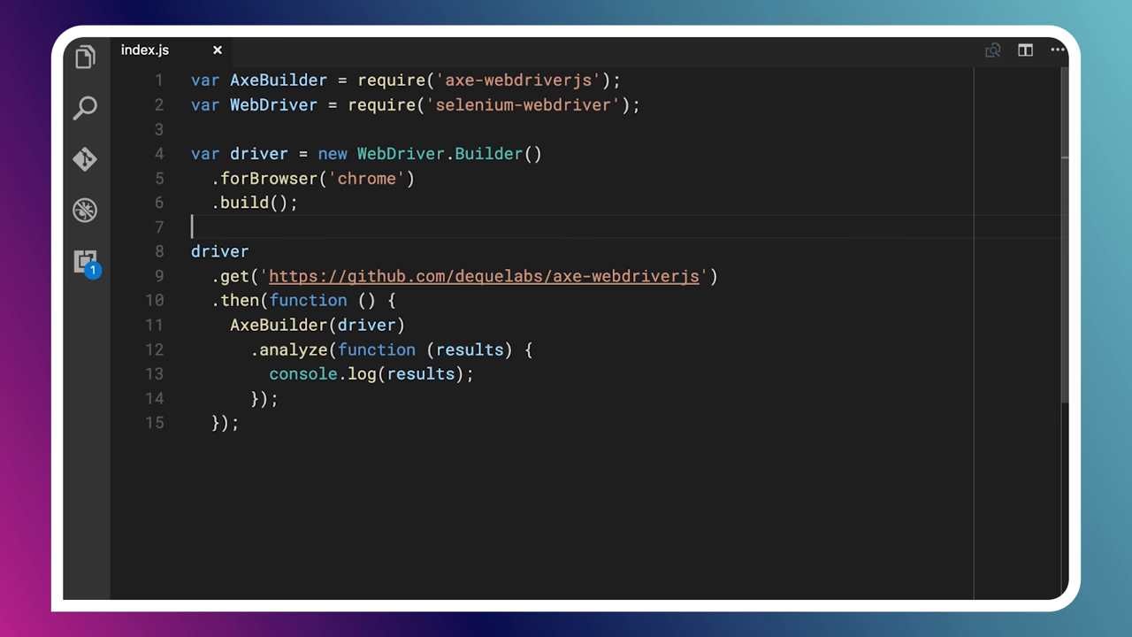
double_click(219, 251)
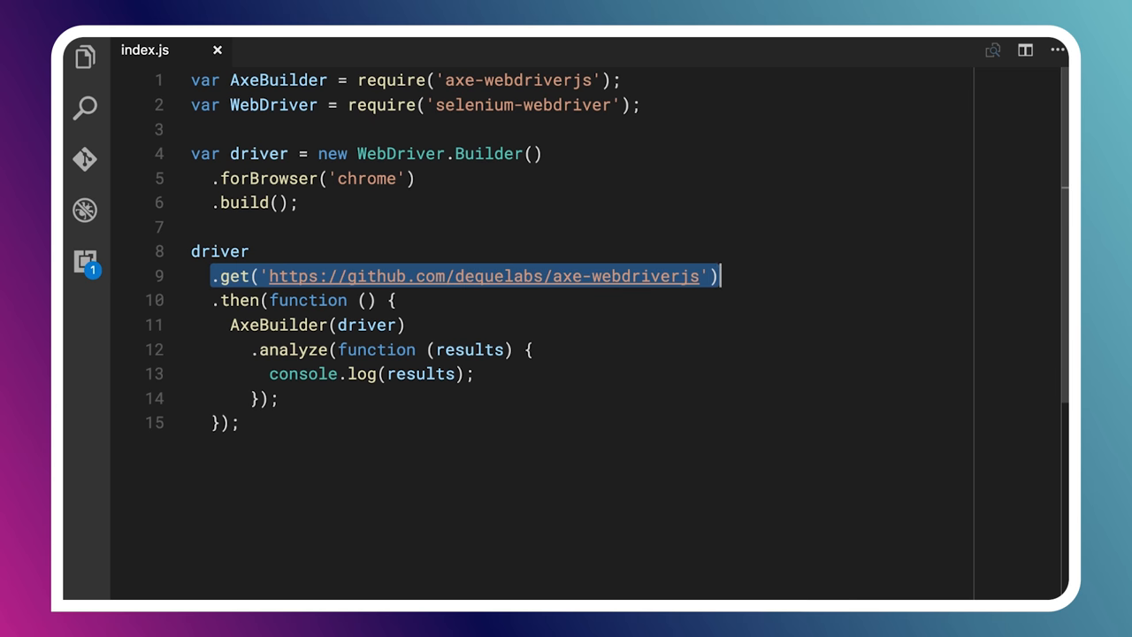
click(275, 276)
text(.get('https)
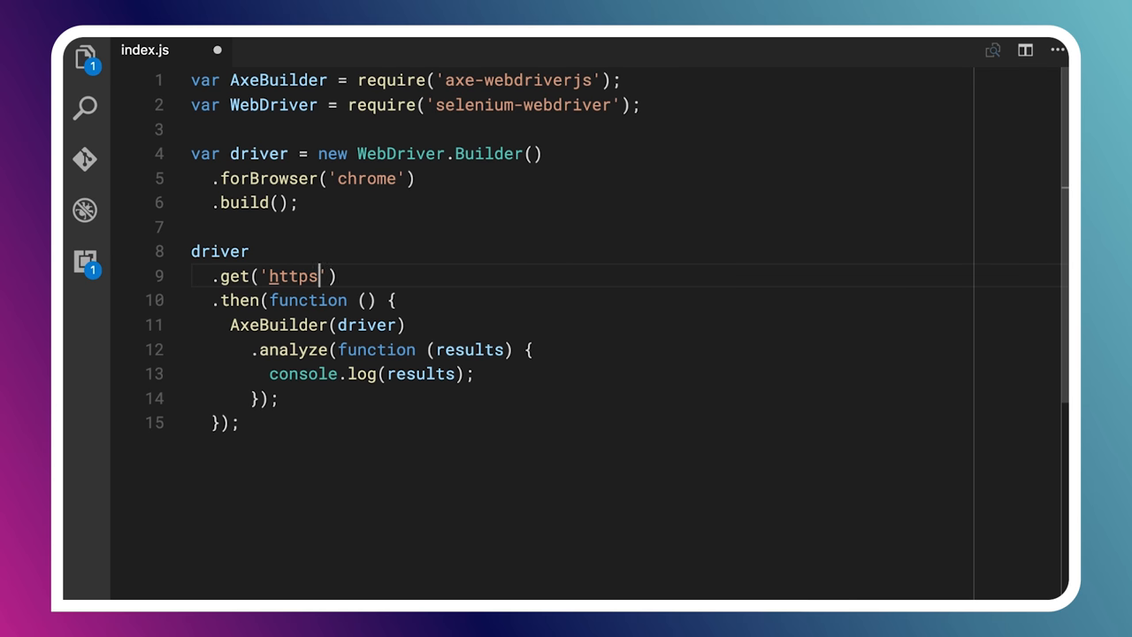
text(://robdodson.me)
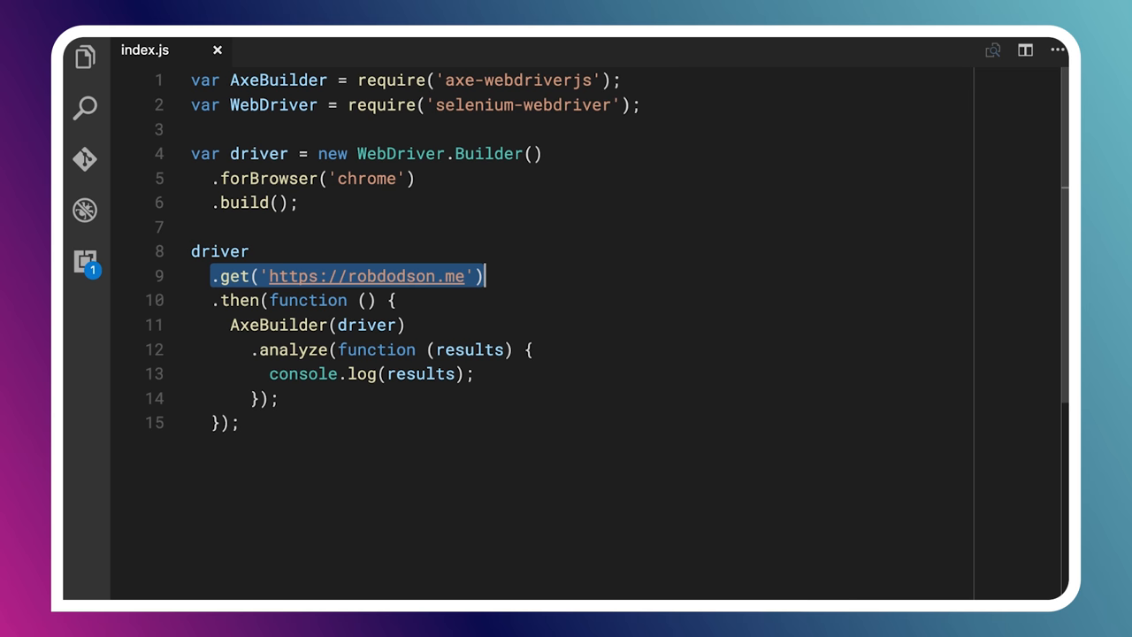
click(230, 326)
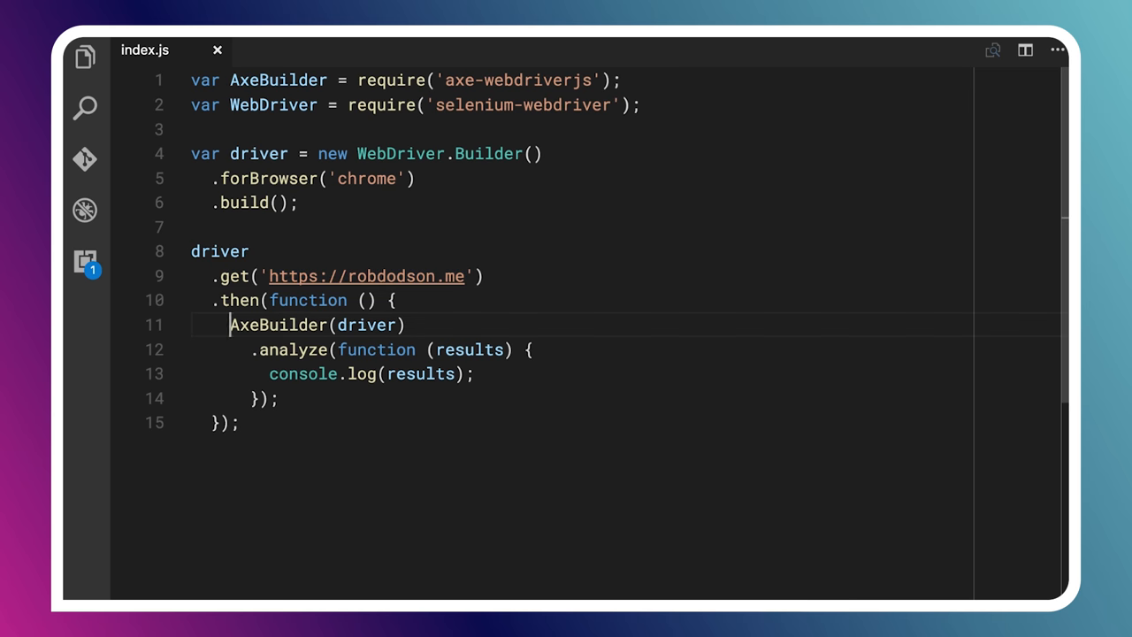
double_click(278, 326)
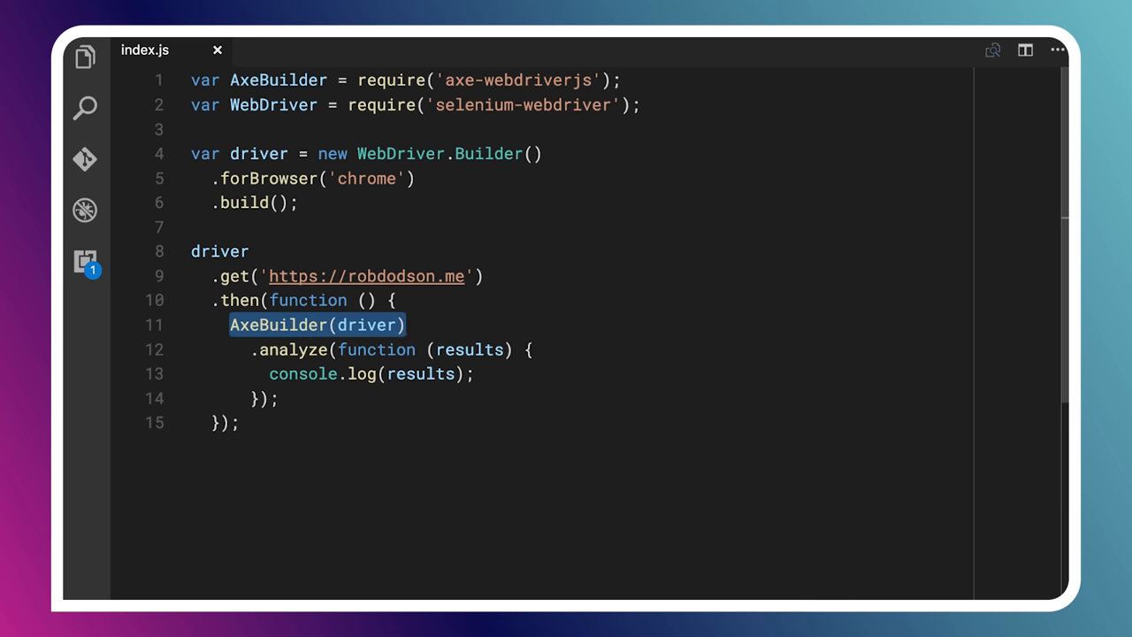
click(256, 350)
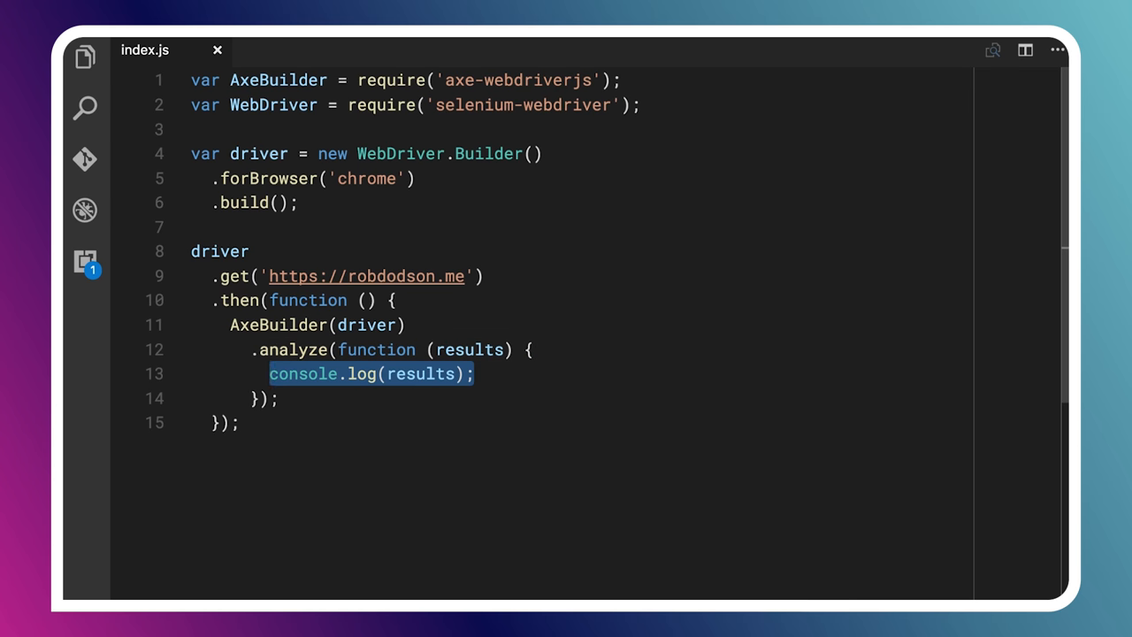
- Change console.log(results) to console.log(results.violations) in index.js
text(.violations)
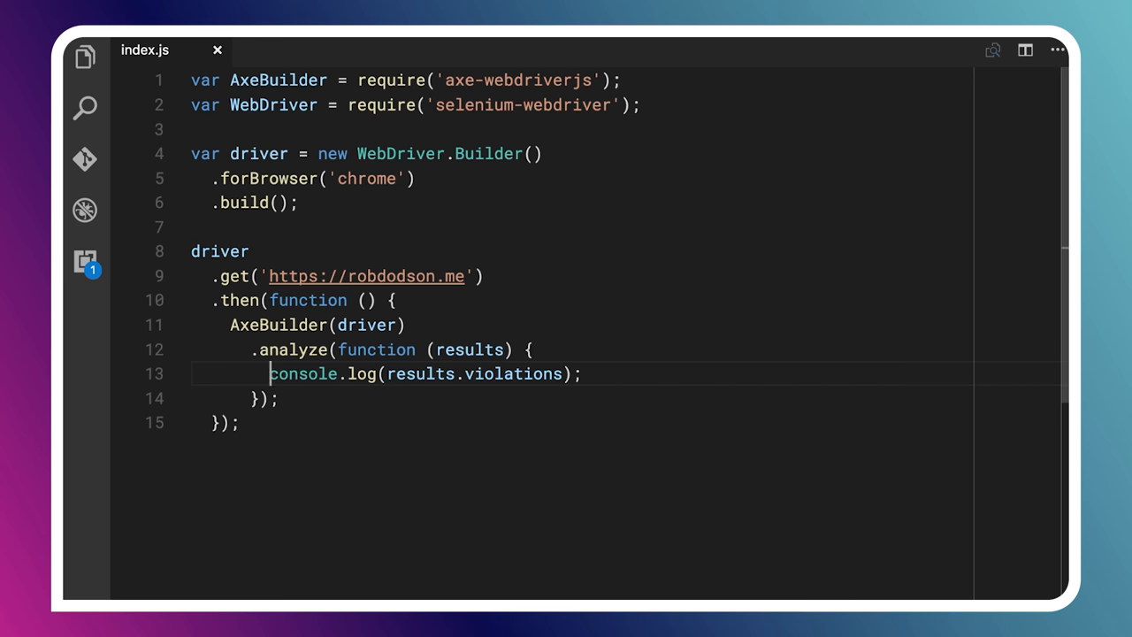
double_click(302, 374)
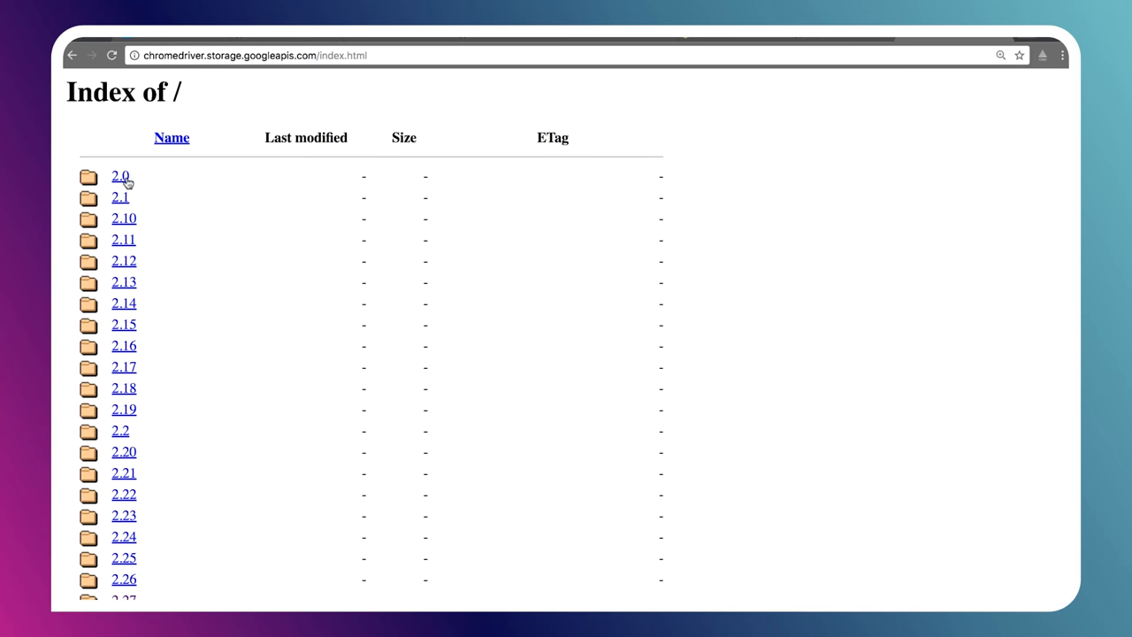
scroll(down, 3)
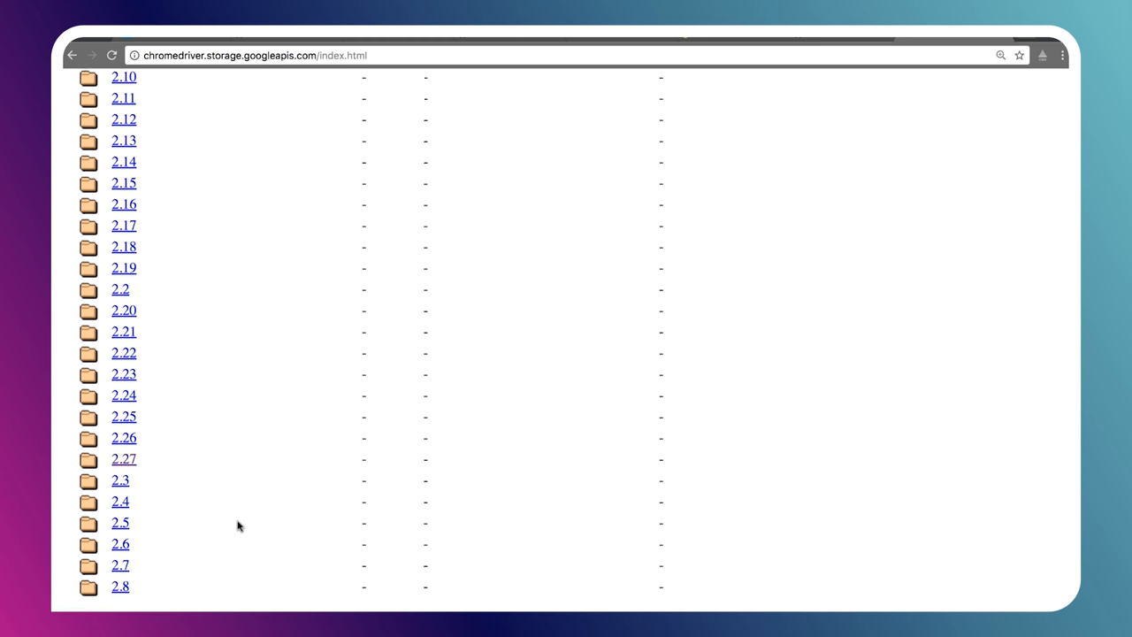
scroll(down, 3)
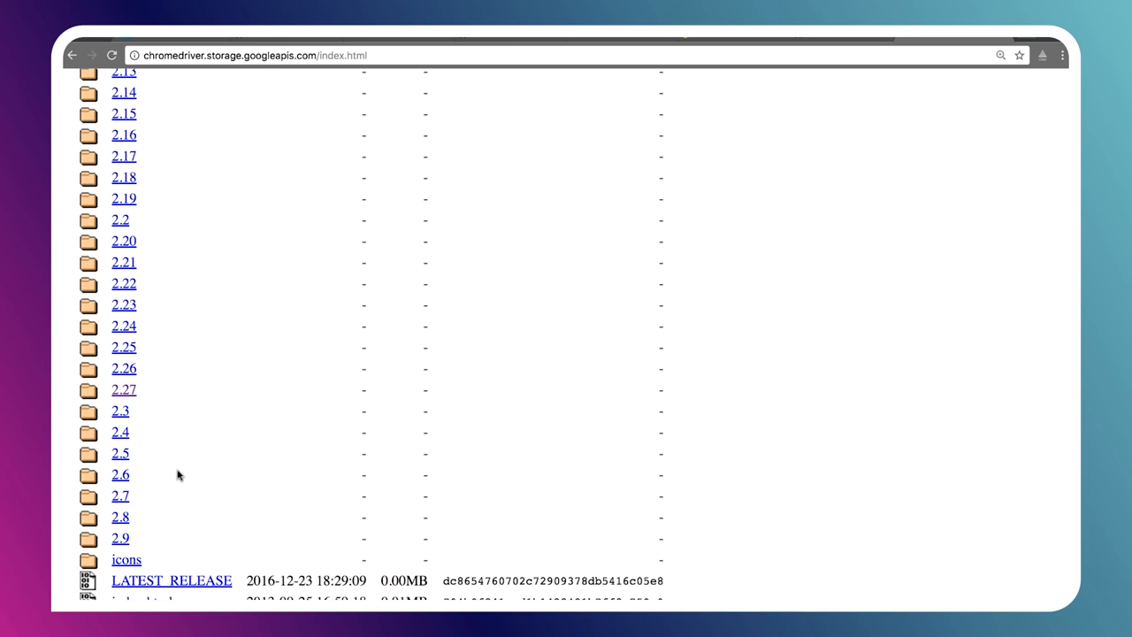
mouse_move(198, 354)
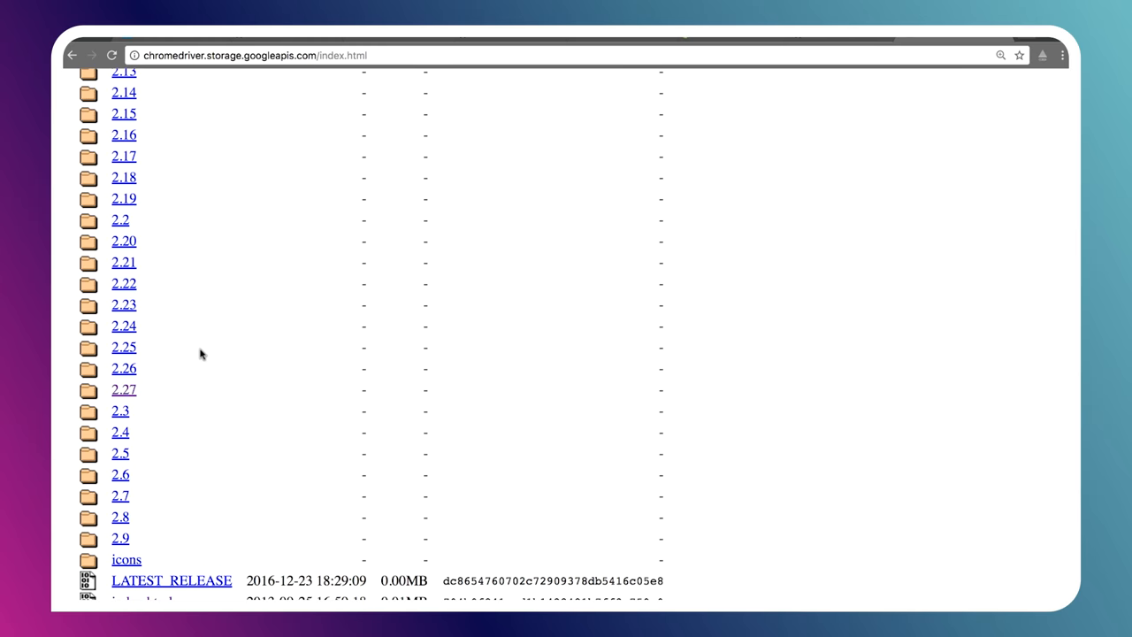
scroll(up, 3)
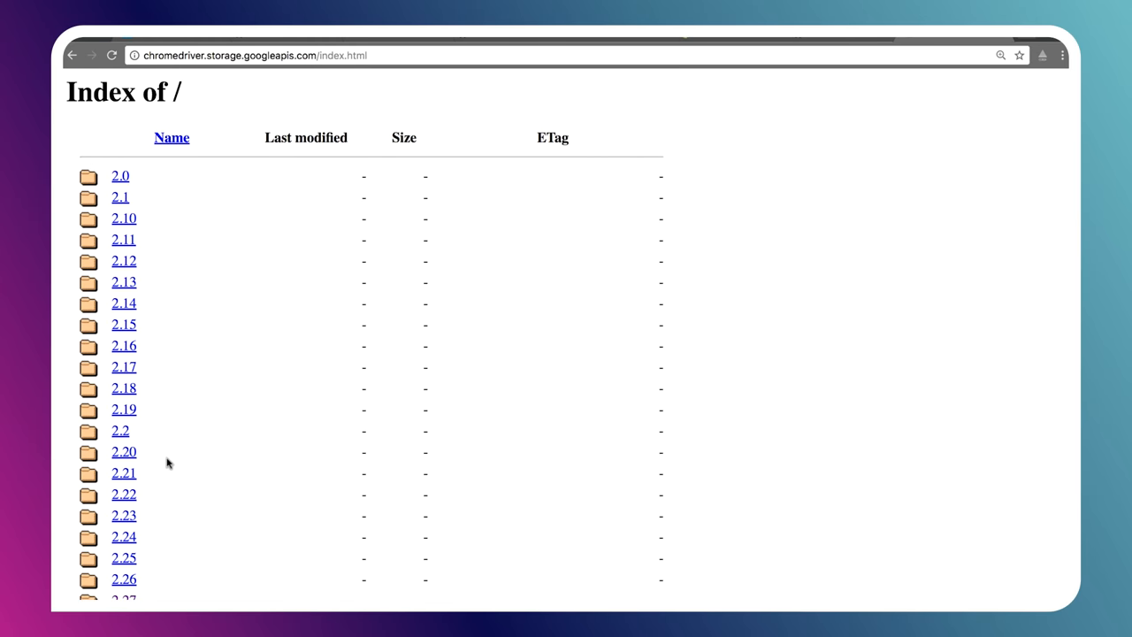
scroll(down, 3)
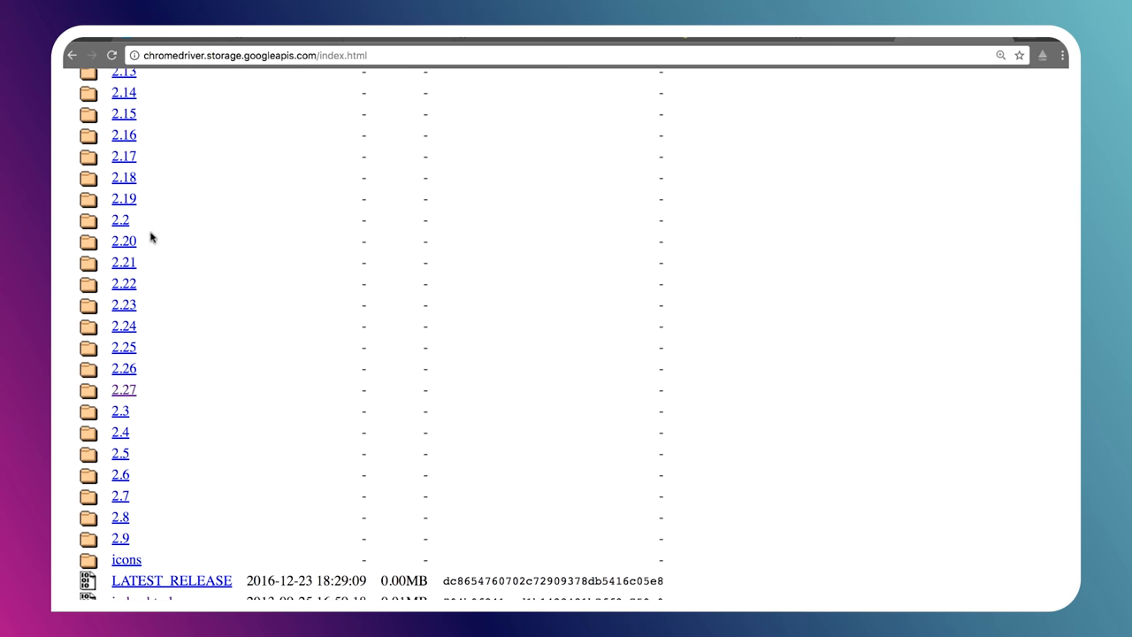
mouse_move(216, 591)
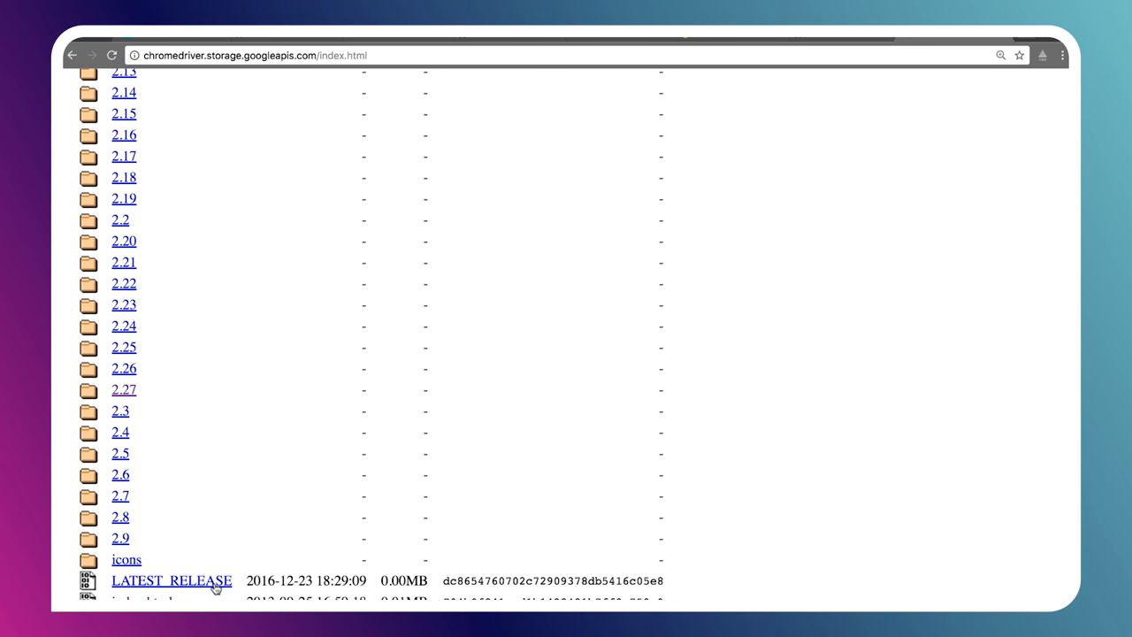
mouse_move(209, 430)
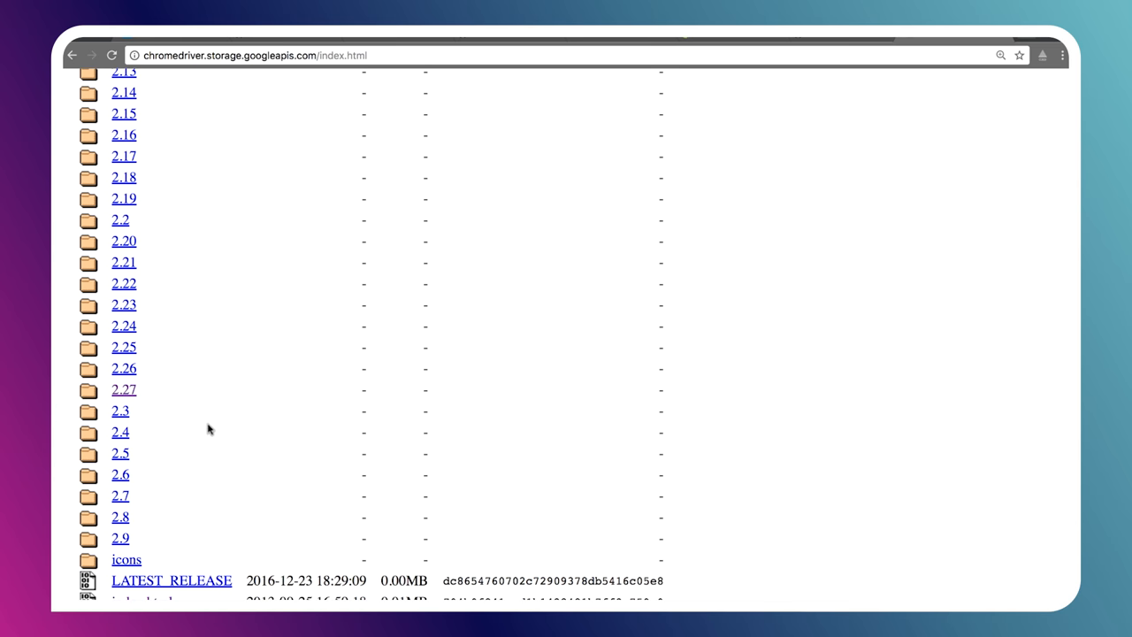
mouse_move(133, 403)
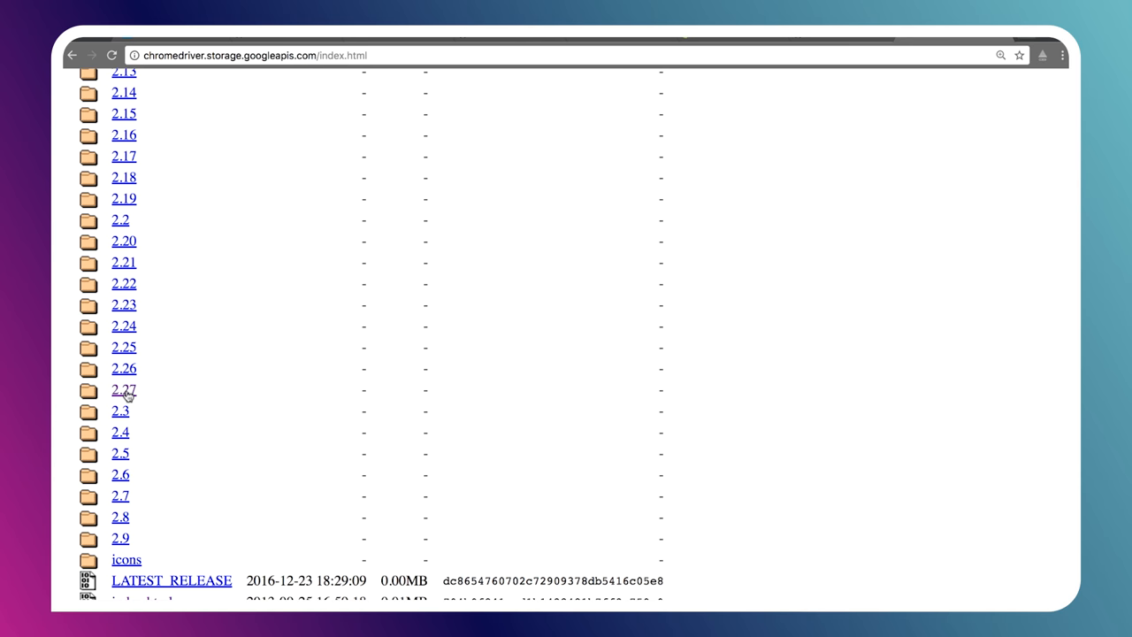
mouse_move(127, 410)
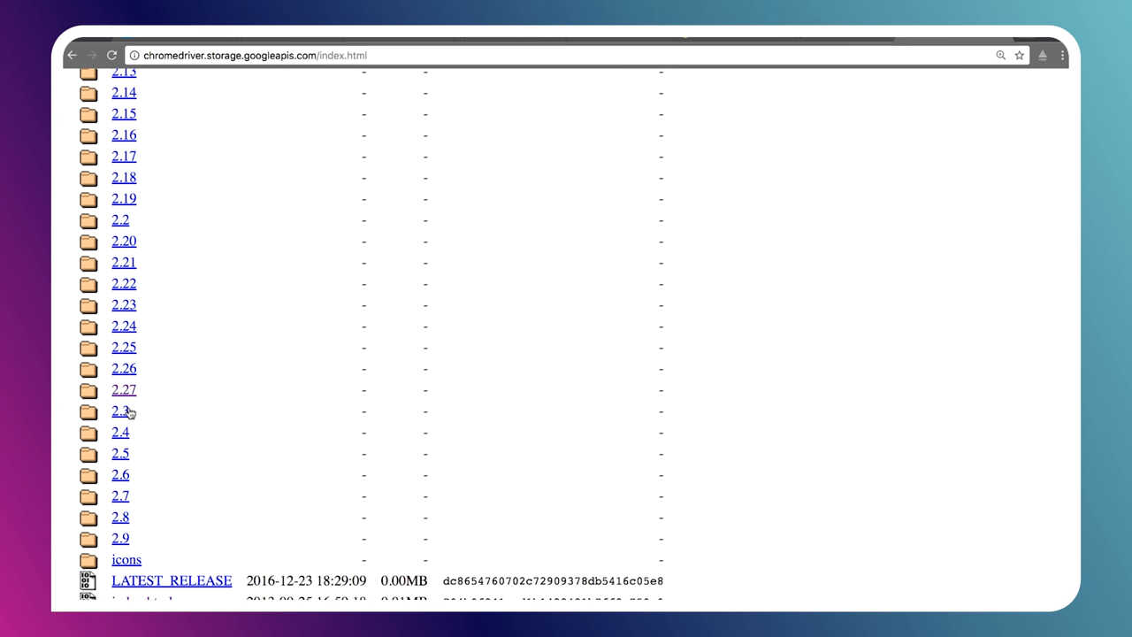
mouse_move(126, 537)
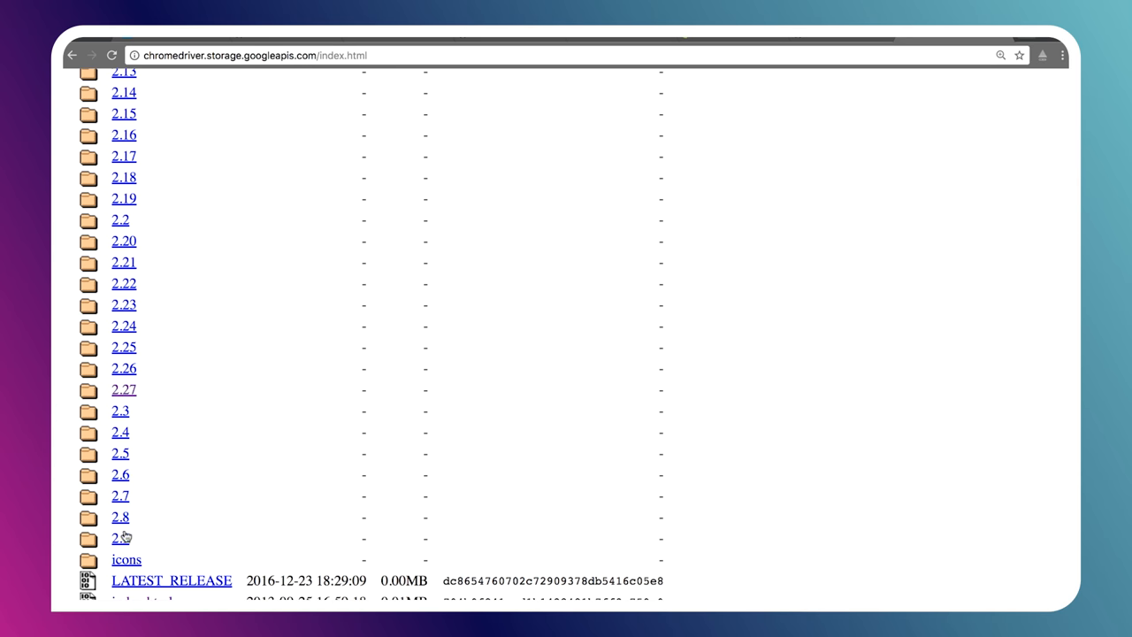
scroll(up, 3)
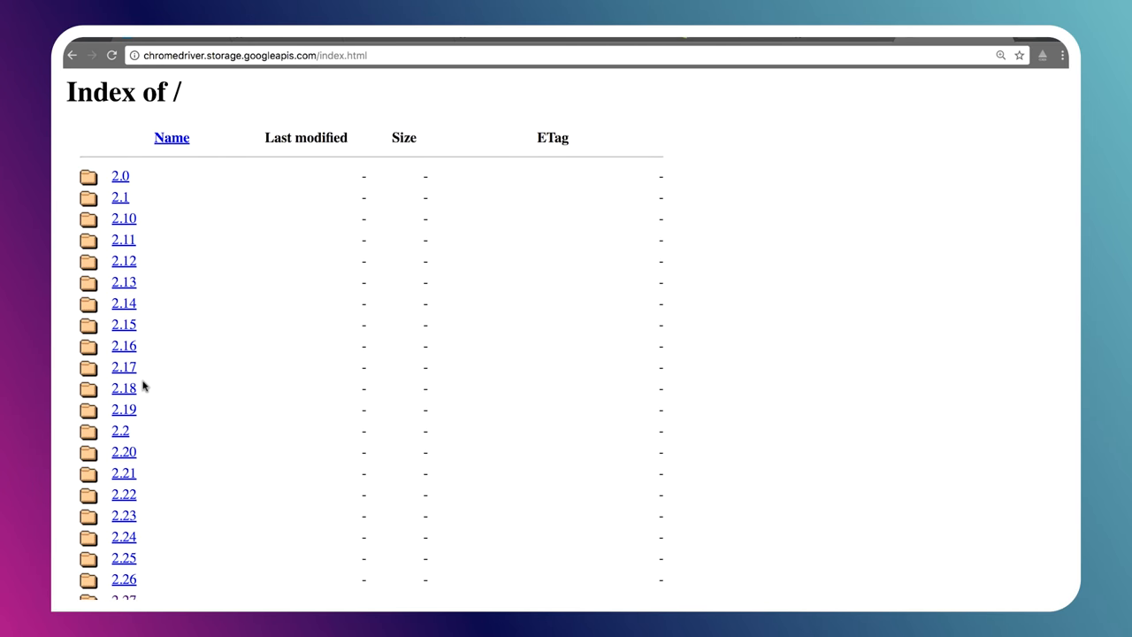
scroll(down, 3)
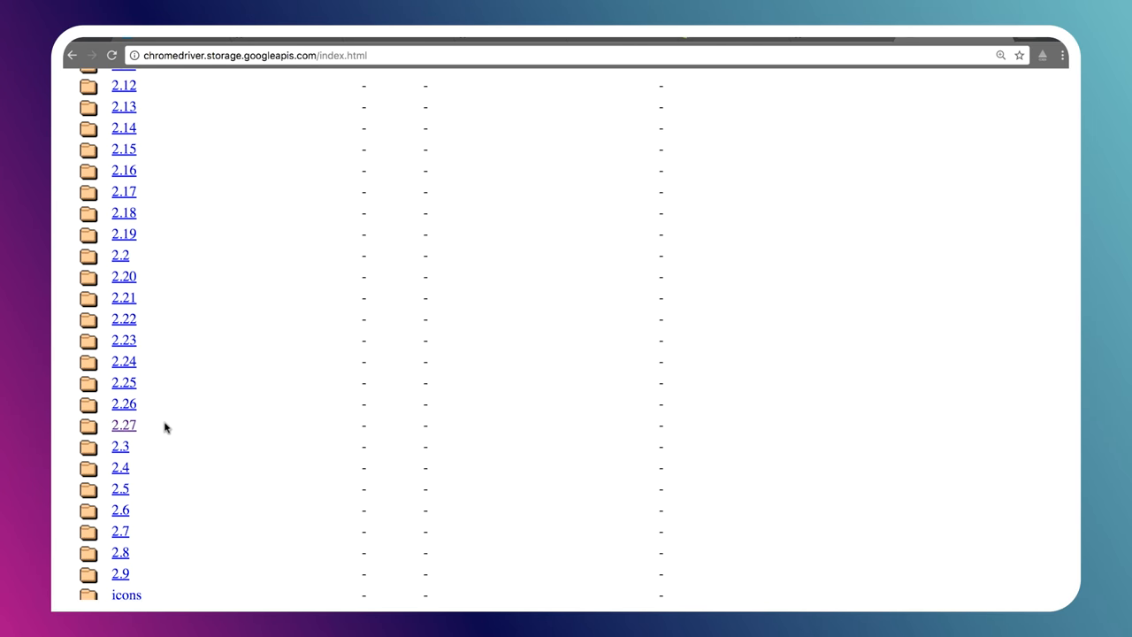
mouse_move(124, 425)
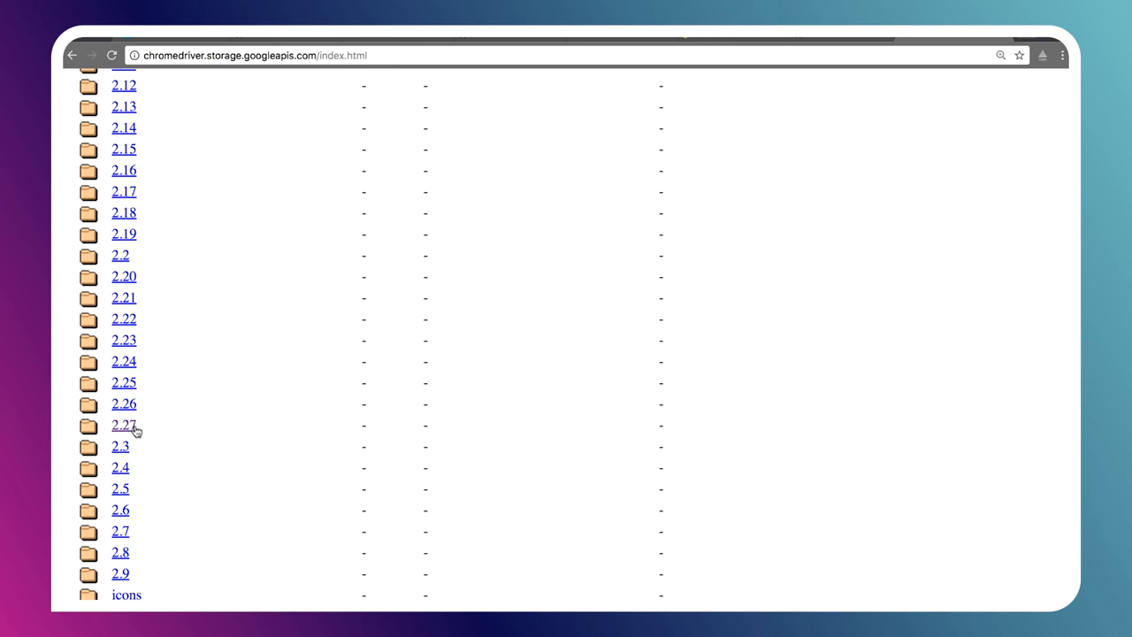
- Open the ChromeDriver 2.27 folder listing linux32, linux64, mac64 and win32 zip downloads
click(124, 424)
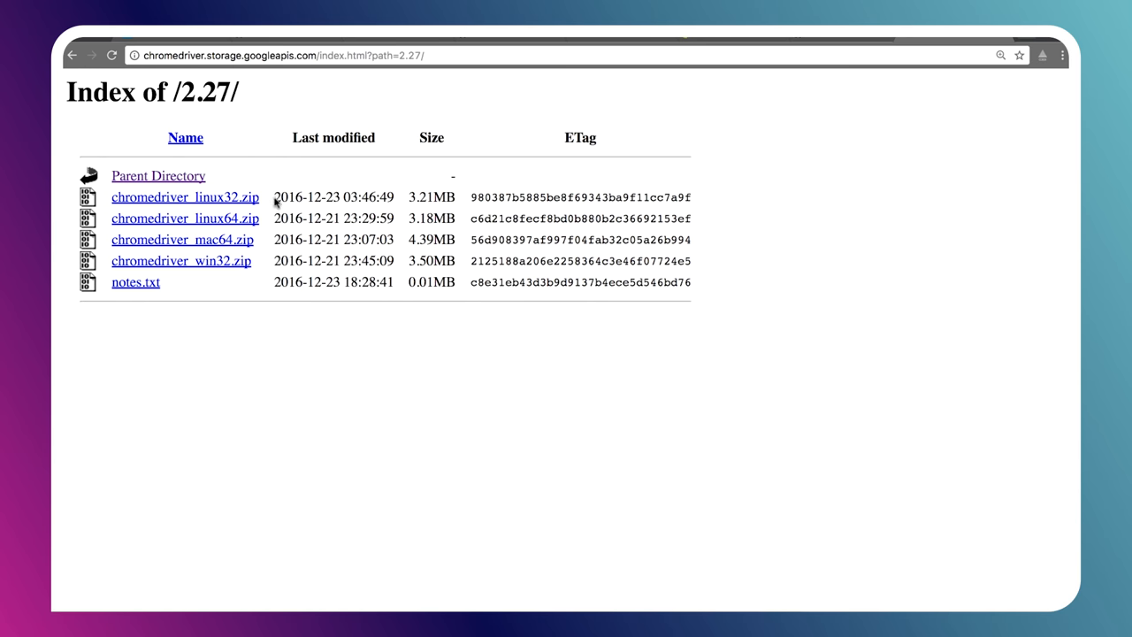
mouse_move(210, 252)
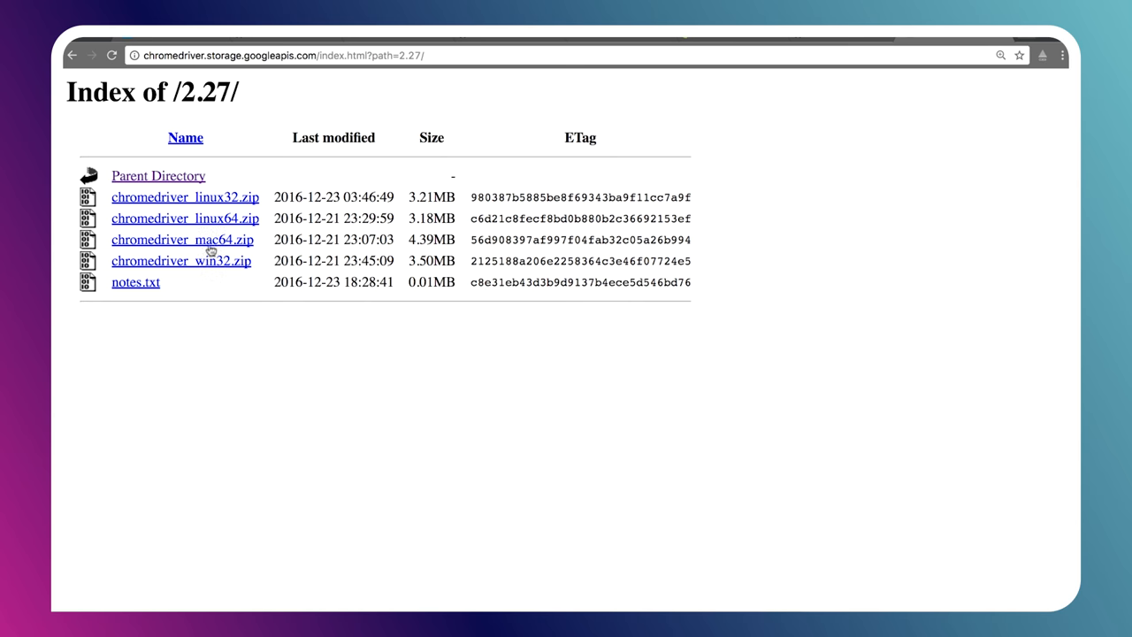
mouse_move(269, 246)
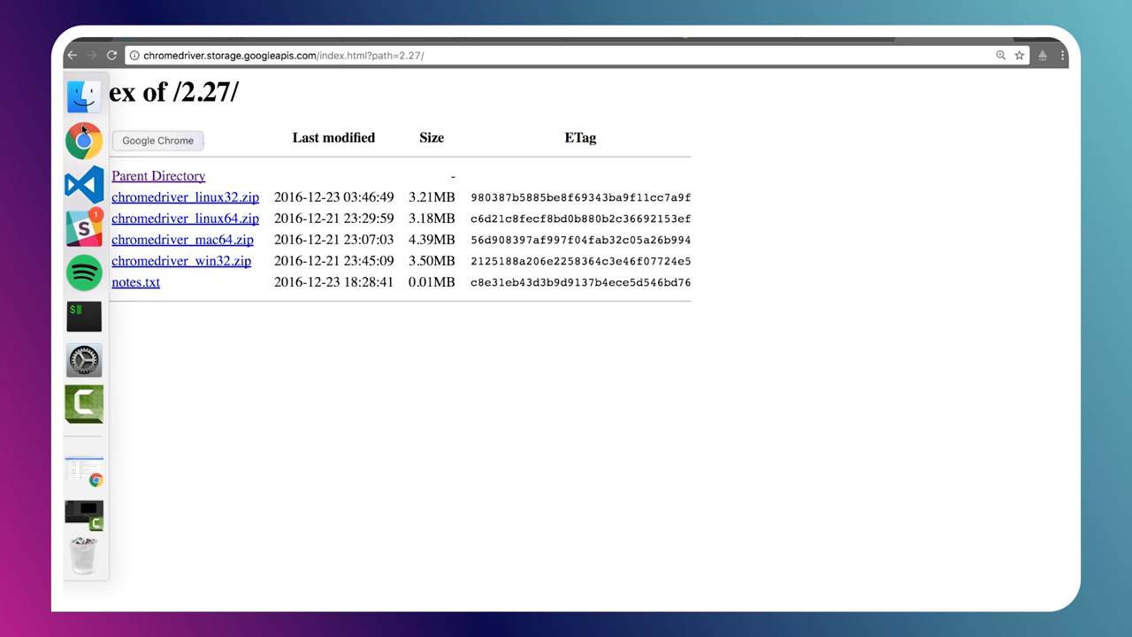
- Verify in a new Finder window that chromedriver sits in the home folder's bin directory
click(83, 95)
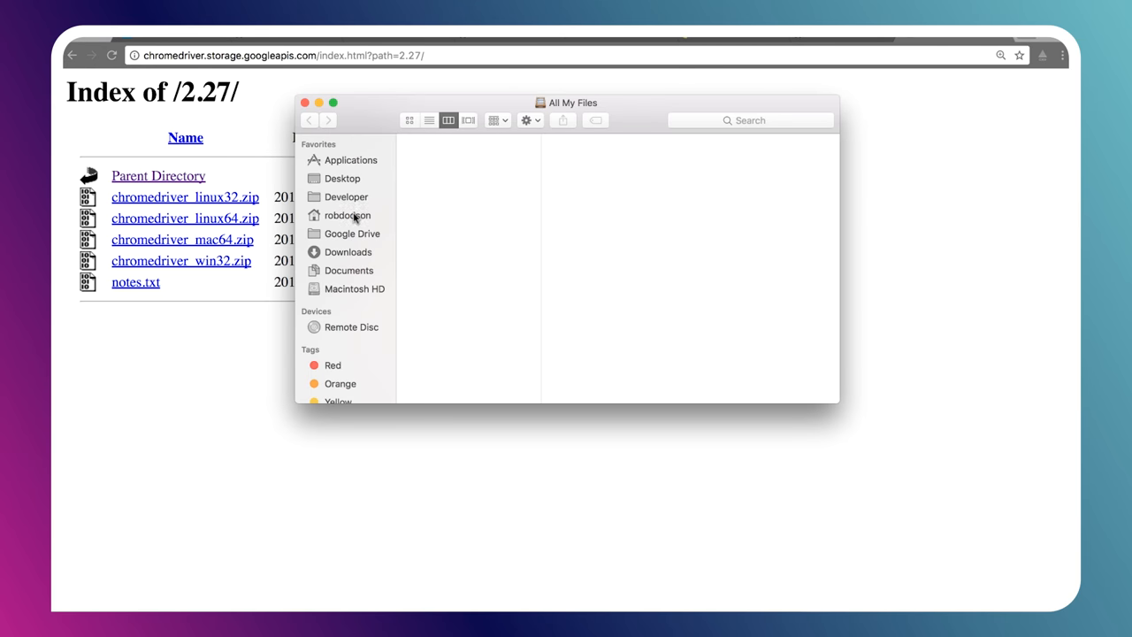
click(346, 216)
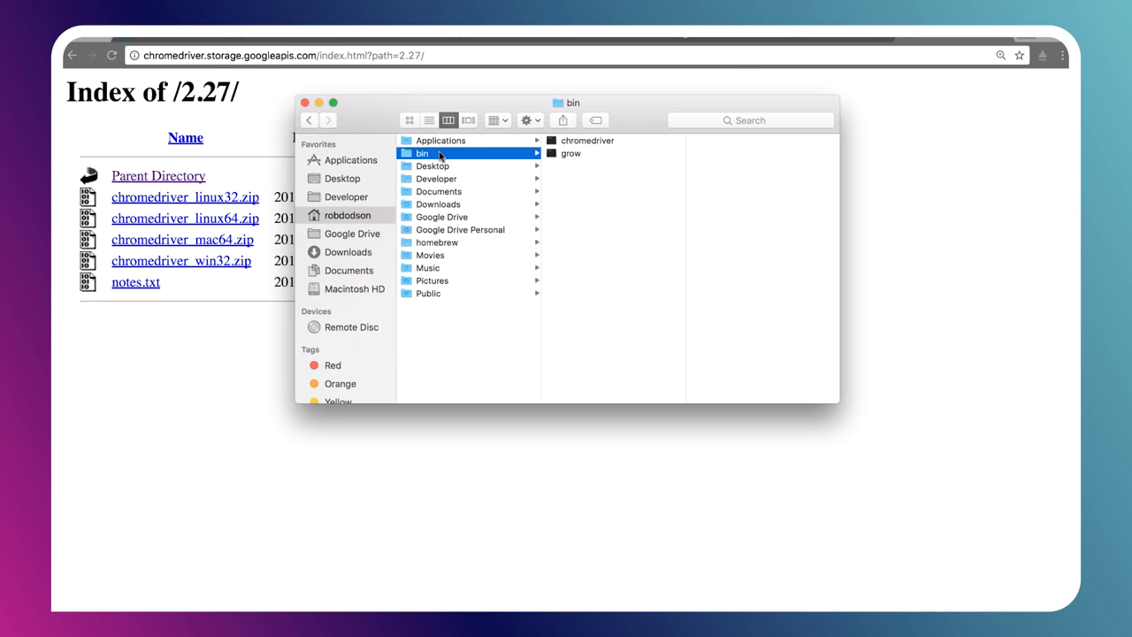
mouse_move(587, 141)
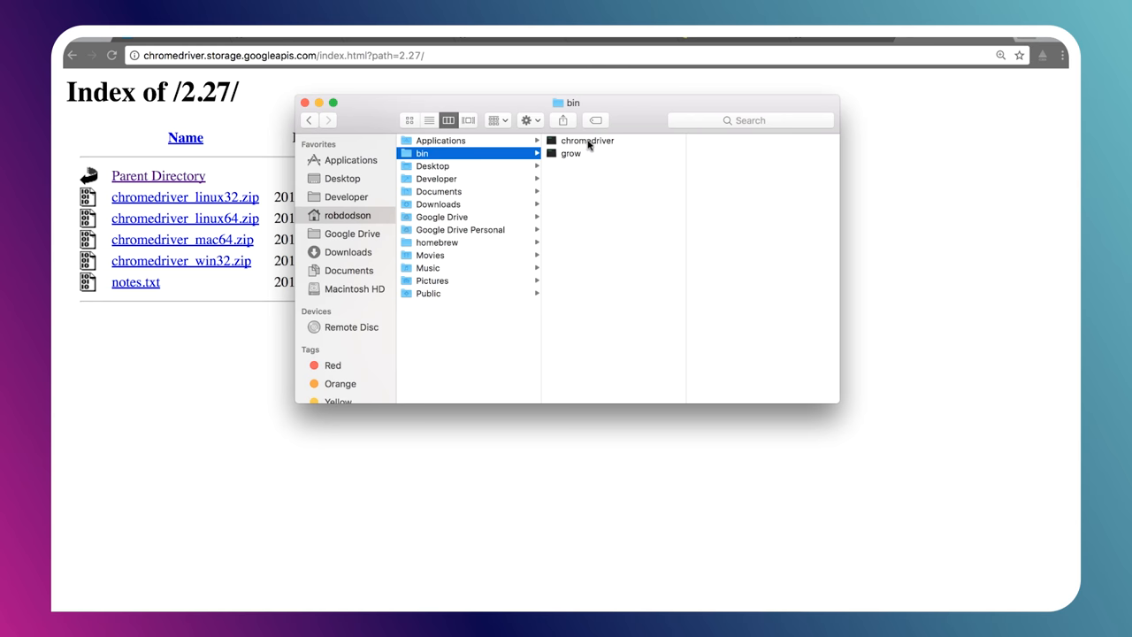
mouse_move(576, 163)
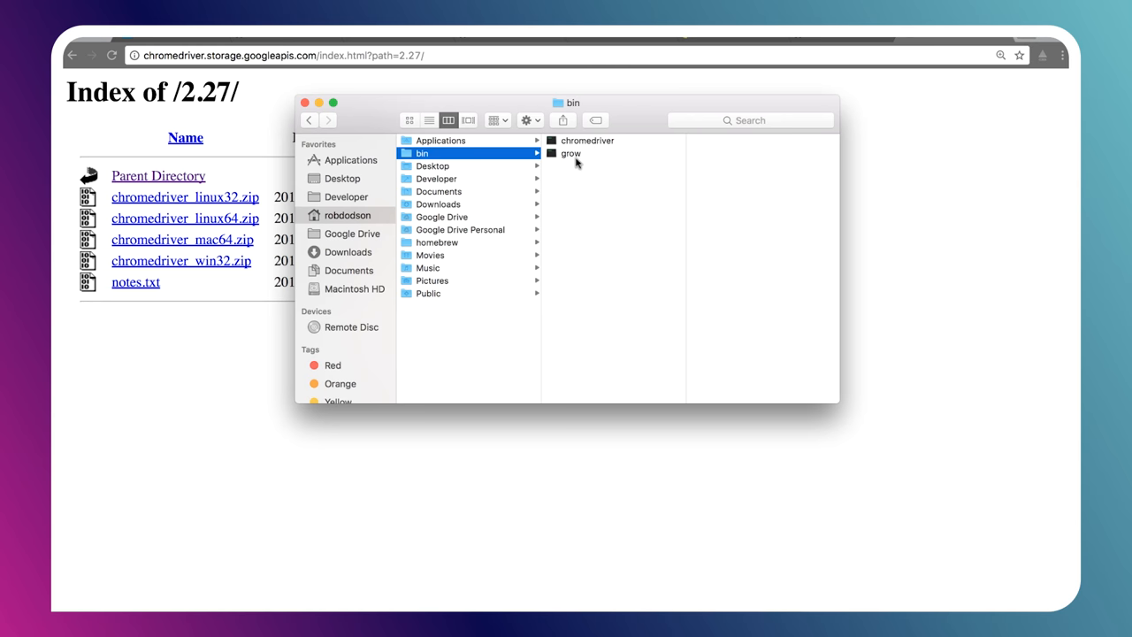
mouse_move(584, 167)
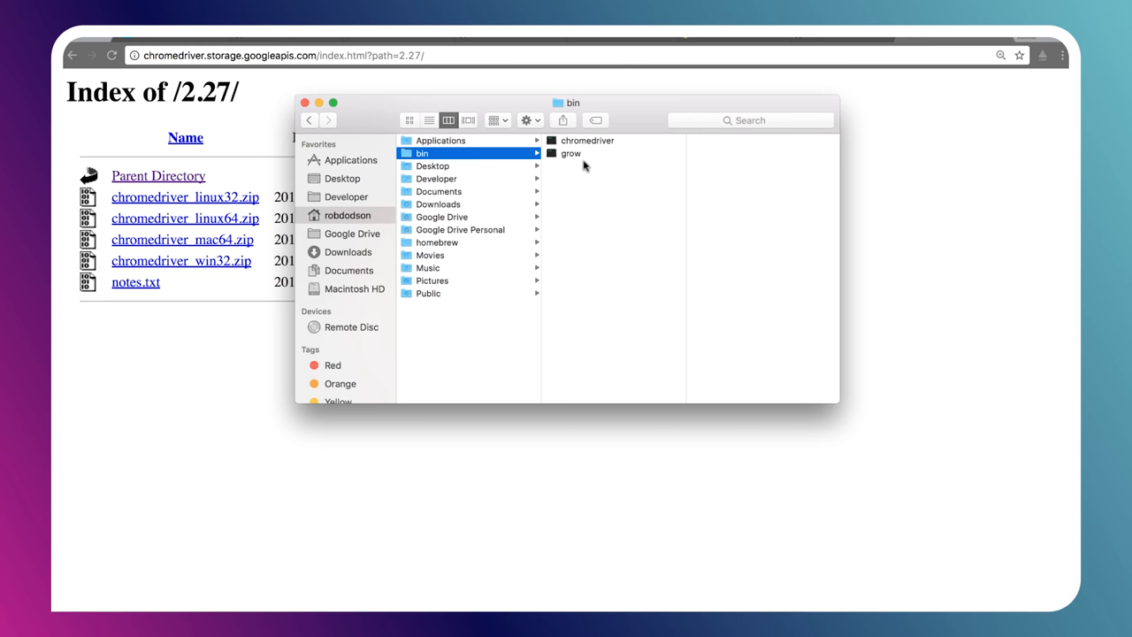
mouse_move(565, 194)
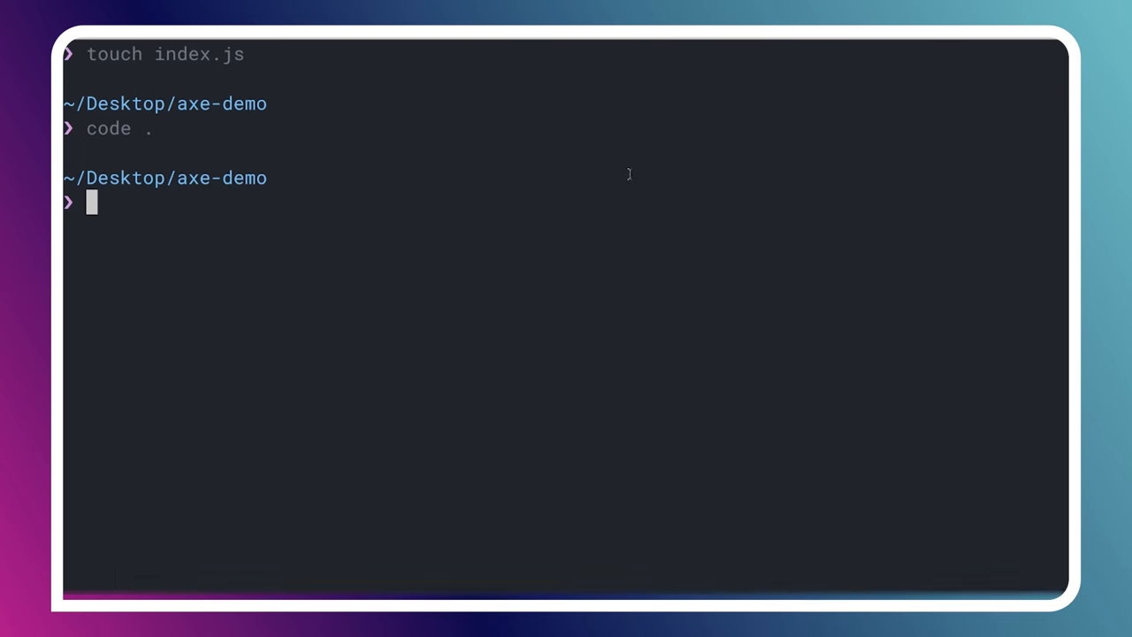
- Run code ~/.bash_profile so the shell profile opens in Visual Studio Code
text(code)
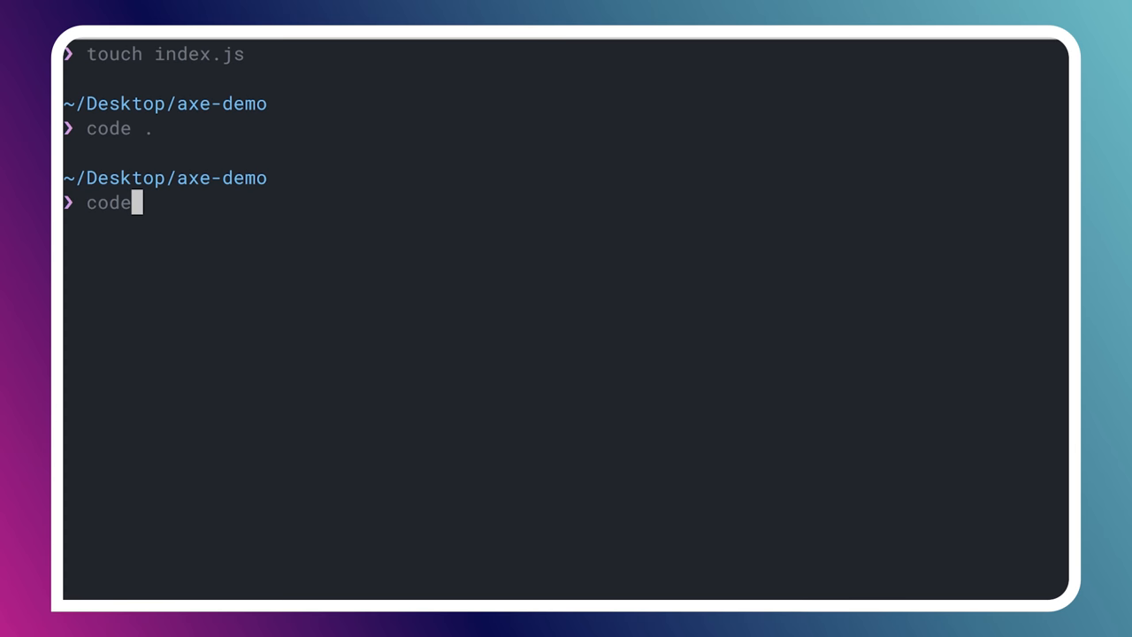
text(~/.bash_profile)
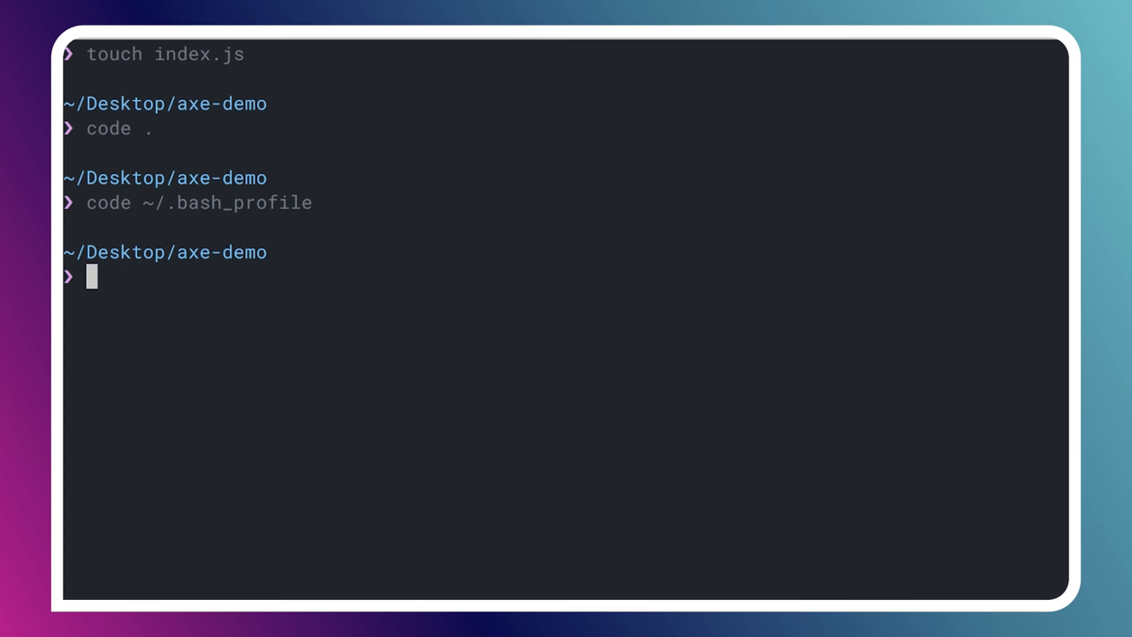
key(Return)
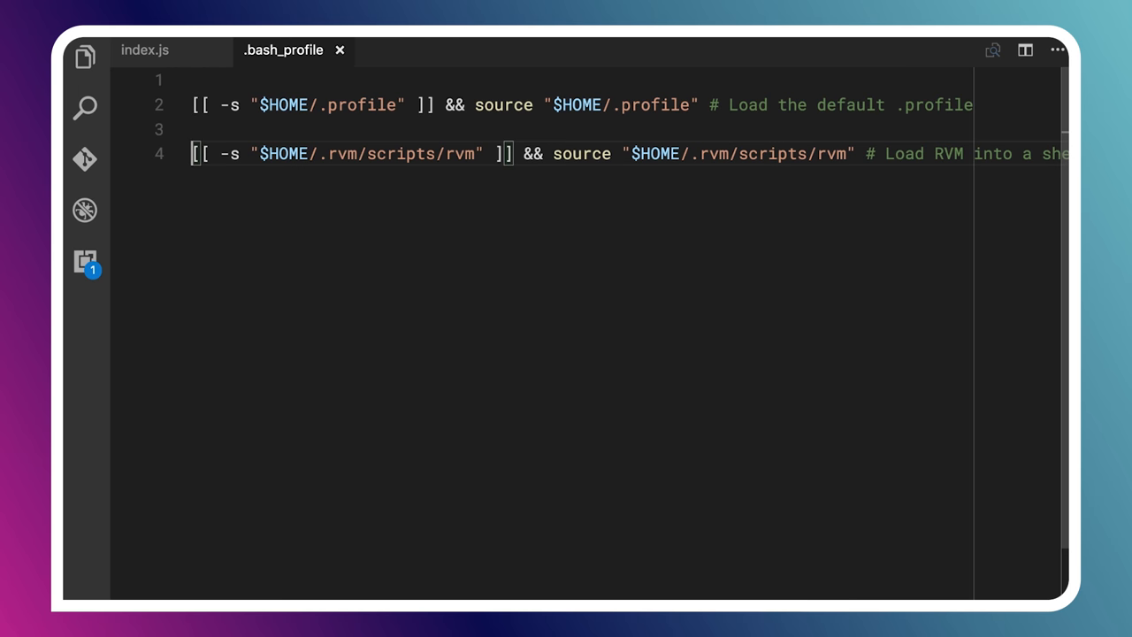
- Append the line export PATH="$PATH:$HOME/bin" at the end of .bash_profile
key(enter)
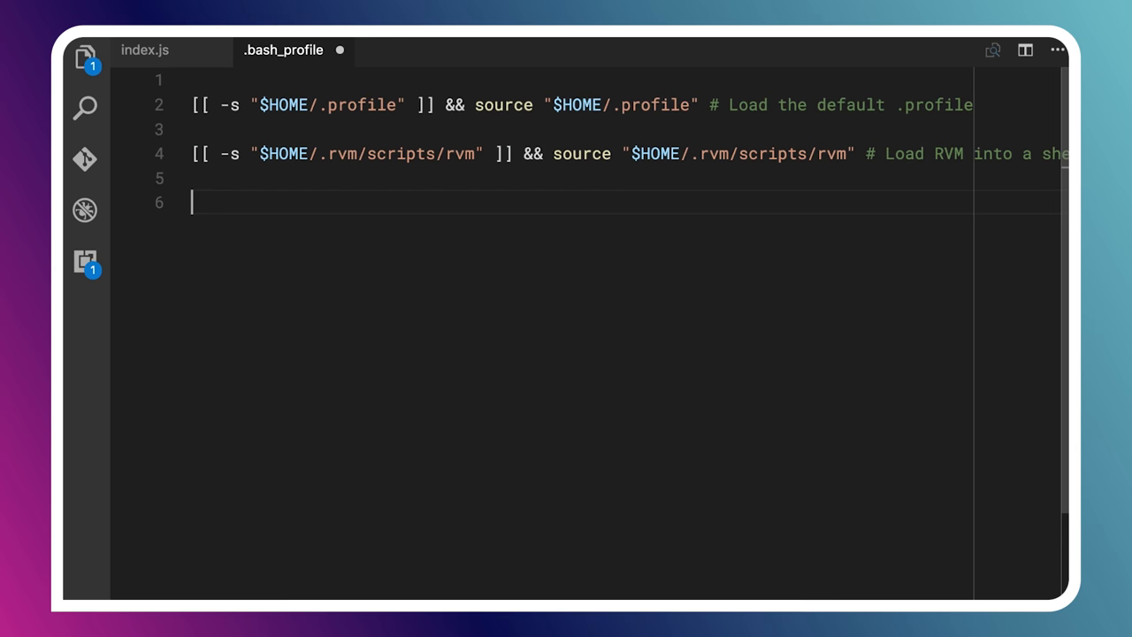
text(export PATH="$PATH:$HOME/bin")
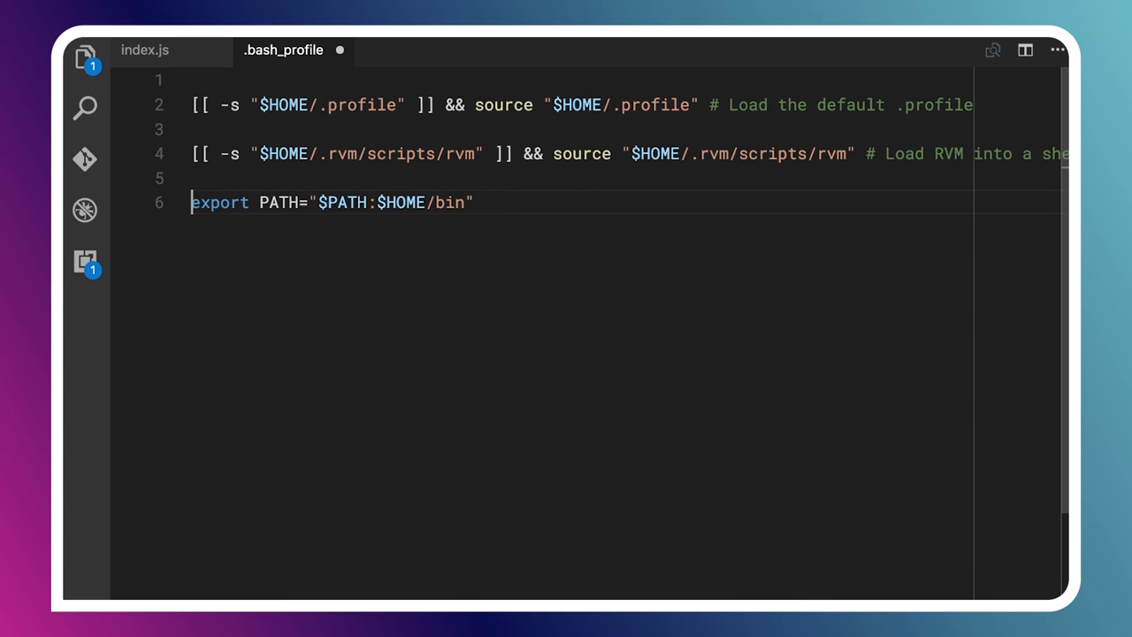
- Highlight the existing $PATH, the colon separator and the $HOME/bin part to explain the line
click(320, 202)
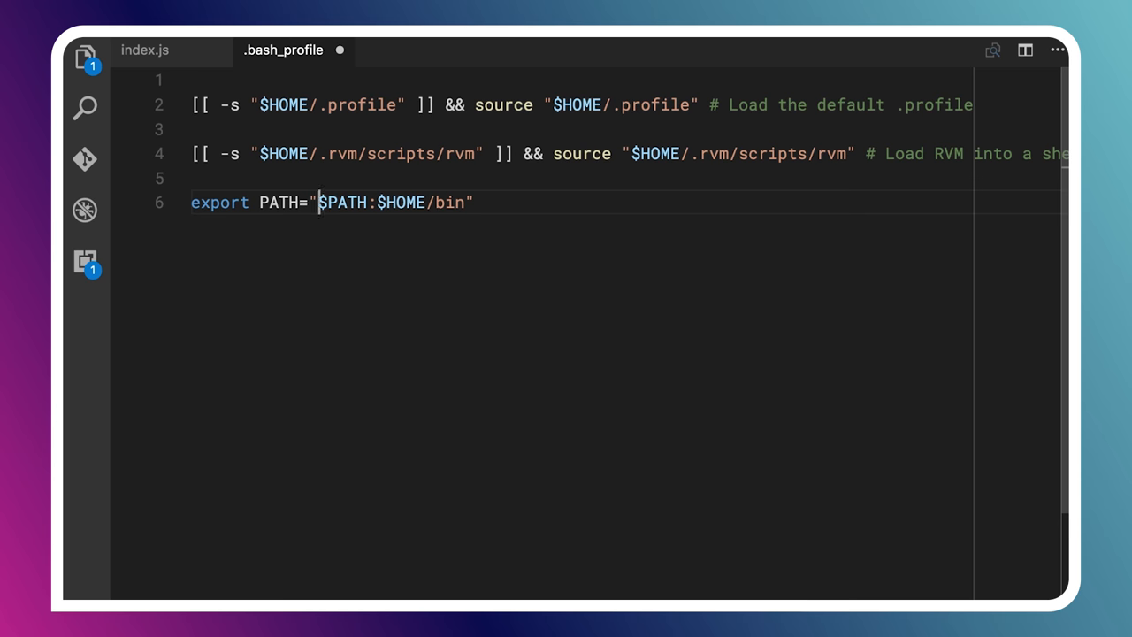
double_click(343, 201)
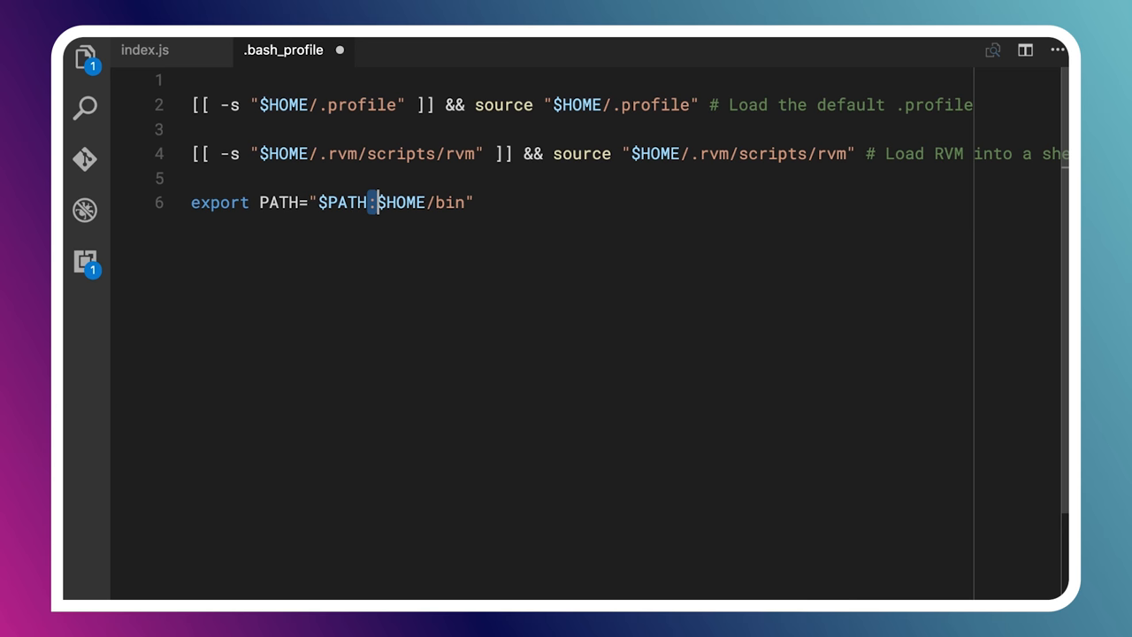
double_click(400, 202)
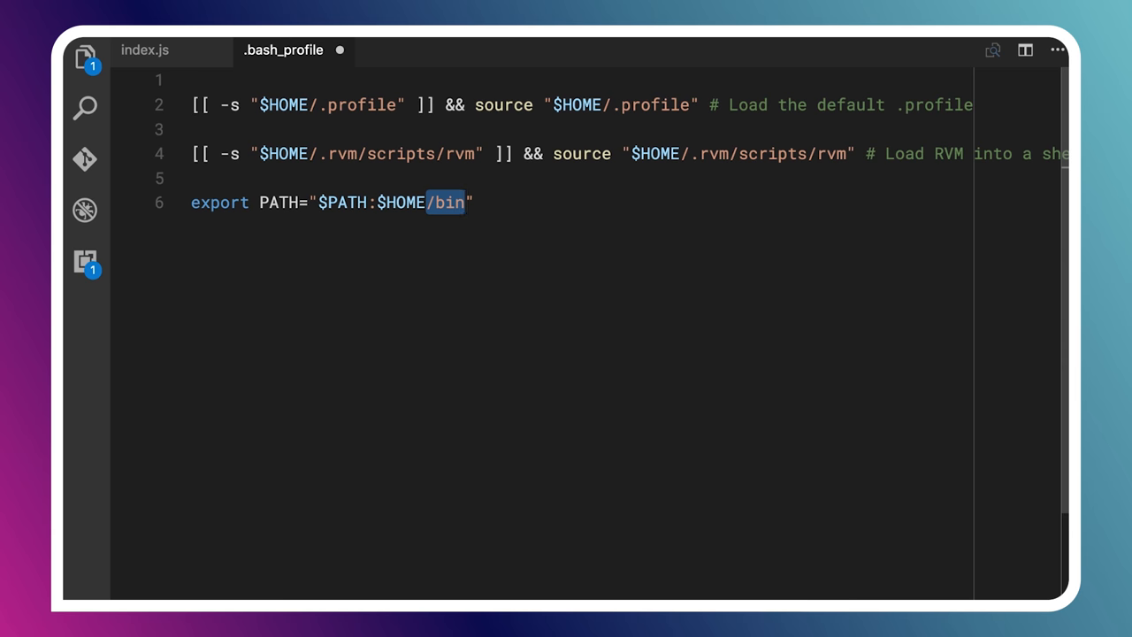
click(463, 202)
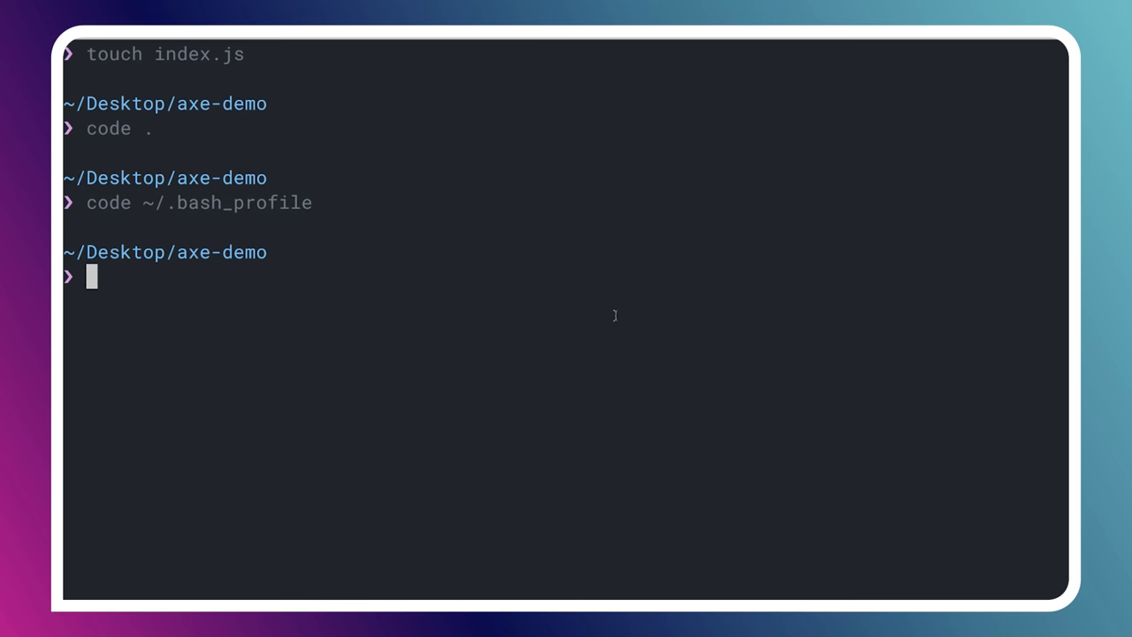
- Run which chromedriver to confirm the driver is now found on the PATH
text(which chromedriver)
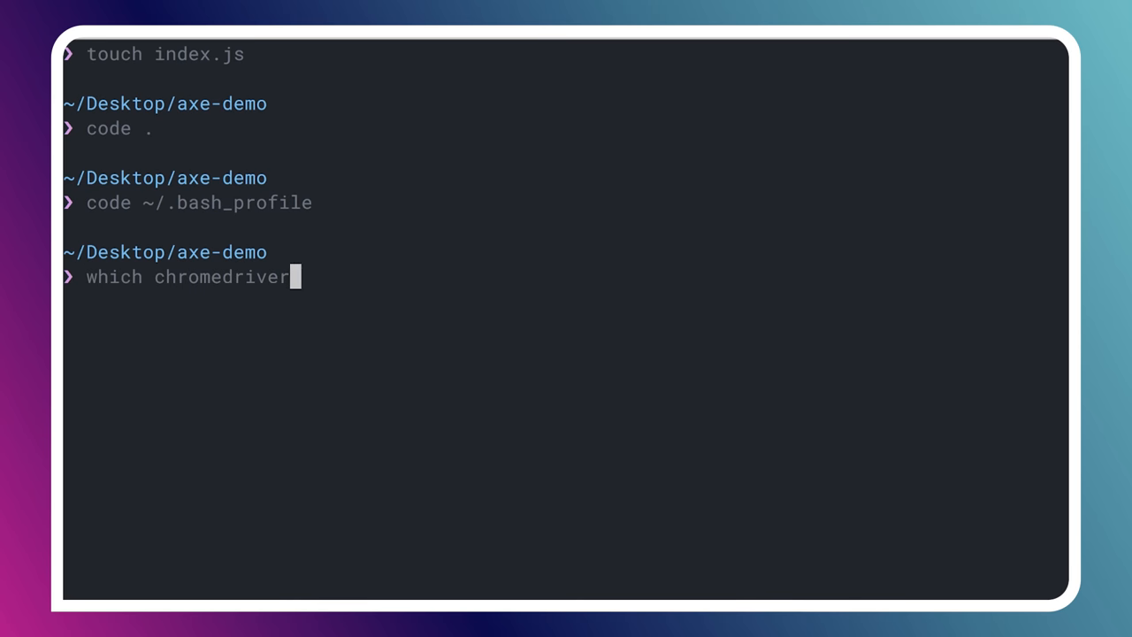
key(Return)
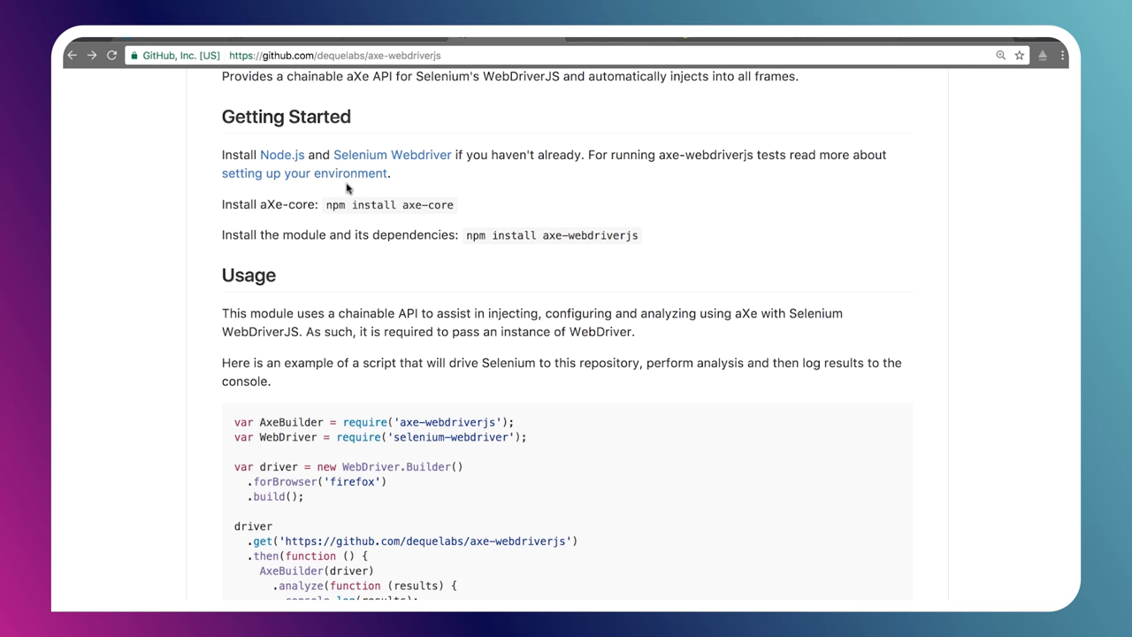
- Browse the axe-webdriverjs README and open the 'Running a single rule' example
scroll(up, 3)
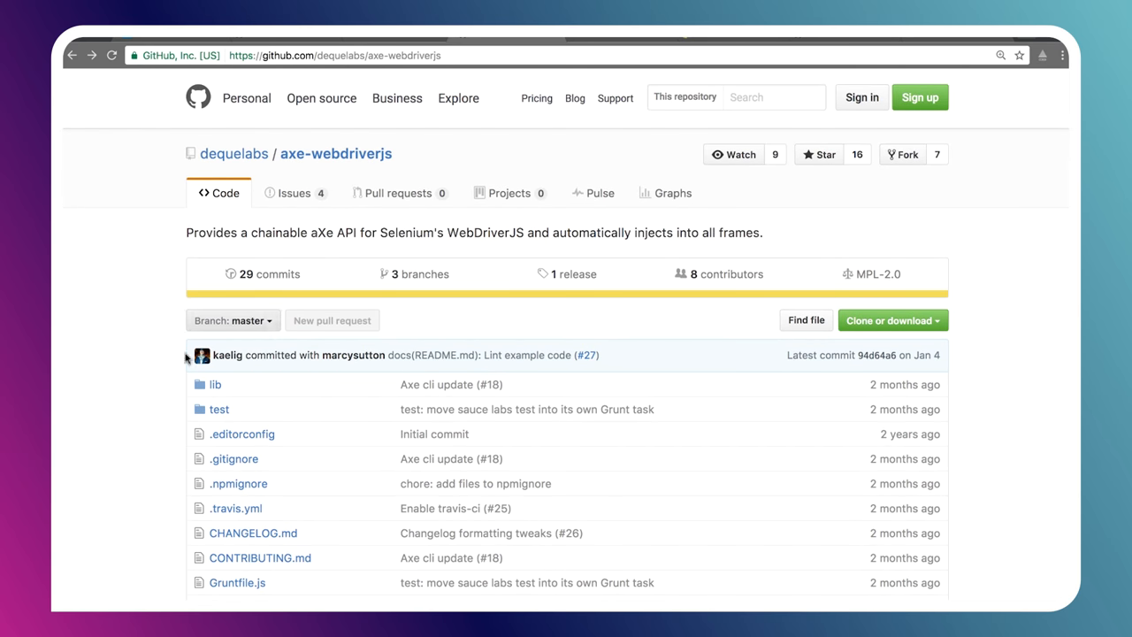
scroll(down, 3)
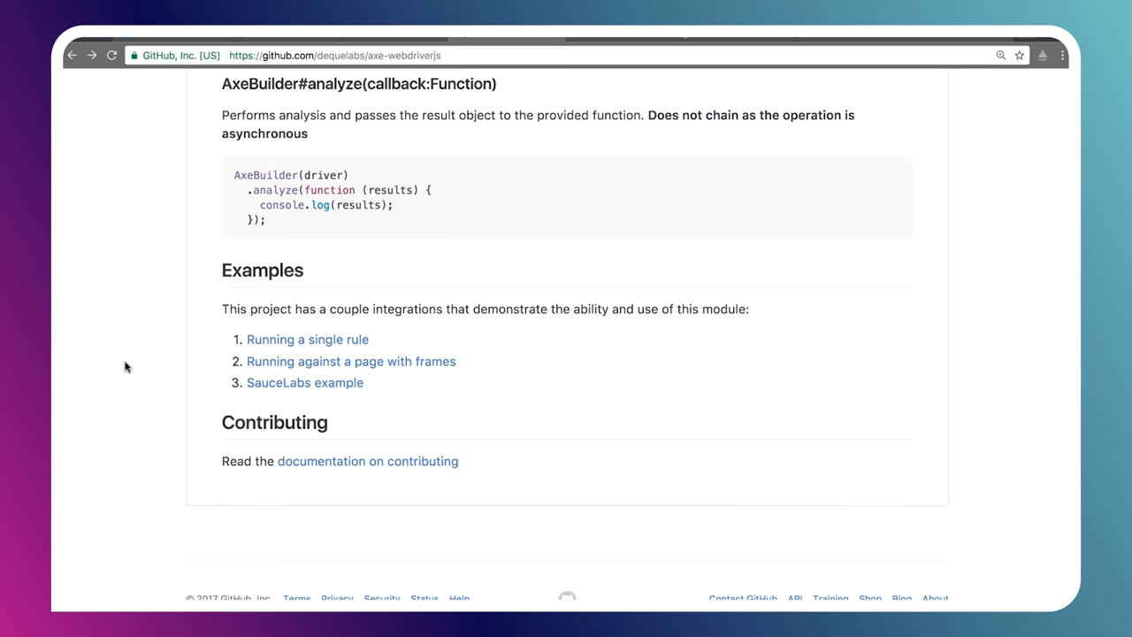
mouse_move(307, 339)
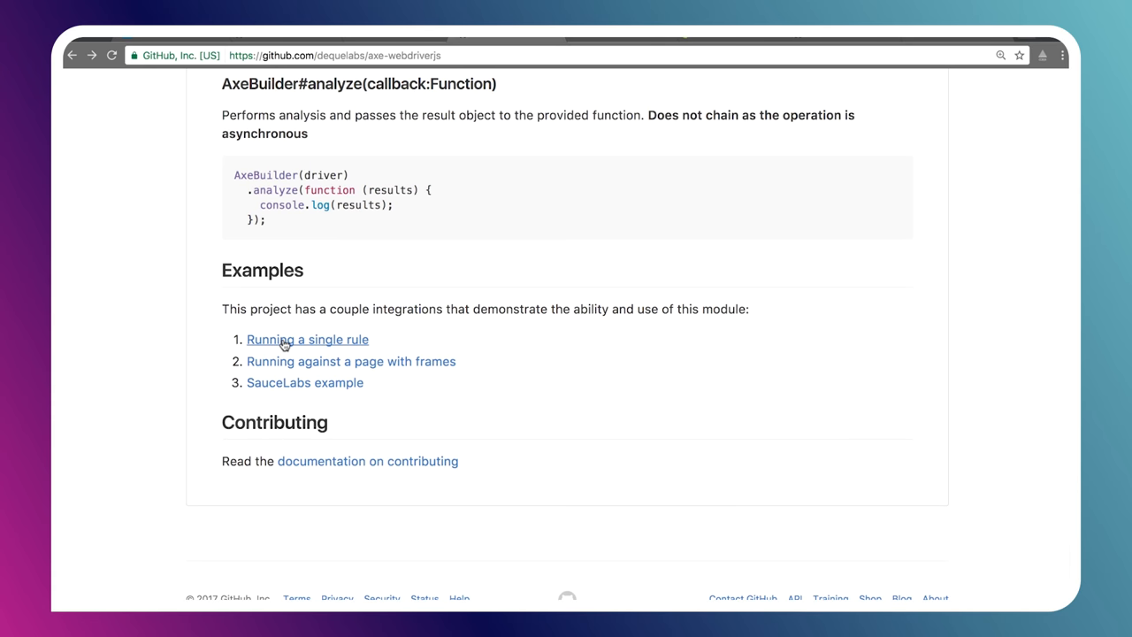
click(308, 339)
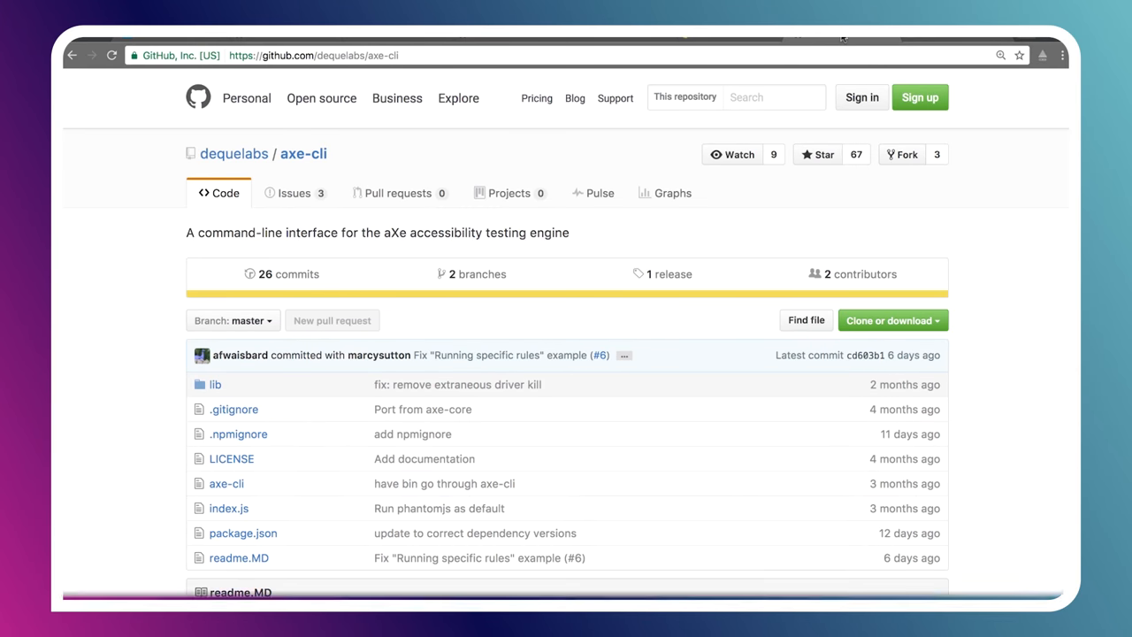
mouse_move(353, 166)
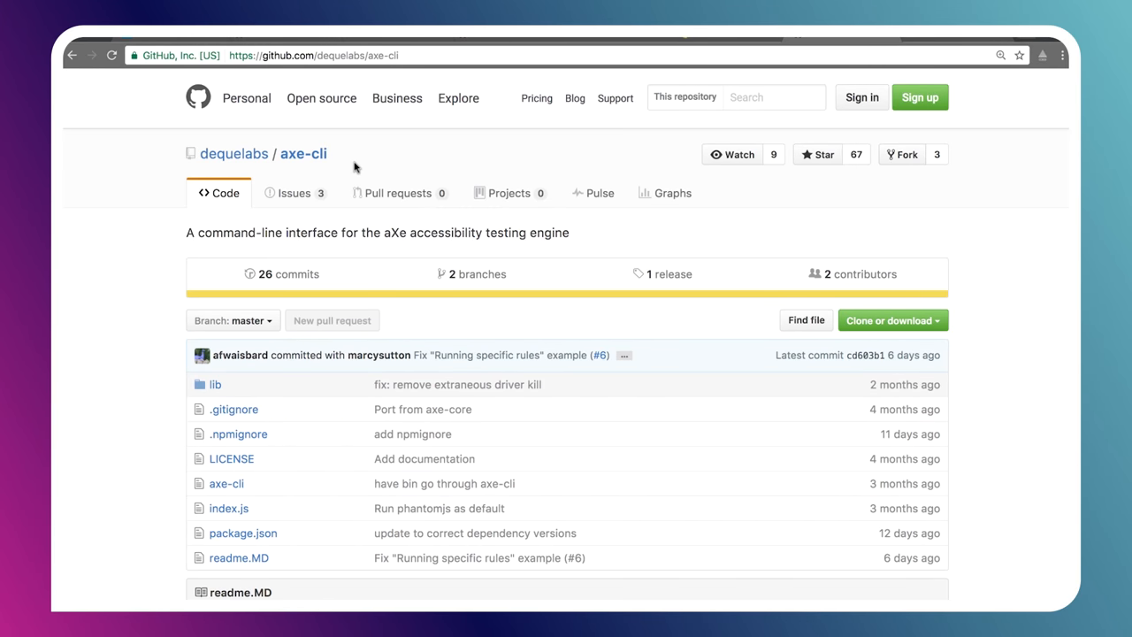
- Reach Getting Started in the axe-cli README and select the npm install axe-cli -g command
scroll(down, 3)
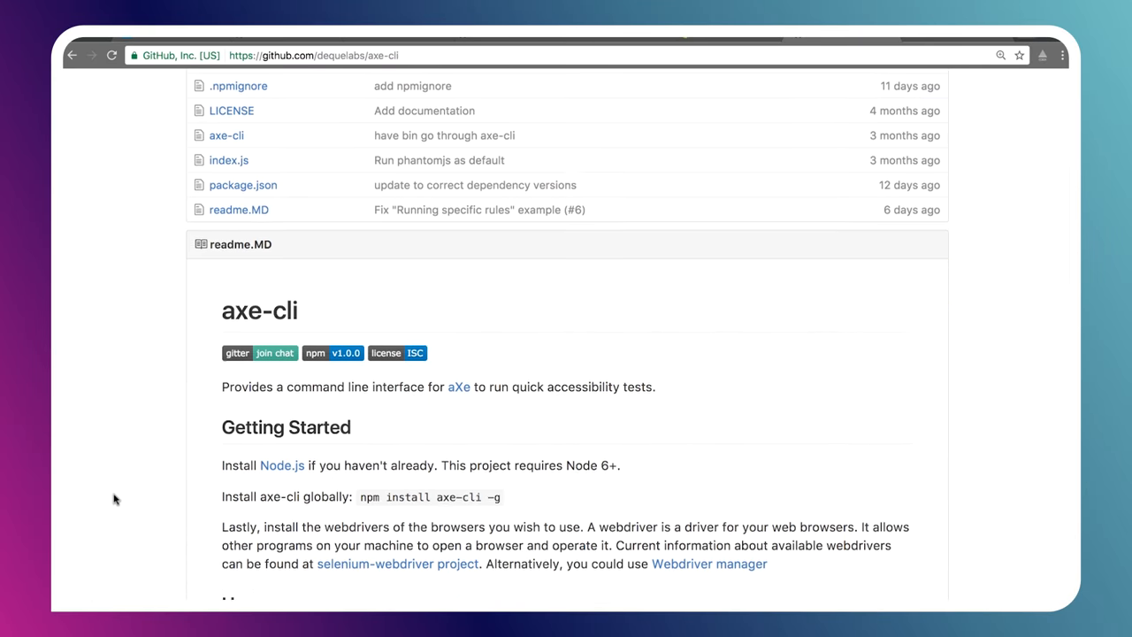
scroll(down, 3)
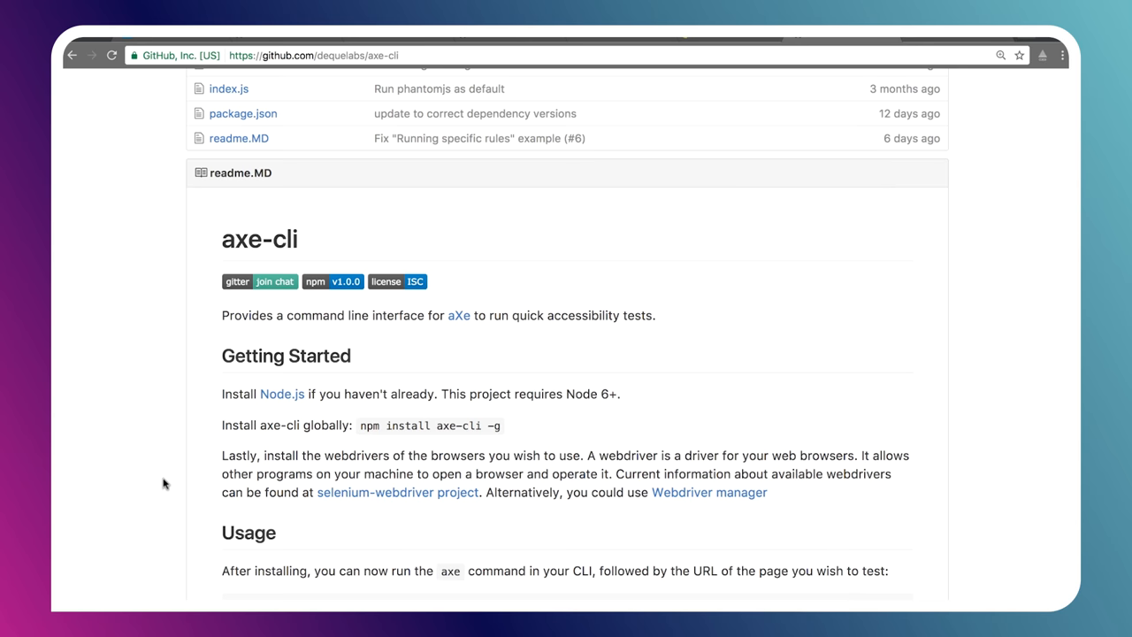
scroll(down, 3)
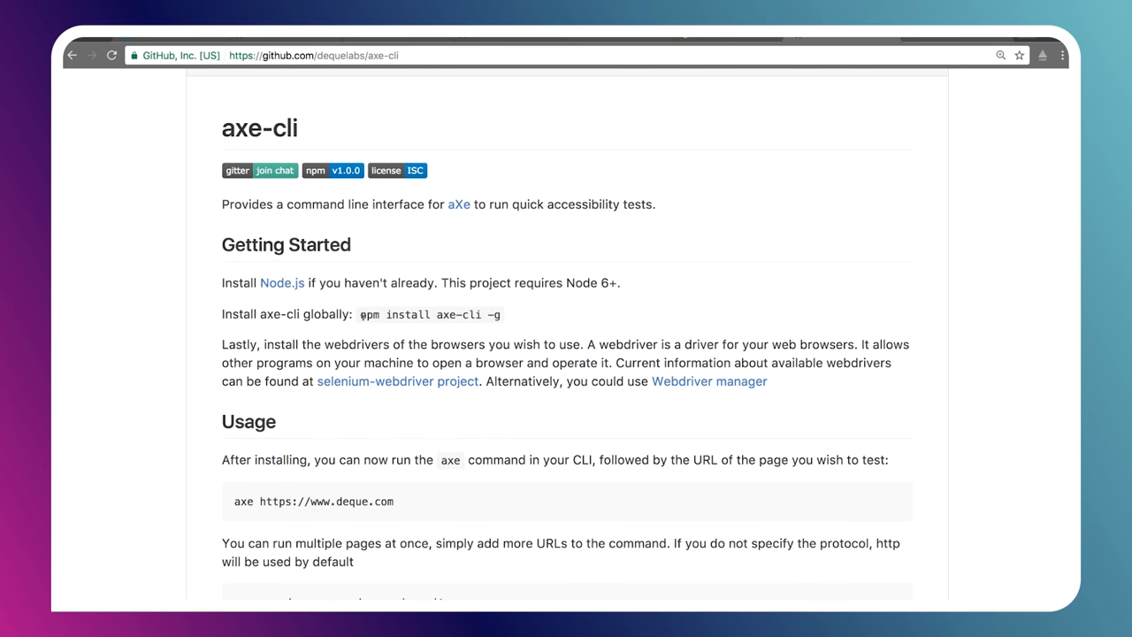
double_click(428, 315)
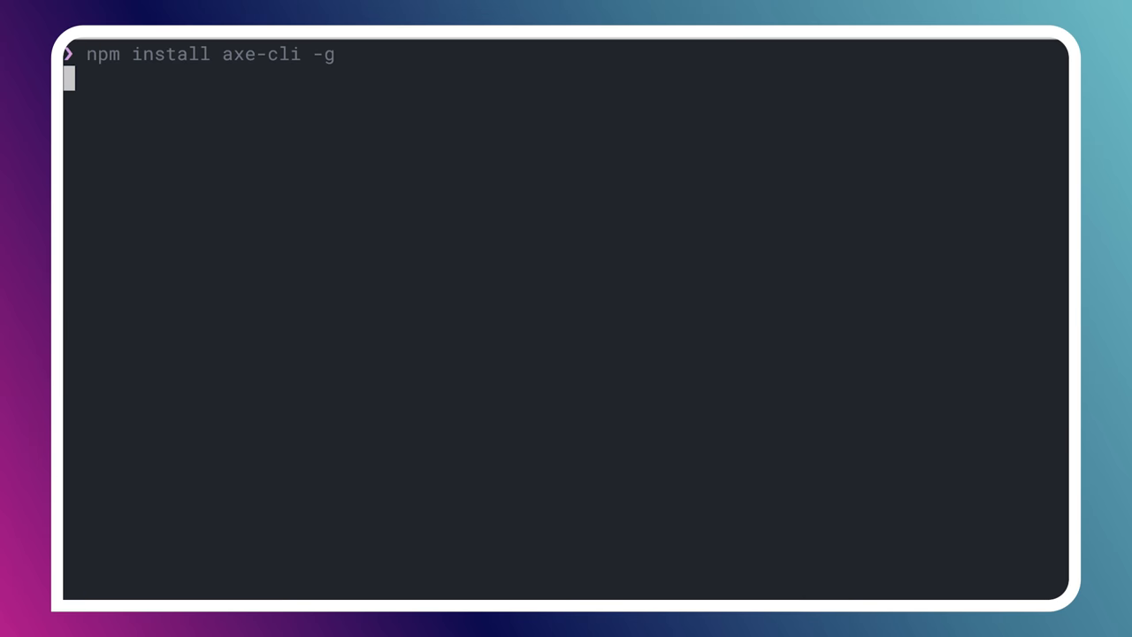
key(Return)
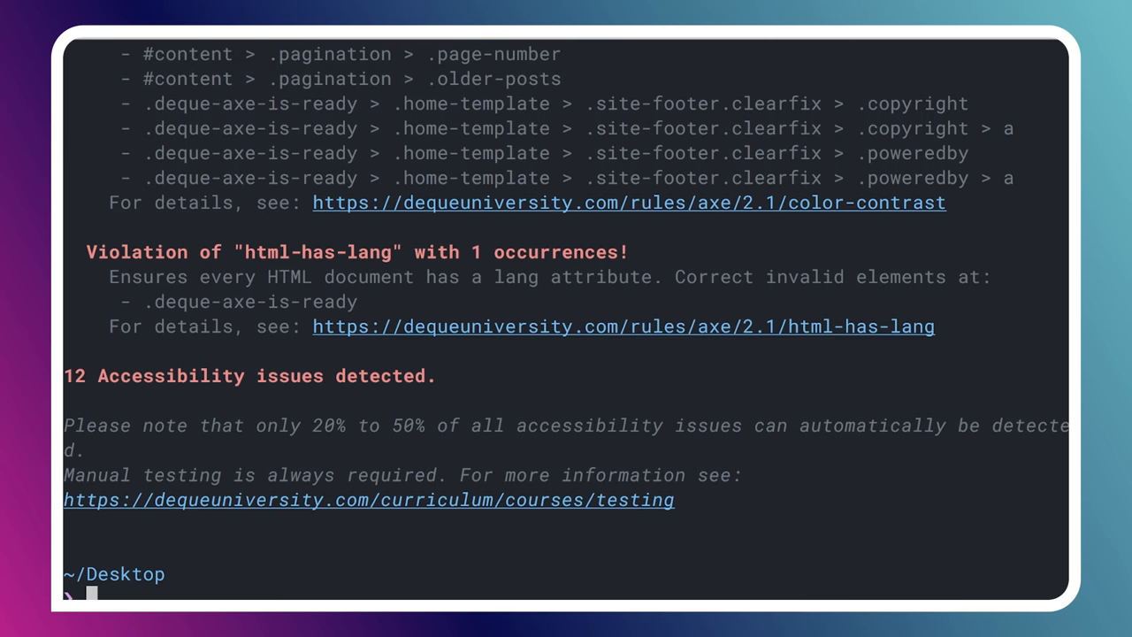
mouse_move(608, 296)
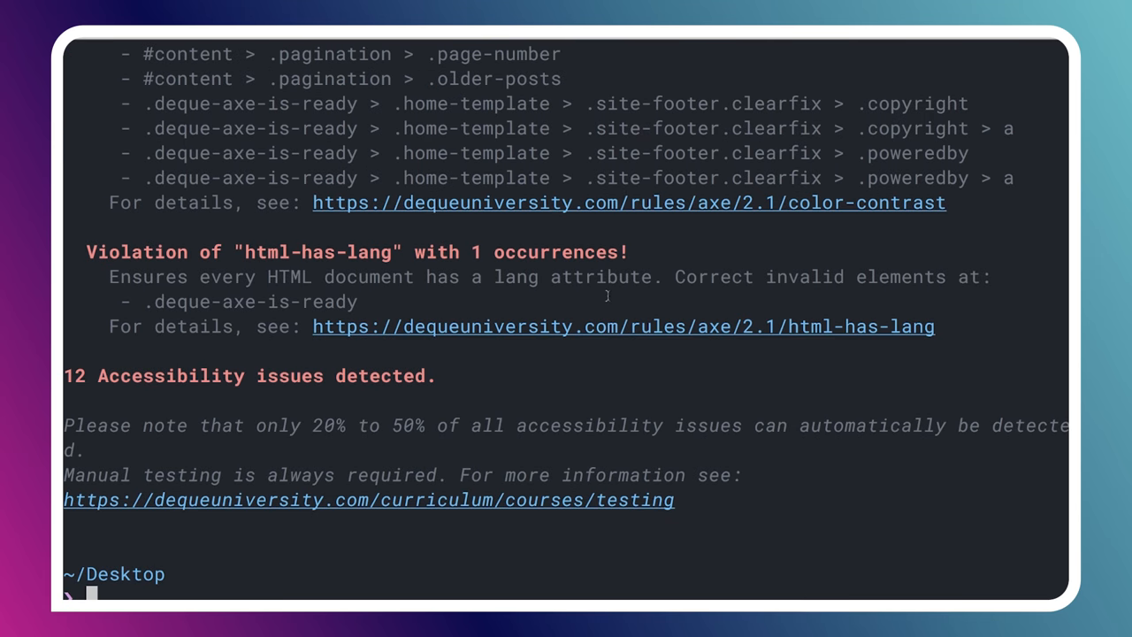
scroll(up, 3)
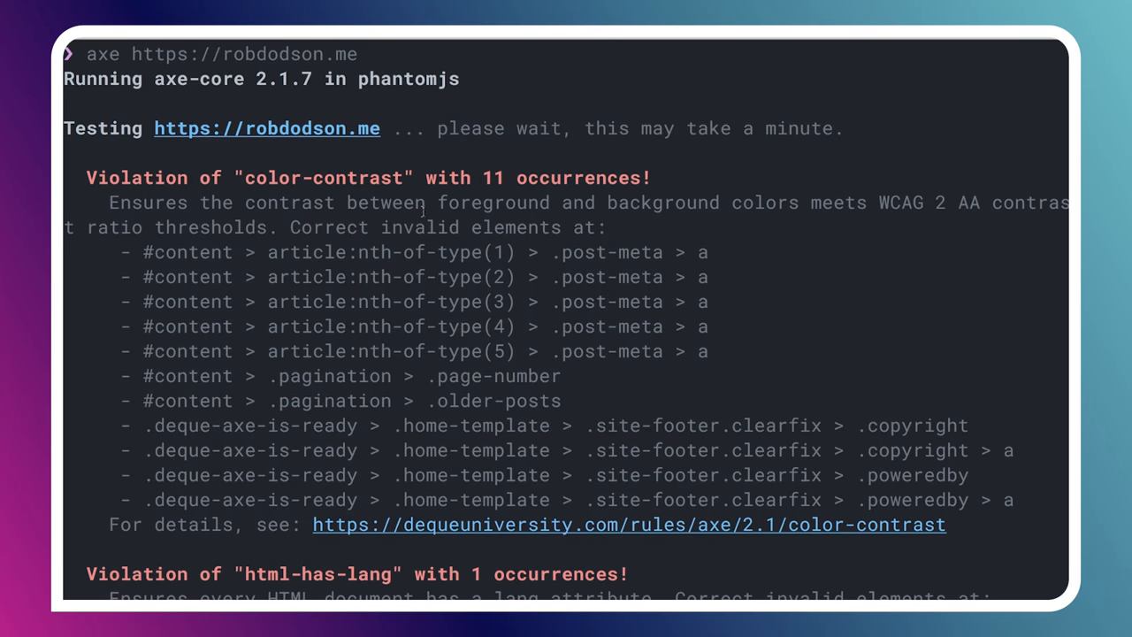
scroll(down, 3)
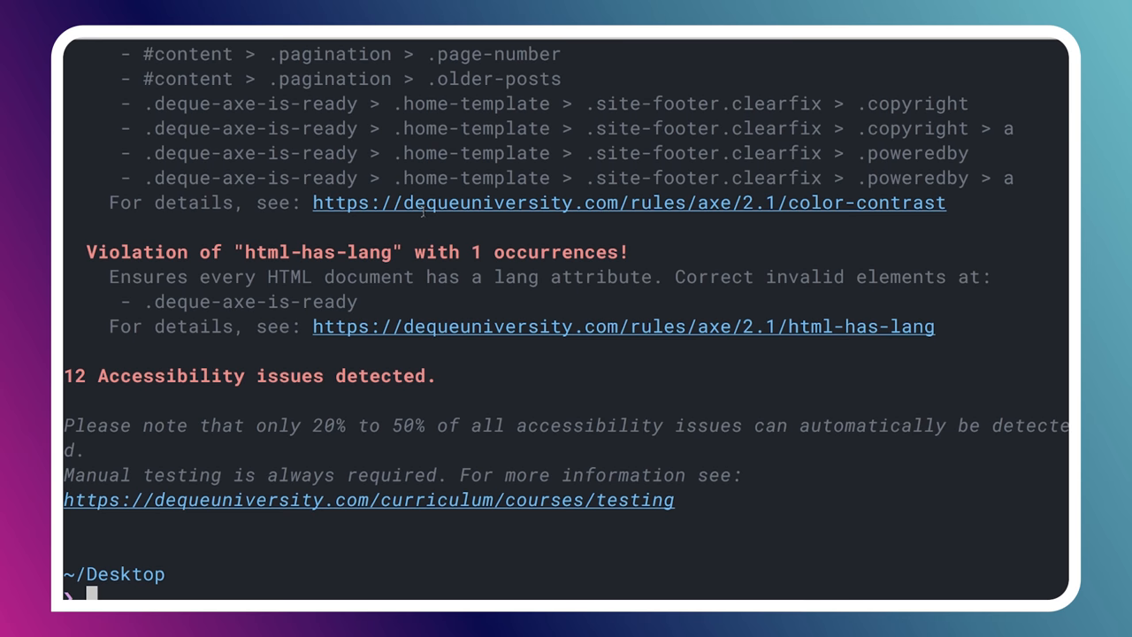